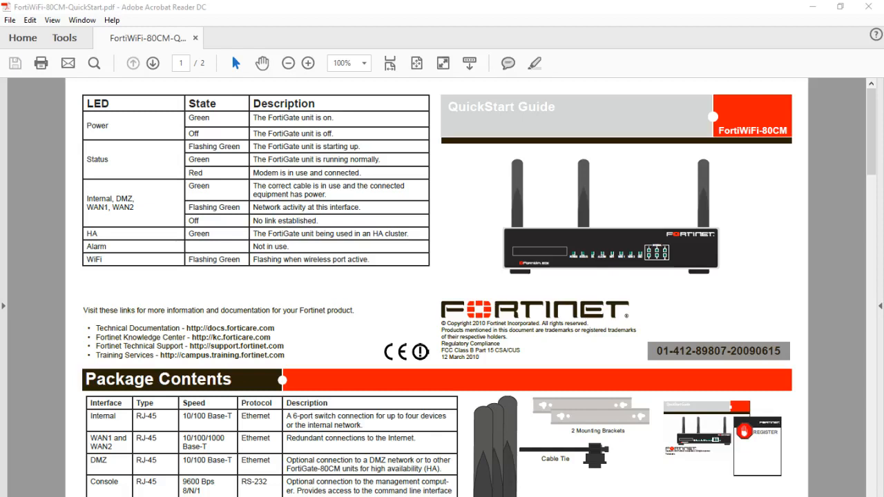
{"action": "mouse_move", "coordinate": [337, 348]}
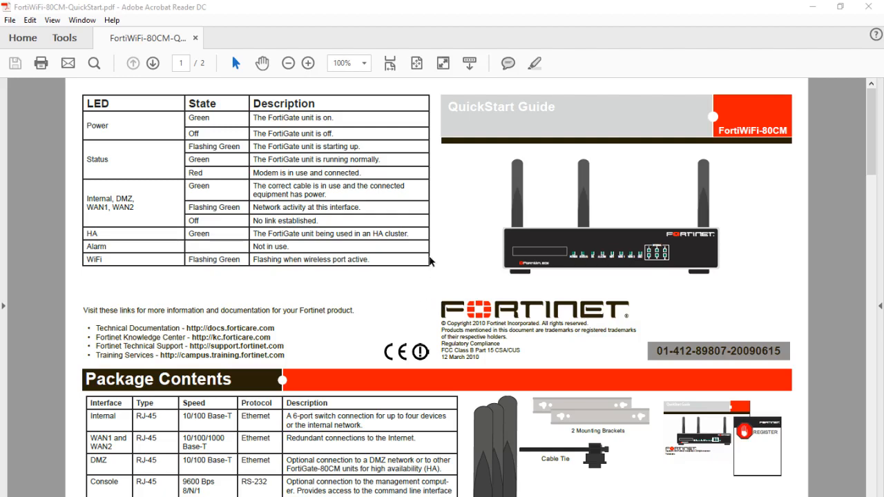
Scroll down through the FortiWiFi-80CM quick-start guide toward page 2
{"action": "scroll", "scroll_direction": "down", "scroll_amount": 3}
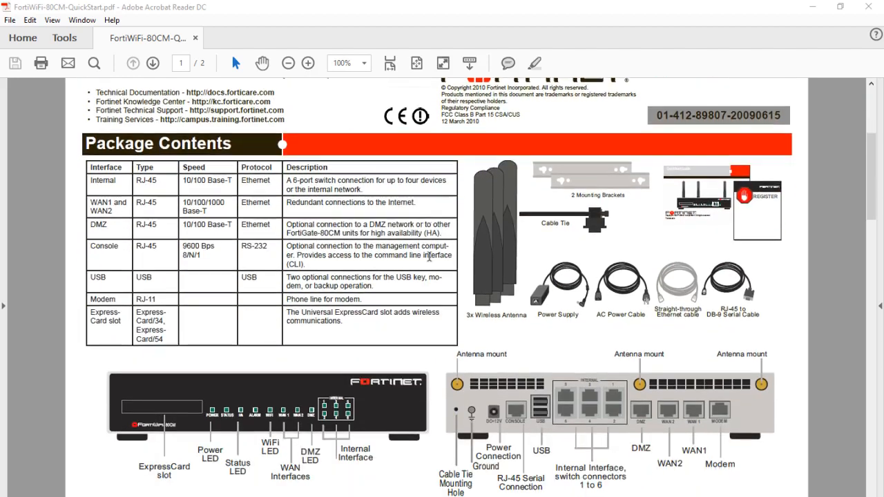
{"action": "scroll", "scroll_direction": "down", "scroll_amount": 3}
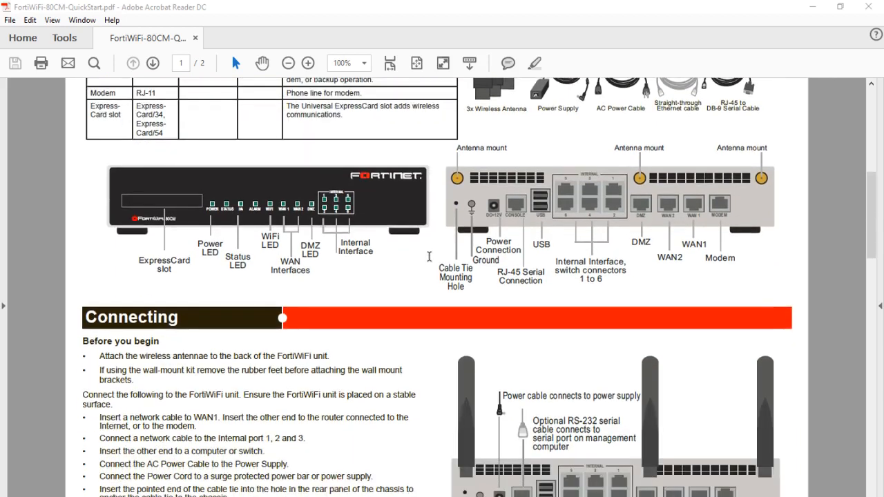
{"action": "mouse_move", "coordinate": [437, 265]}
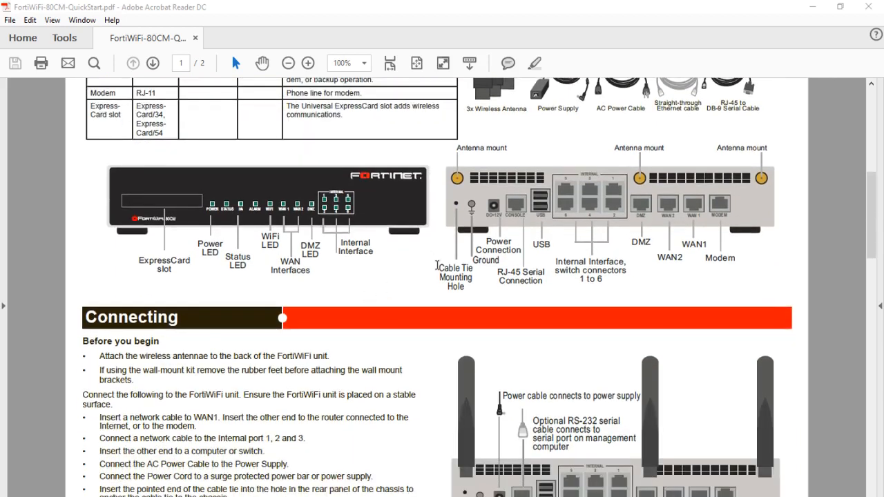
{"action": "scroll", "scroll_direction": "down", "scroll_amount": 3}
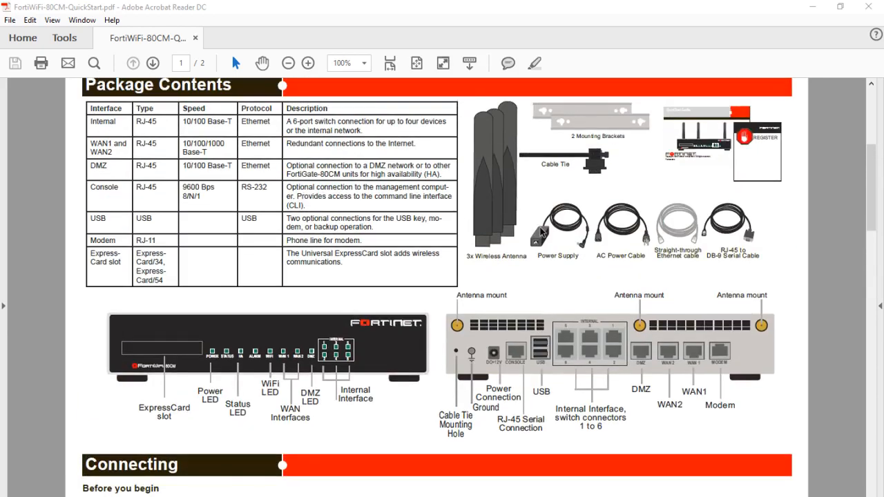
{"action": "scroll", "scroll_direction": "down", "scroll_amount": 3}
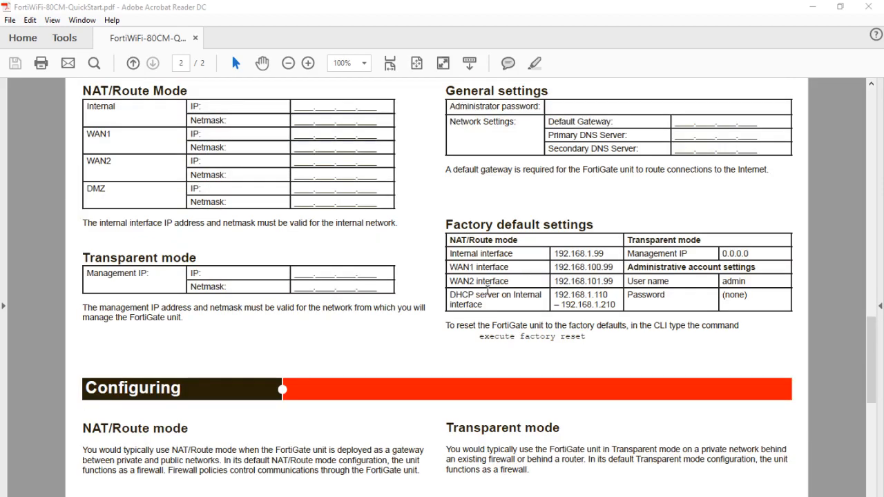
{"action": "scroll", "scroll_direction": "down", "scroll_amount": 3}
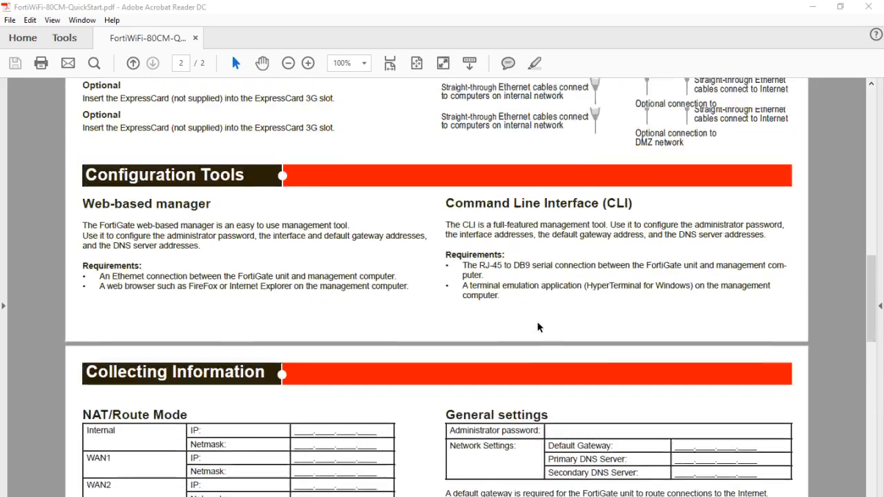
{"action": "left_click", "coordinate": [152, 64]}
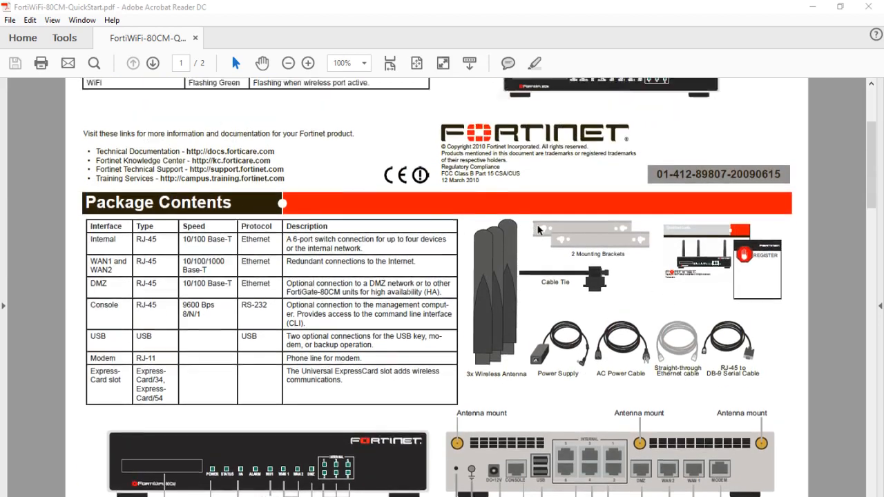
{"action": "scroll", "scroll_direction": "up", "scroll_amount": 3}
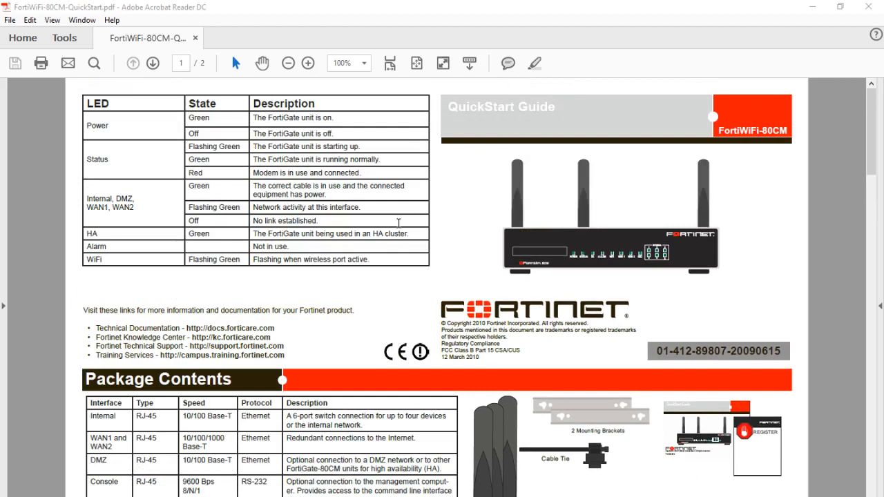
{"action": "mouse_move", "coordinate": [467, 227]}
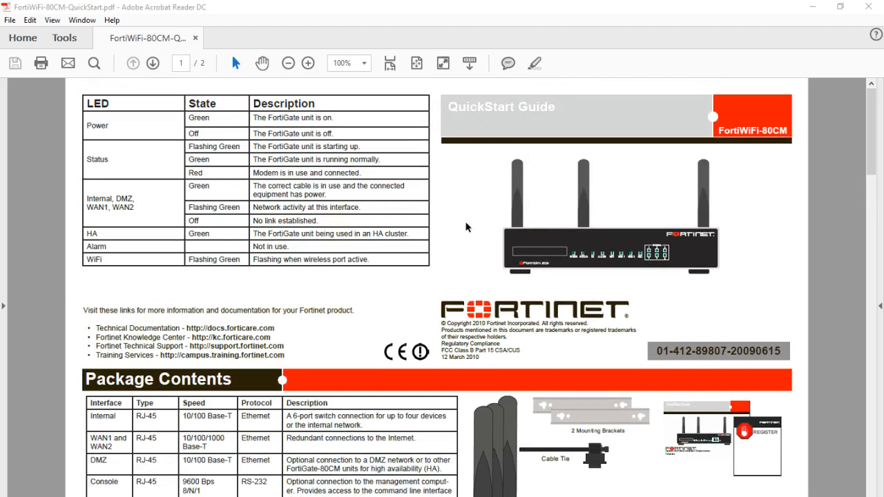
{"action": "mouse_move", "coordinate": [455, 146]}
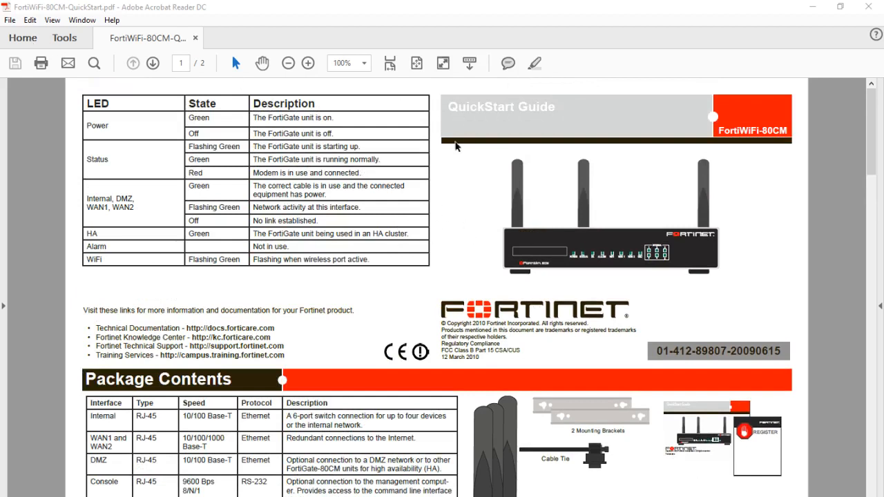
Reach the Factory default settings table and mark the internal interface address 192.168.1.99
{"action": "scroll", "scroll_direction": "down", "scroll_amount": 3}
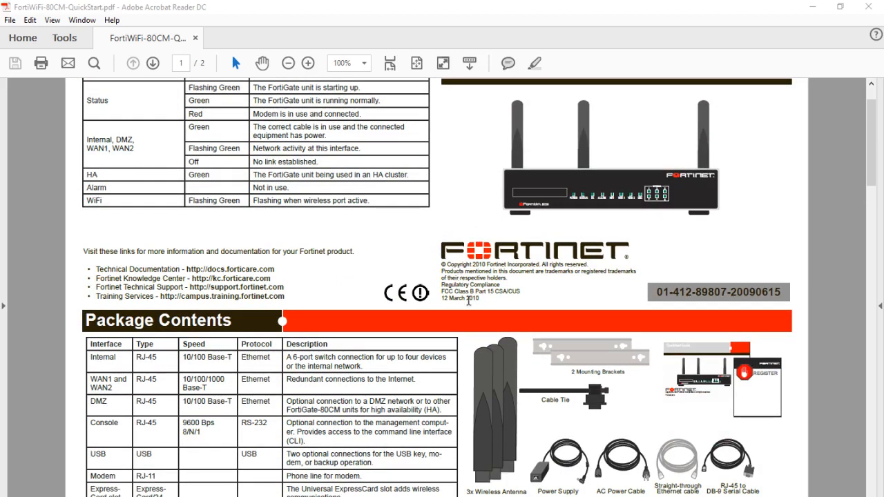
{"action": "scroll", "scroll_direction": "down", "scroll_amount": 3}
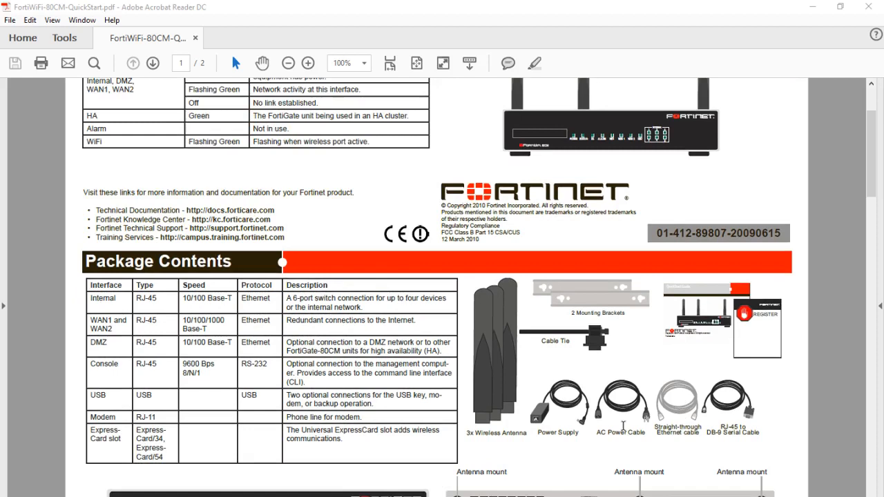
{"action": "scroll", "scroll_direction": "down", "scroll_amount": 3}
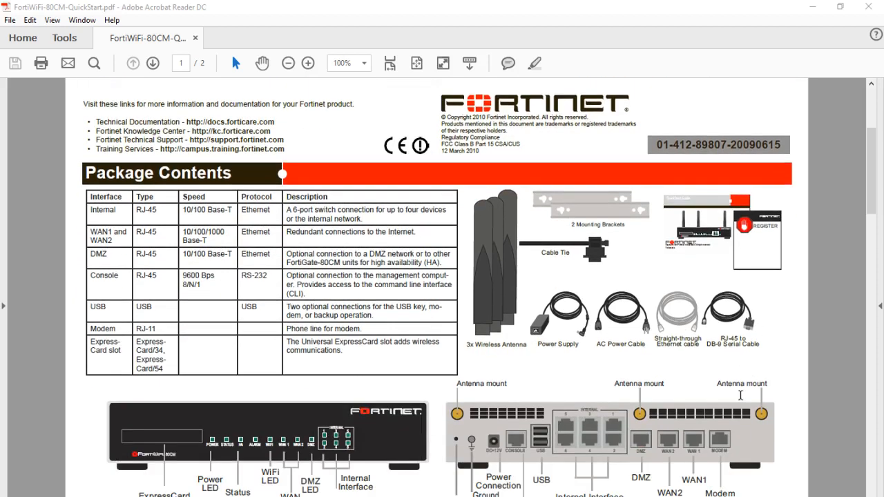
{"action": "scroll", "scroll_direction": "down", "scroll_amount": 3}
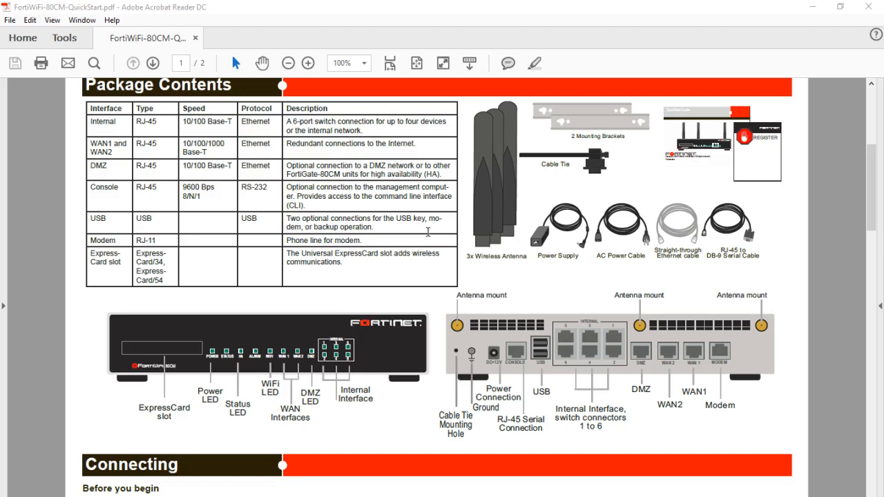
{"action": "mouse_move", "coordinate": [514, 228]}
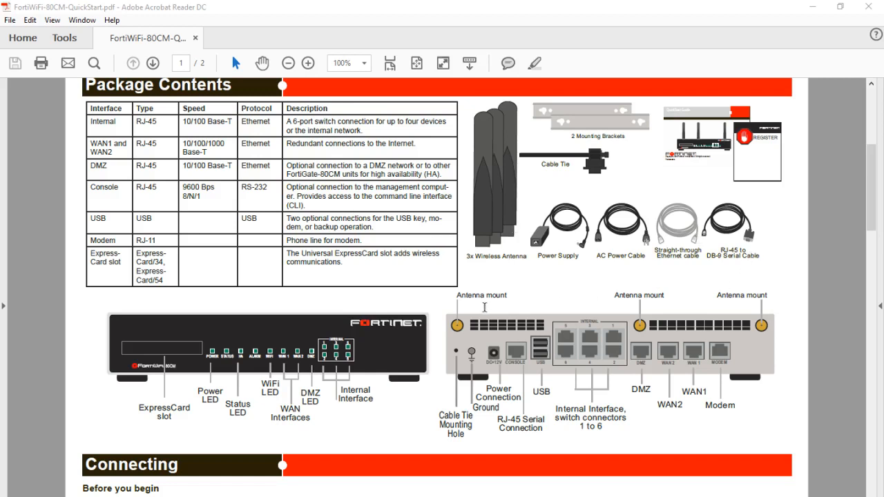
{"action": "mouse_move", "coordinate": [575, 279]}
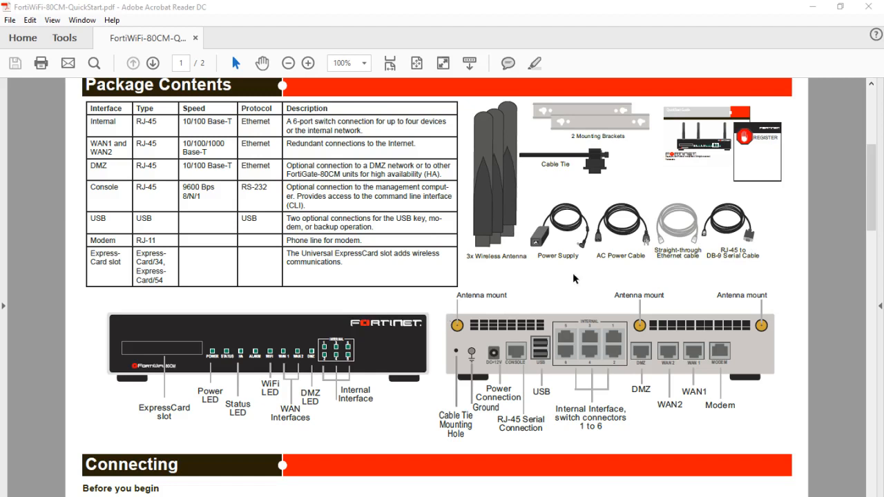
{"action": "mouse_move", "coordinate": [768, 301]}
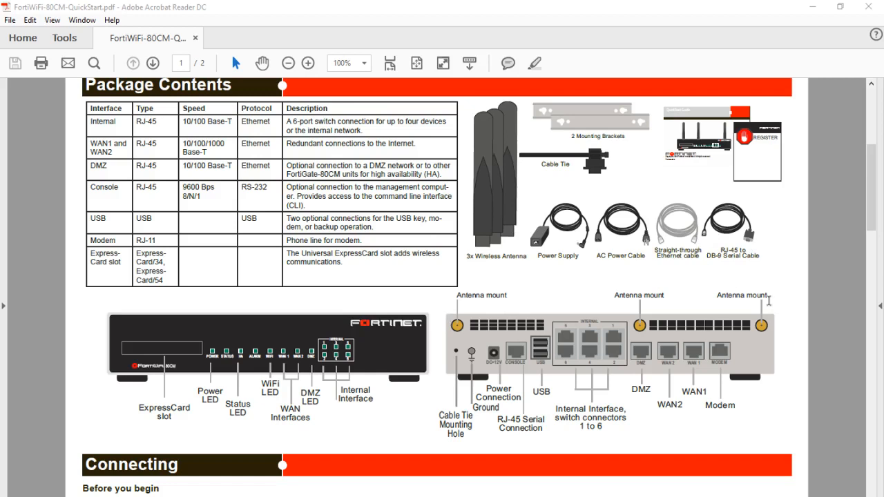
{"action": "scroll", "scroll_direction": "down", "scroll_amount": 3}
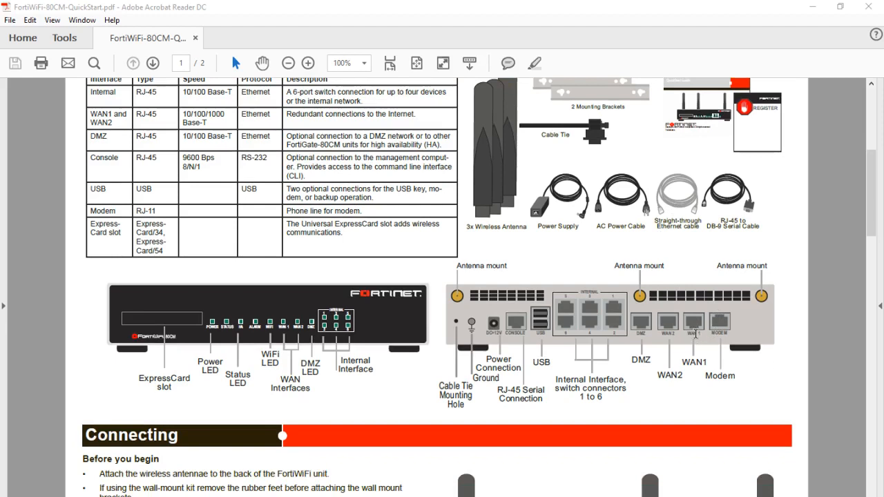
{"action": "mouse_move", "coordinate": [695, 334]}
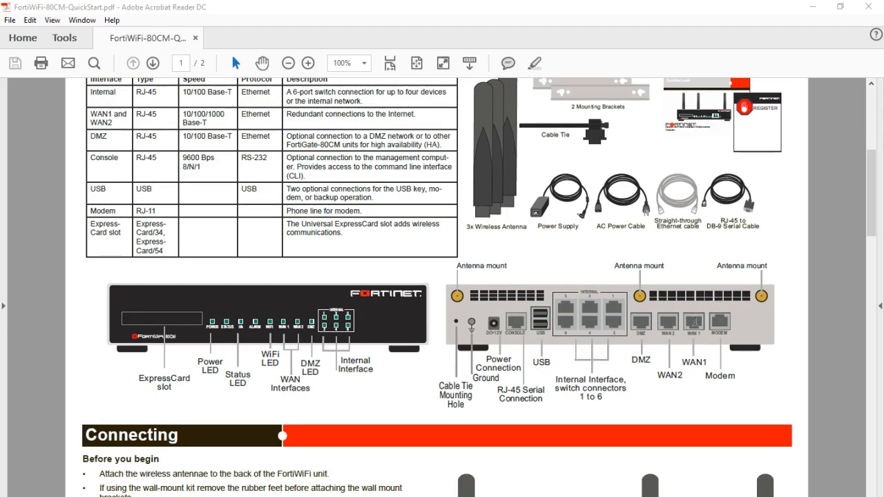
{"action": "mouse_move", "coordinate": [695, 326]}
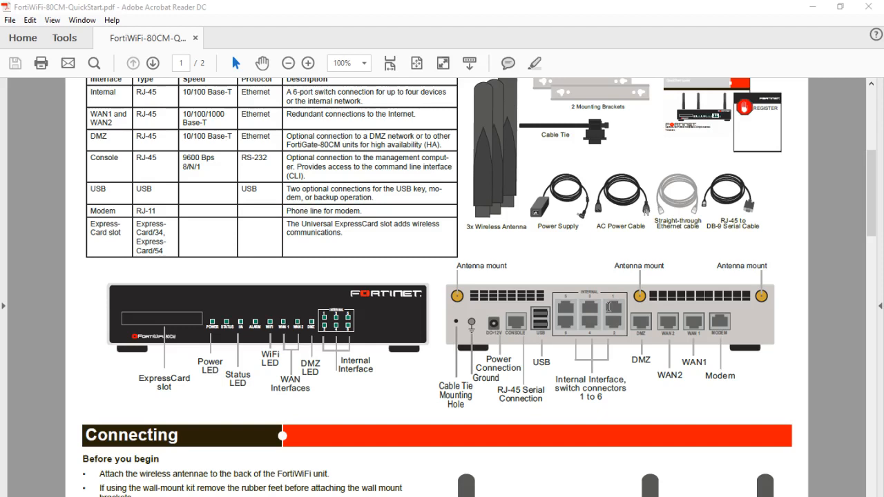
{"action": "mouse_move", "coordinate": [442, 345]}
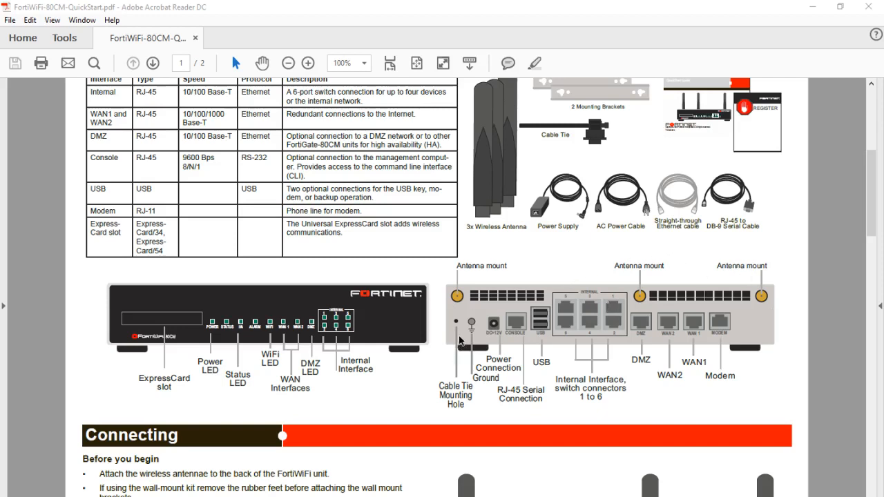
{"action": "scroll", "scroll_direction": "down", "scroll_amount": 3}
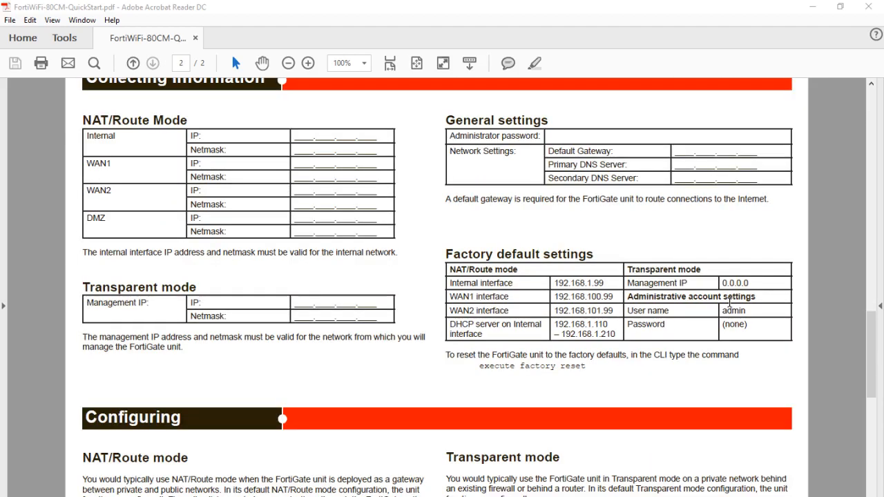
{"action": "mouse_move", "coordinate": [478, 301]}
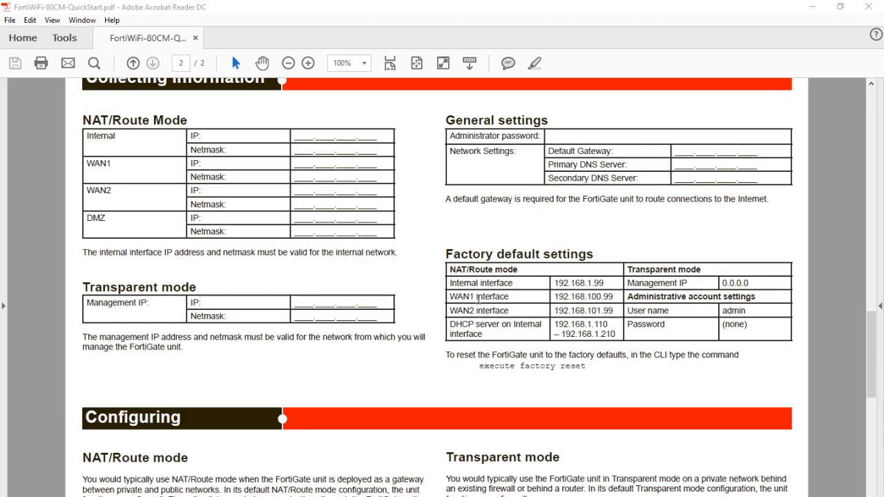
{"action": "left_click_drag", "start_coordinate": [478, 282], "coordinate": [601, 282]}
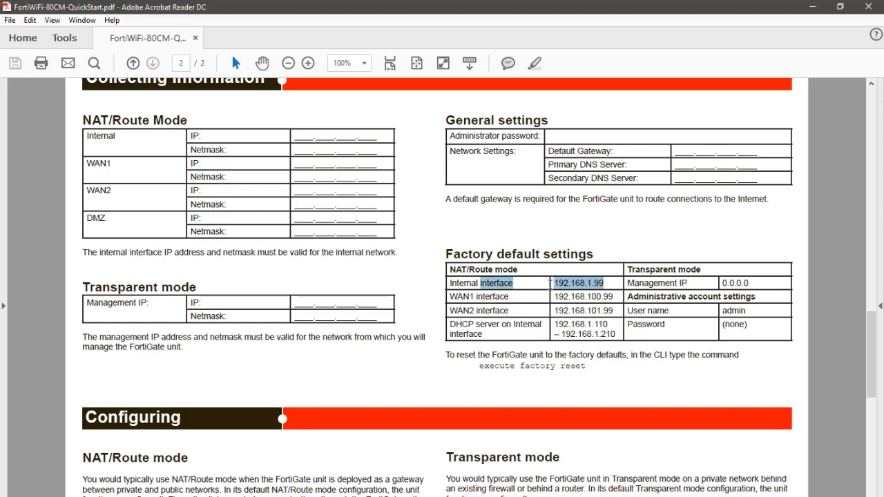
{"action": "mouse_move", "coordinate": [624, 382]}
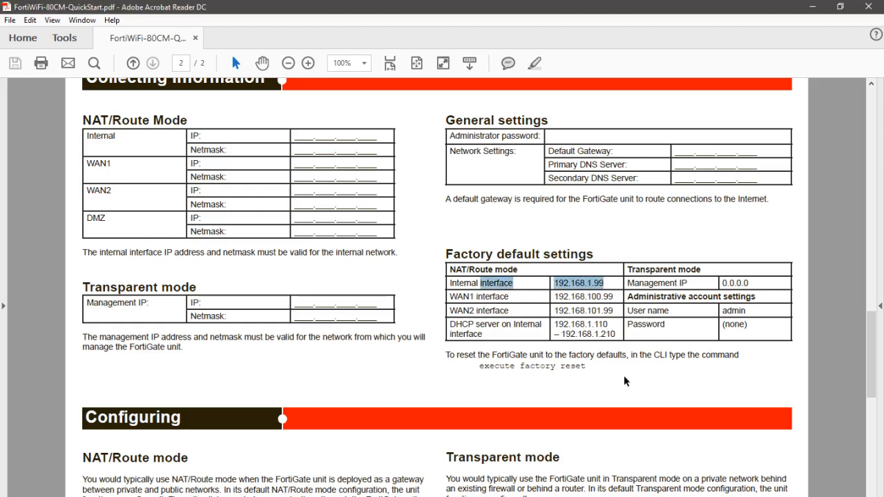
{"action": "mouse_move", "coordinate": [648, 284]}
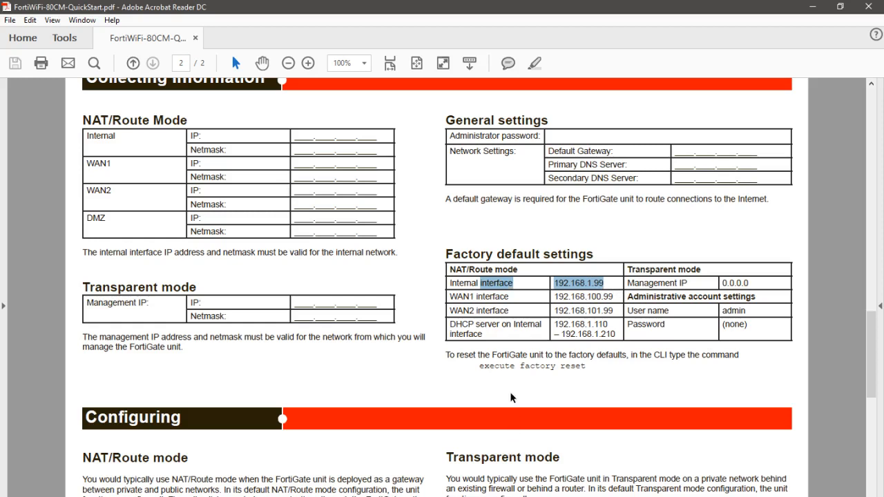
{"action": "mouse_move", "coordinate": [555, 290]}
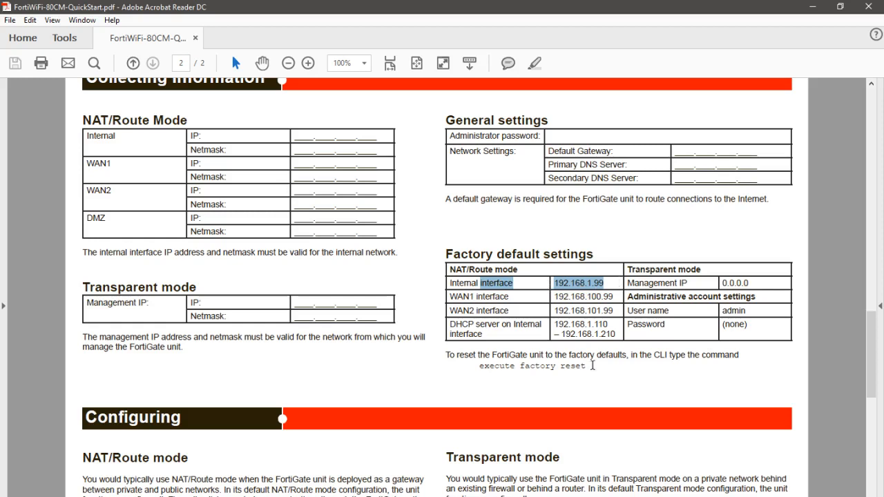
{"action": "mouse_move", "coordinate": [550, 430]}
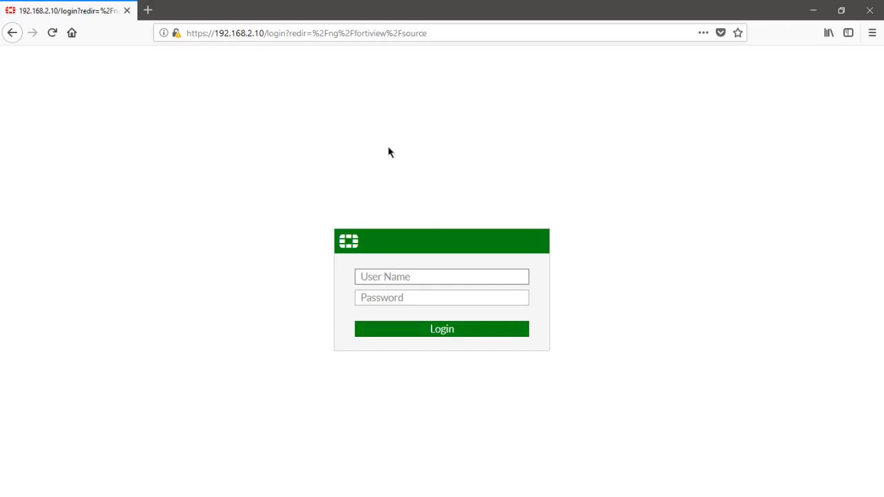
Sign in to the FortiGate web manager as admin with the password
{"action": "left_click", "coordinate": [442, 276]}
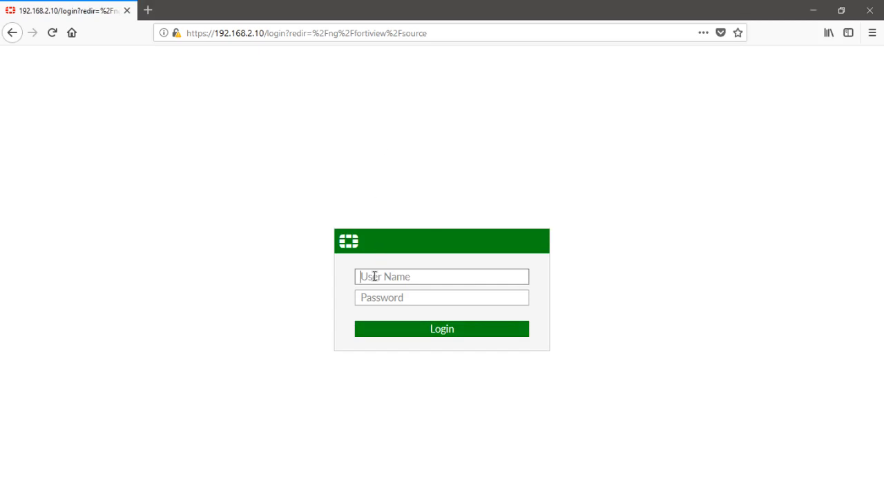
{"action": "mouse_move", "coordinate": [417, 178]}
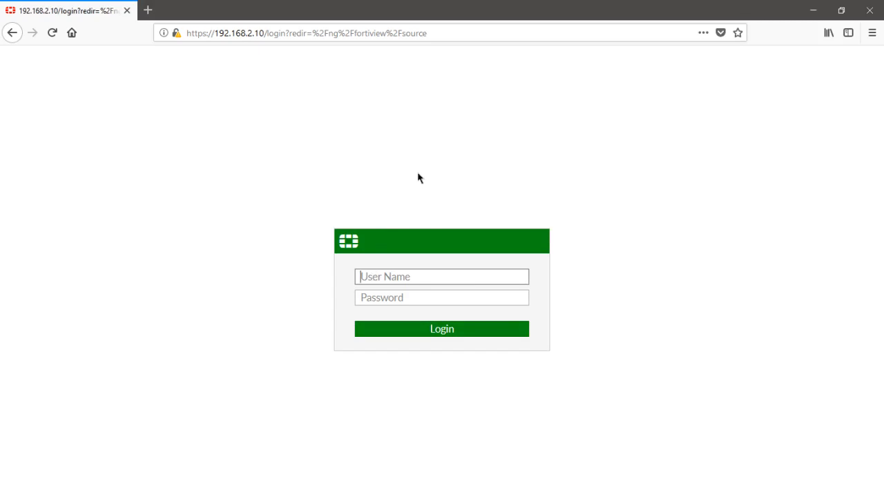
{"action": "mouse_move", "coordinate": [276, 211]}
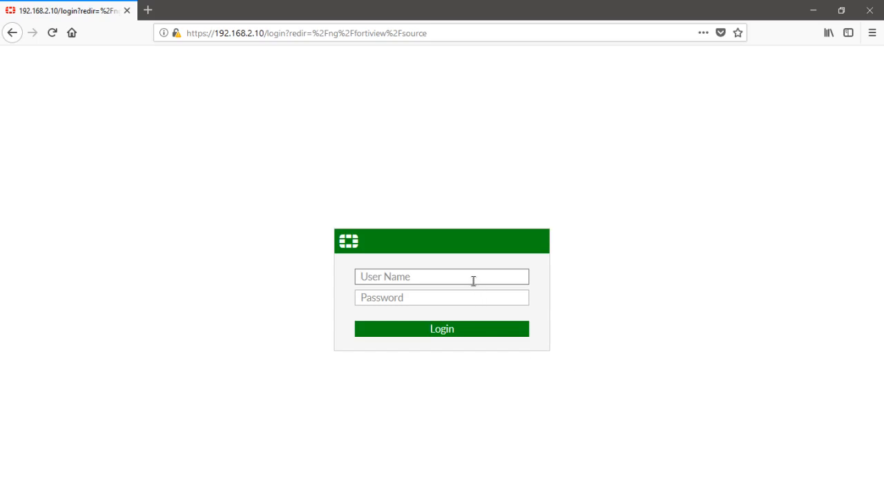
{"action": "mouse_move", "coordinate": [611, 306]}
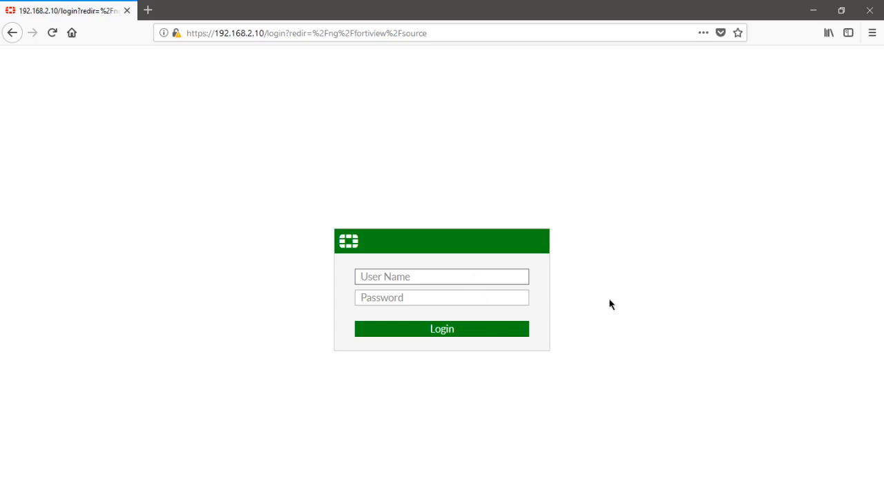
{"action": "type", "text": "admin"}
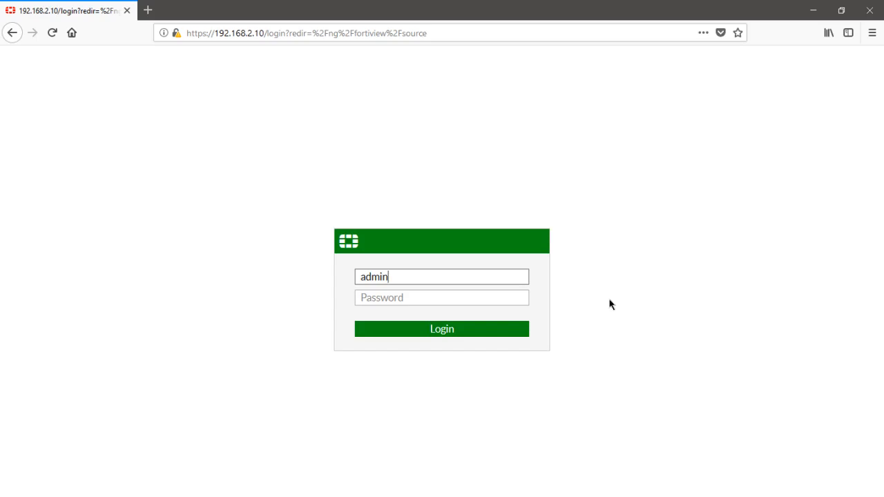
{"action": "left_click", "coordinate": [442, 298]}
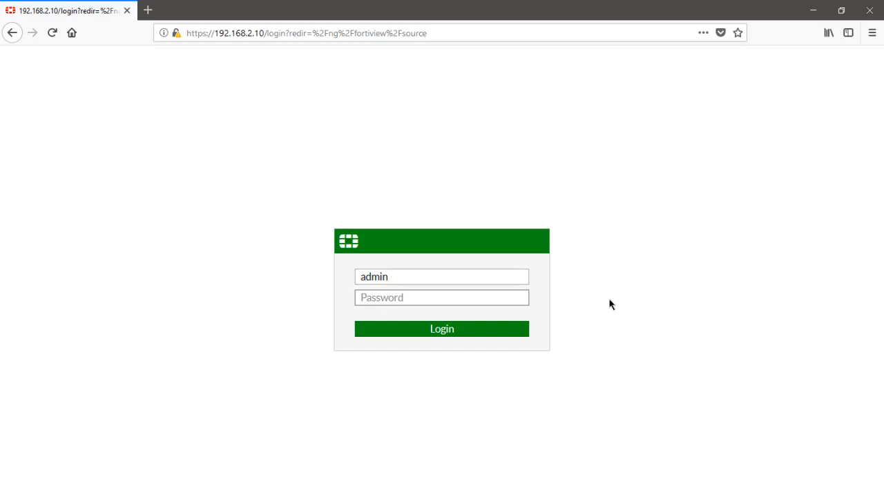
{"action": "left_click", "coordinate": [442, 299]}
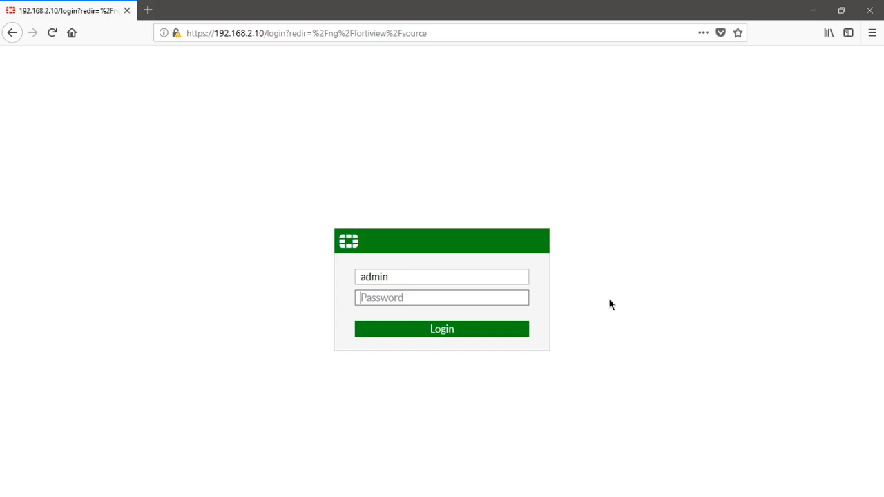
{"action": "type", "text": "password"}
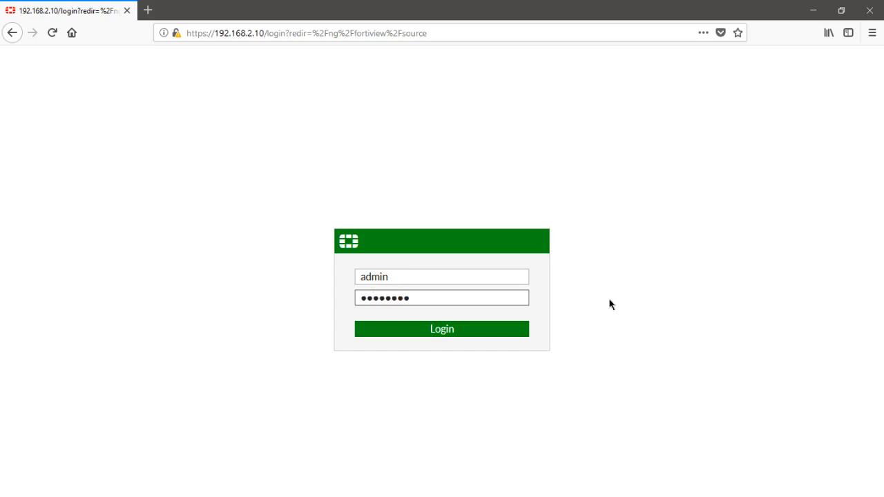
{"action": "left_click", "coordinate": [443, 328]}
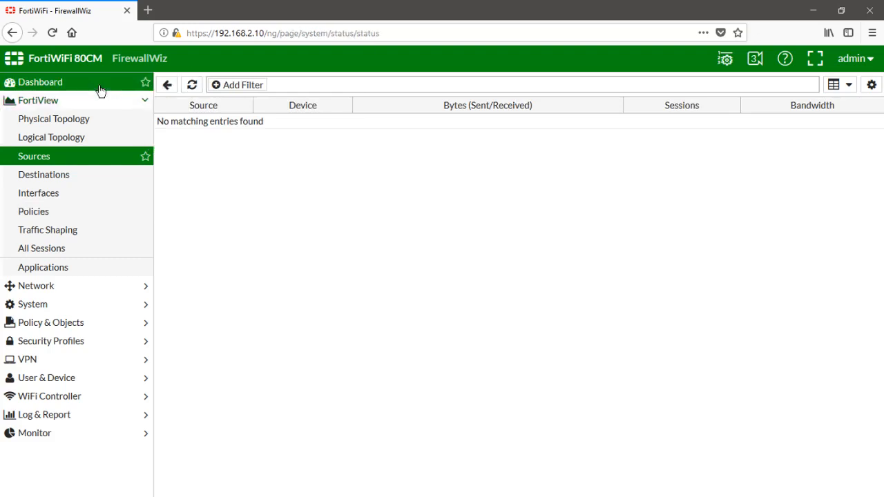
Show the Dashboard's System Information and highlight the NAT operation mode value
{"action": "left_click", "coordinate": [40, 82]}
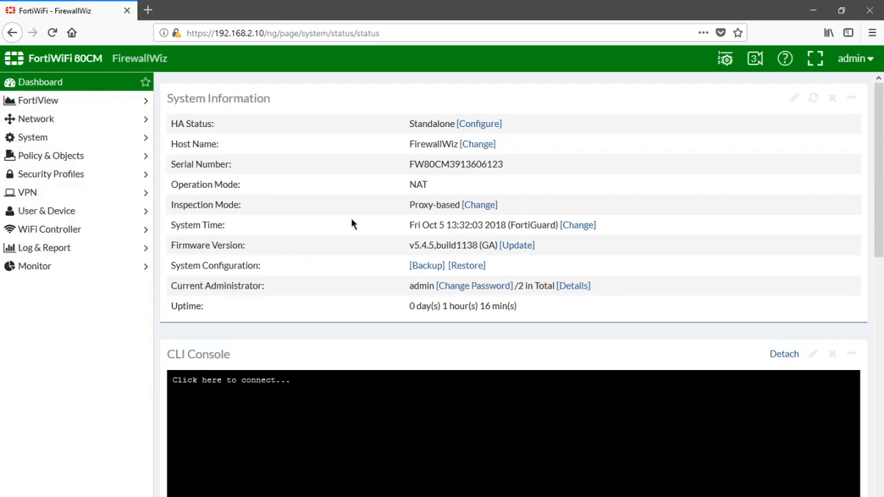
{"action": "mouse_move", "coordinate": [380, 159]}
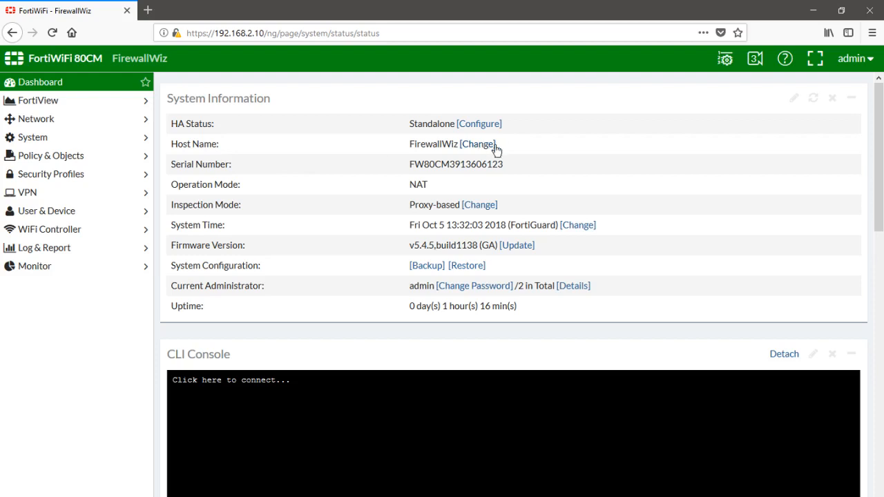
{"action": "mouse_move", "coordinate": [328, 222]}
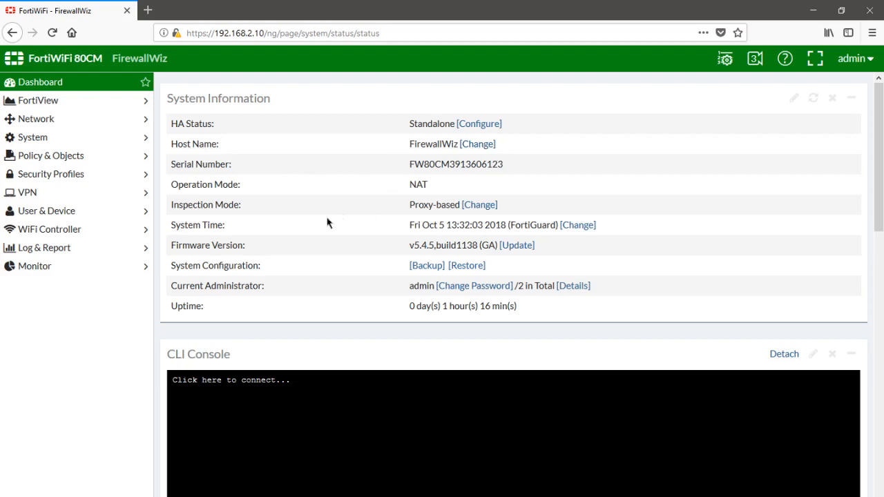
{"action": "mouse_move", "coordinate": [290, 246]}
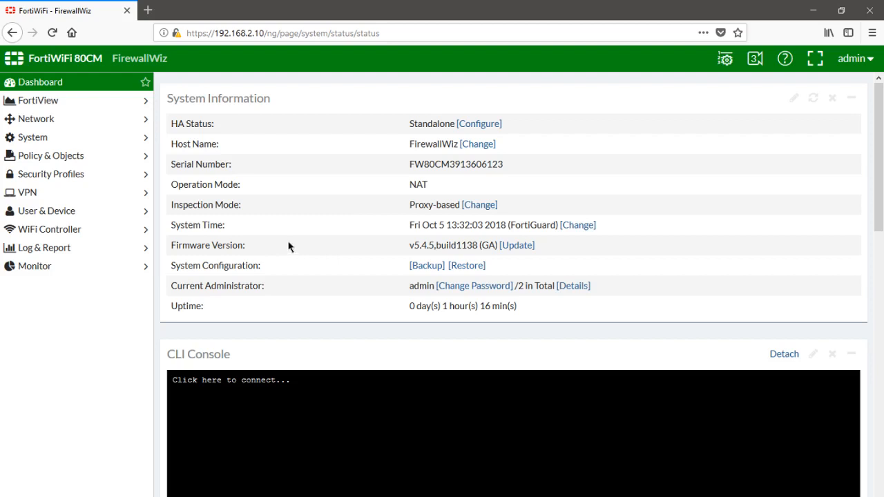
{"action": "mouse_move", "coordinate": [442, 191]}
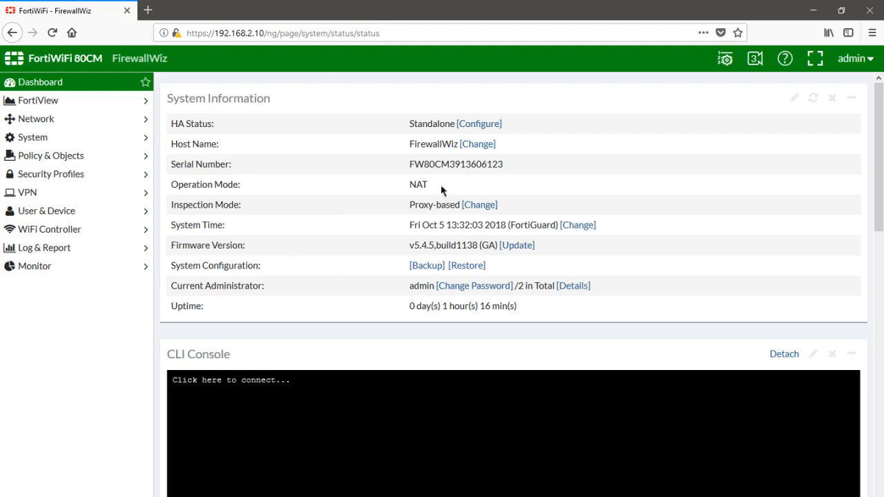
{"action": "mouse_move", "coordinate": [467, 200]}
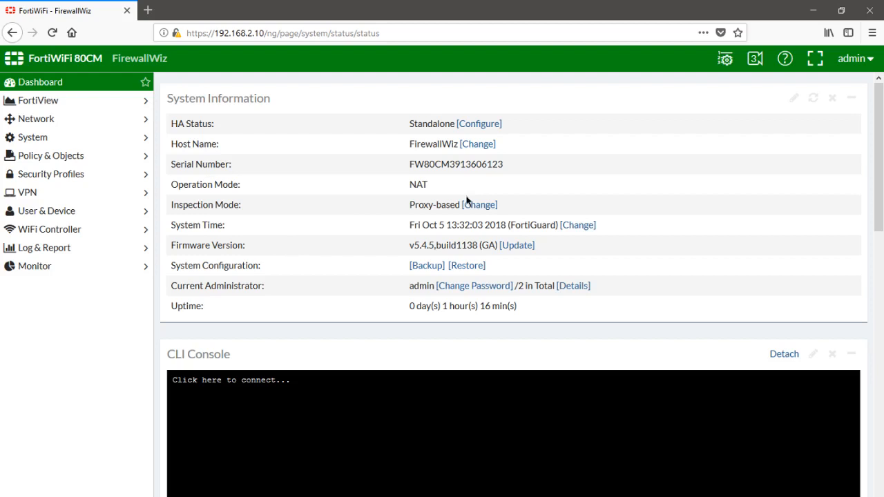
{"action": "mouse_move", "coordinate": [415, 185]}
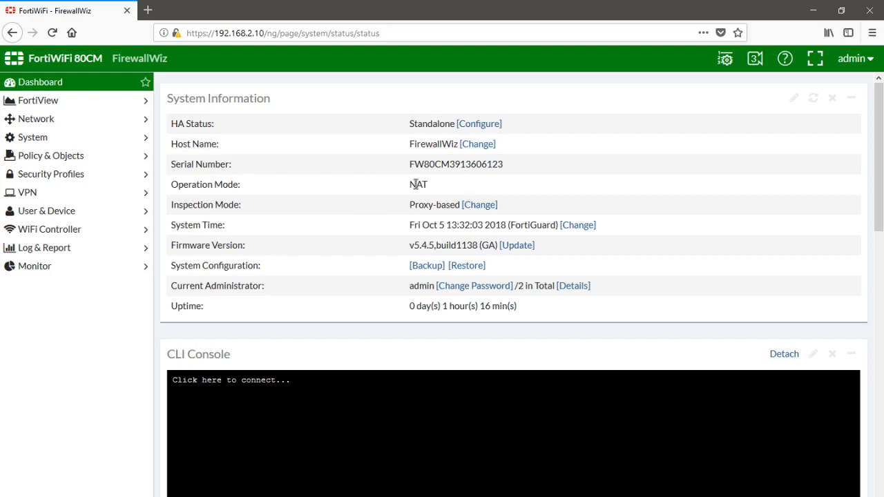
{"action": "double_click", "coordinate": [419, 184]}
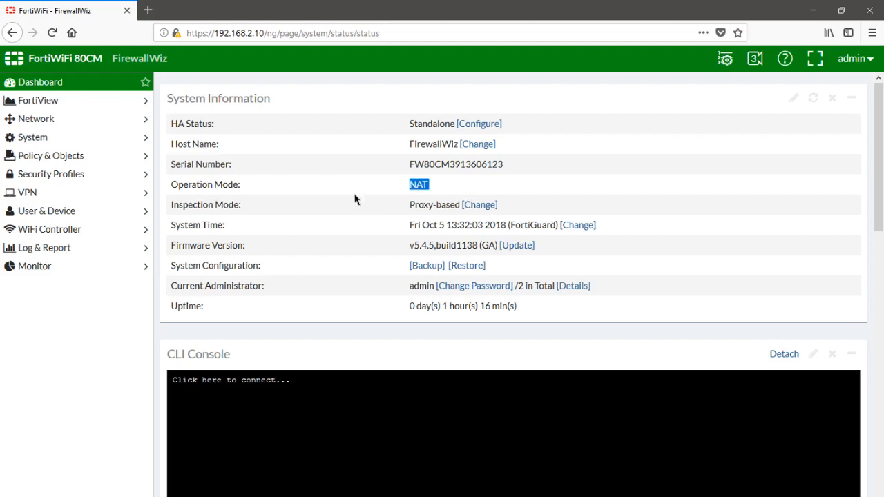
{"action": "mouse_move", "coordinate": [417, 246]}
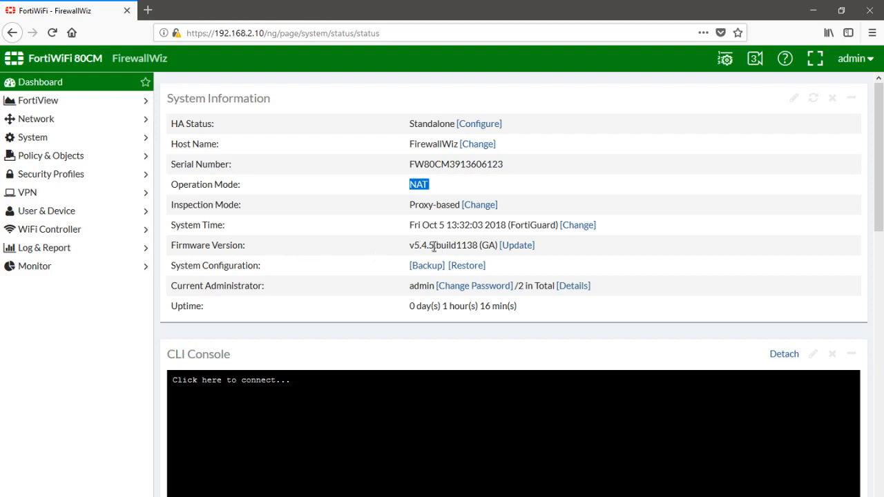
{"action": "mouse_move", "coordinate": [434, 245]}
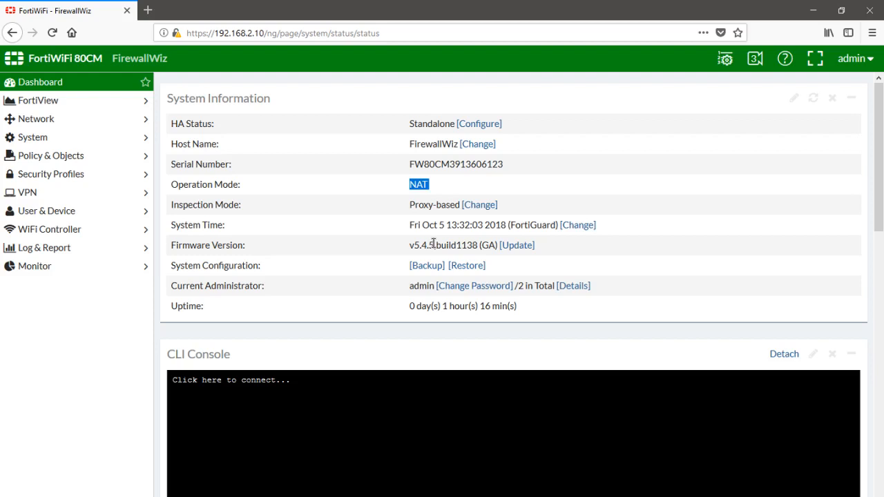
{"action": "mouse_move", "coordinate": [289, 317]}
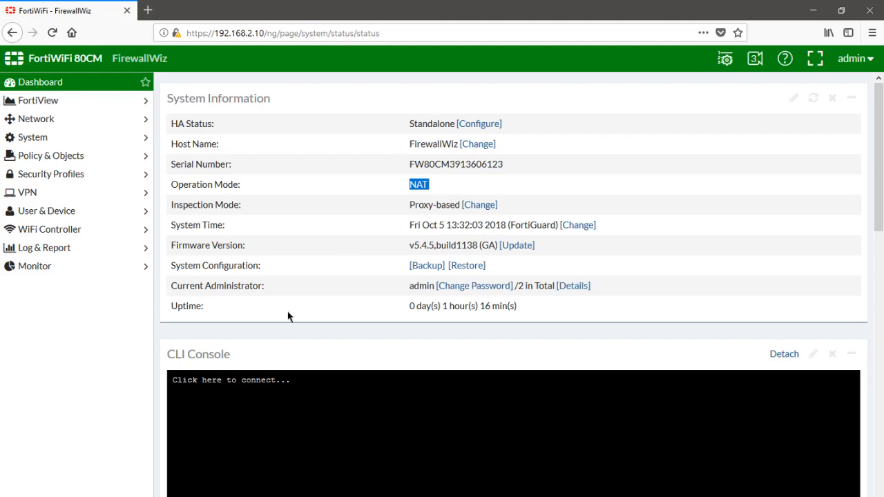
{"action": "mouse_move", "coordinate": [282, 296]}
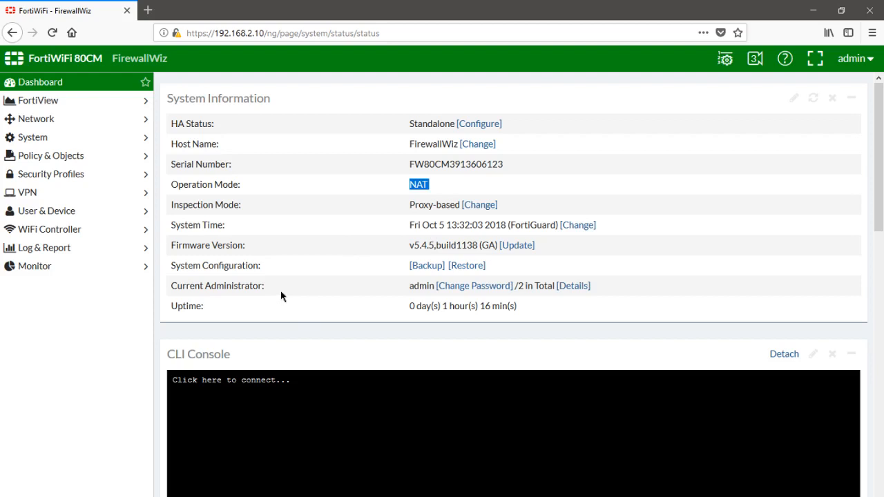
{"action": "mouse_move", "coordinate": [318, 298]}
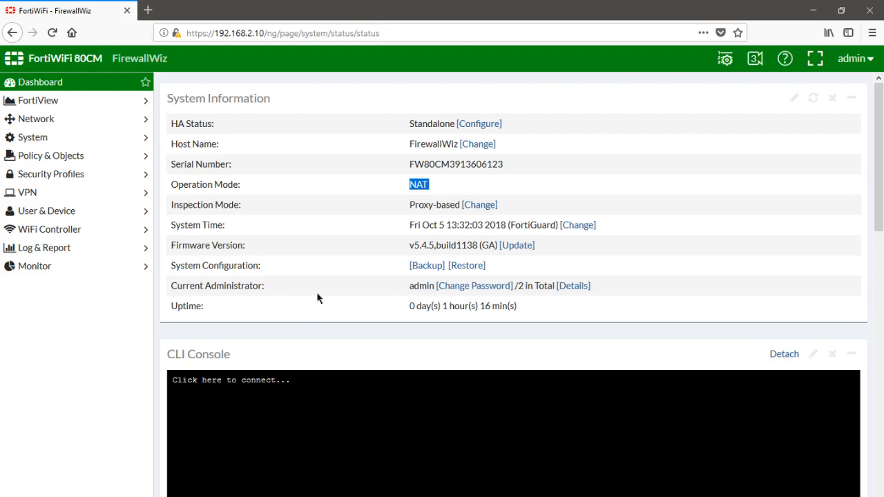
{"action": "mouse_move", "coordinate": [475, 285]}
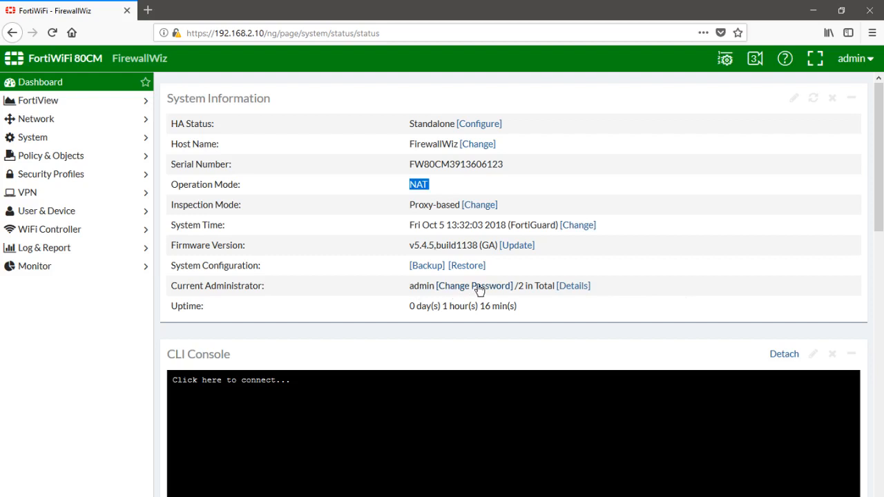
{"action": "mouse_move", "coordinate": [487, 298]}
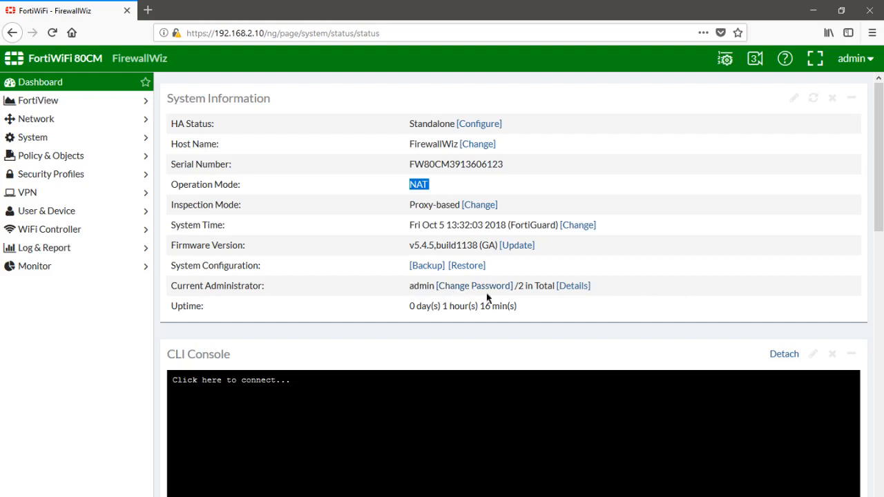
{"action": "mouse_move", "coordinate": [404, 181]}
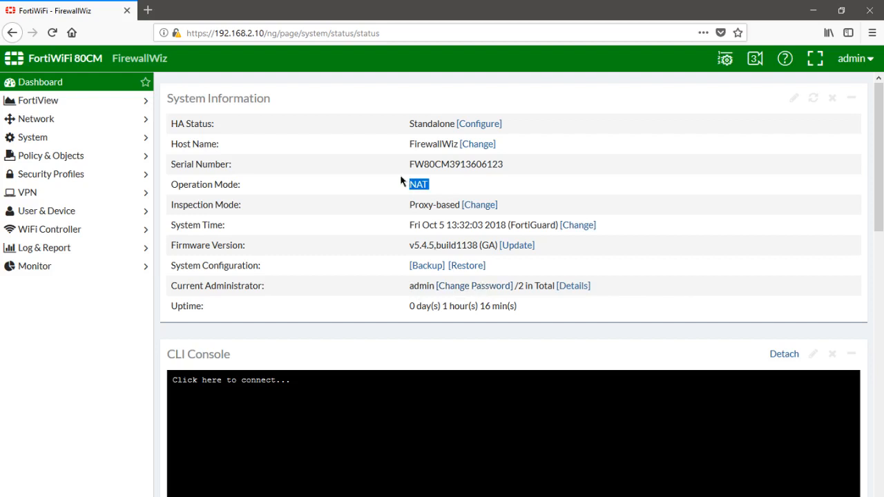
{"action": "mouse_move", "coordinate": [392, 121]}
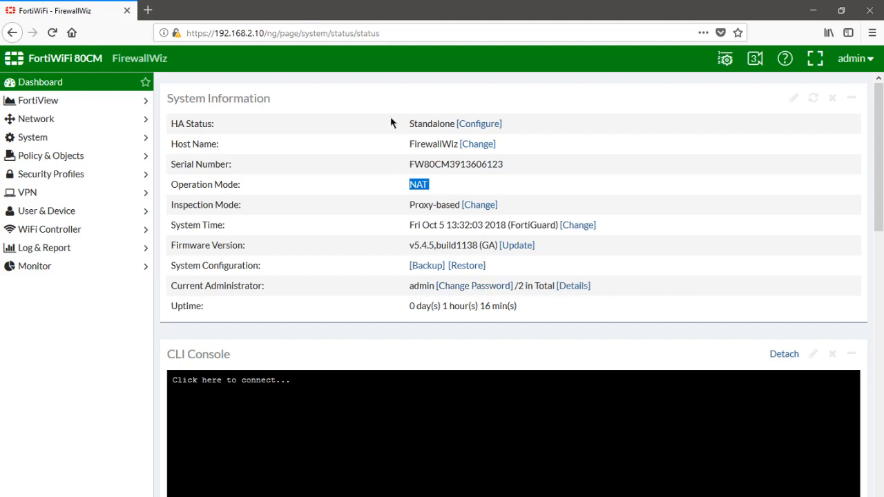
{"action": "mouse_move", "coordinate": [384, 144]}
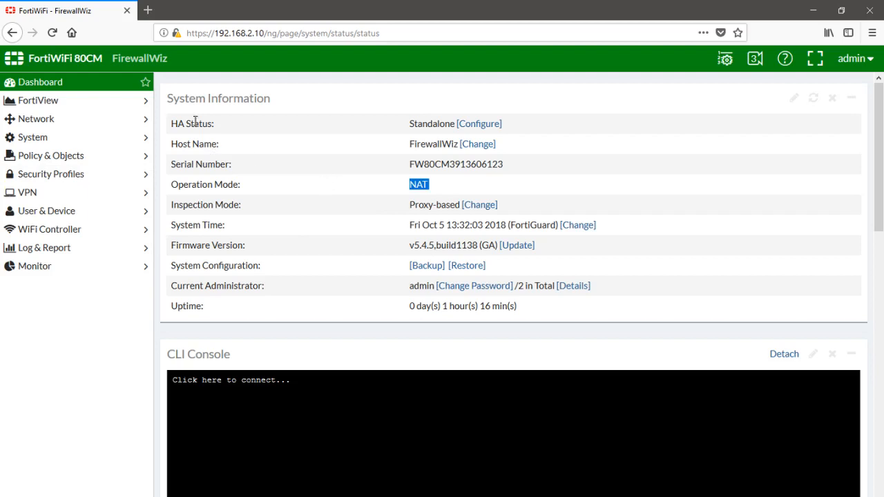
{"action": "mouse_move", "coordinate": [90, 155]}
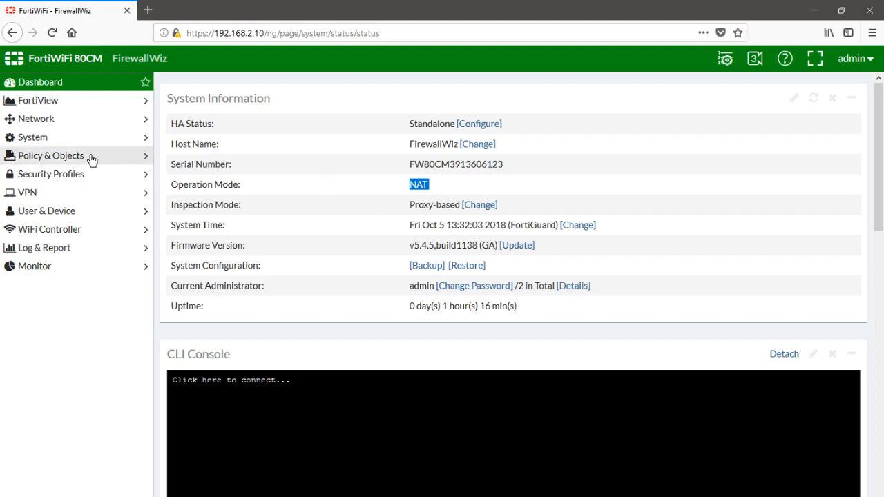
{"action": "mouse_move", "coordinate": [113, 175]}
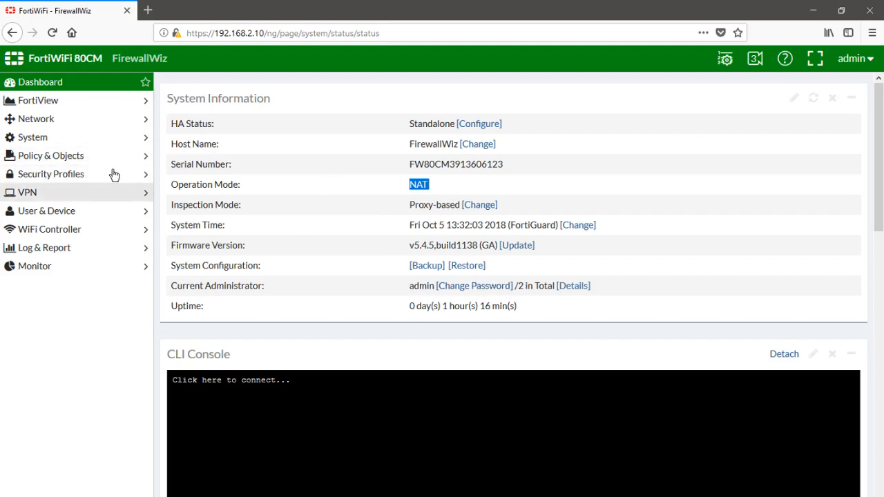
{"action": "mouse_move", "coordinate": [105, 119]}
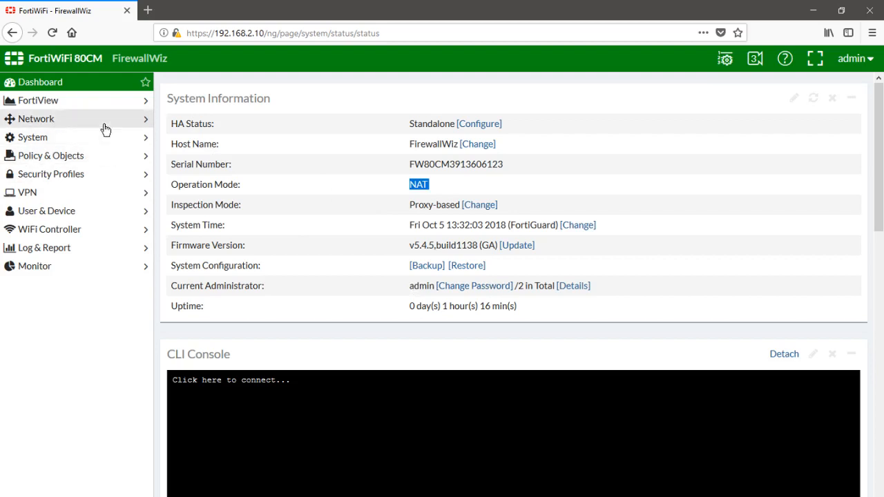
Show the Network > Interfaces list with dmz, wan1, wan2 and the lan software switch
{"action": "left_click", "coordinate": [36, 119]}
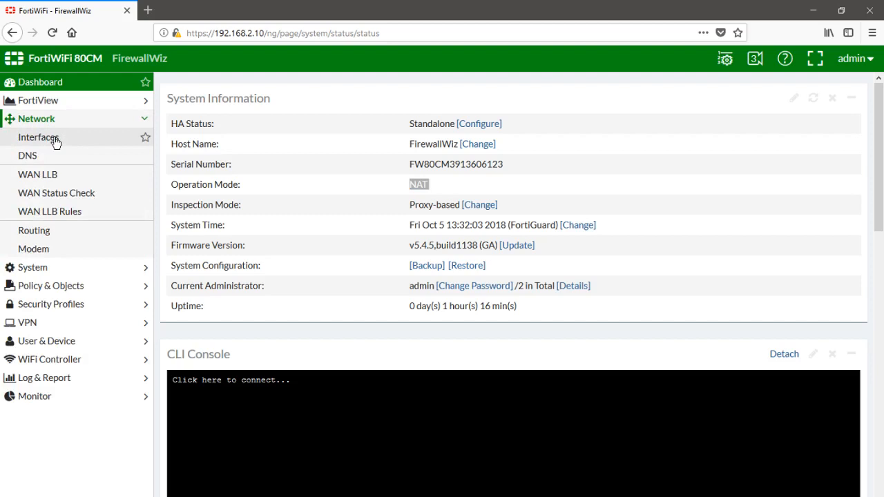
{"action": "left_click", "coordinate": [39, 137]}
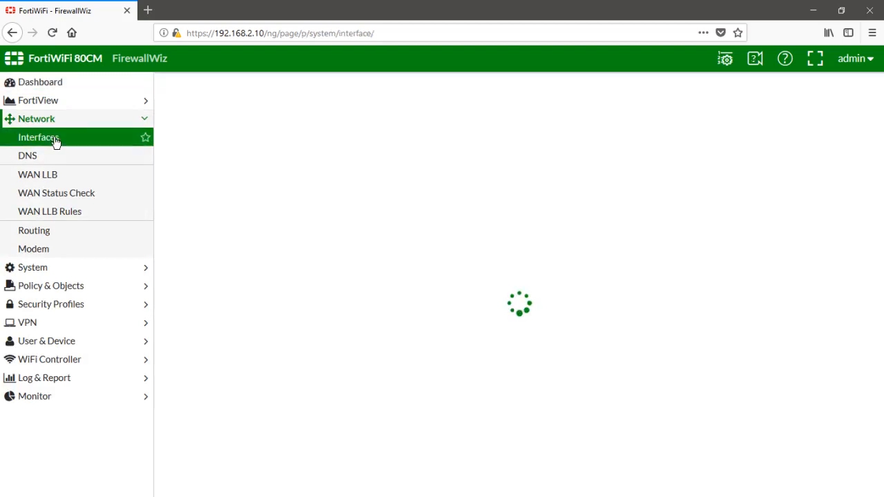
{"action": "left_click", "coordinate": [39, 137]}
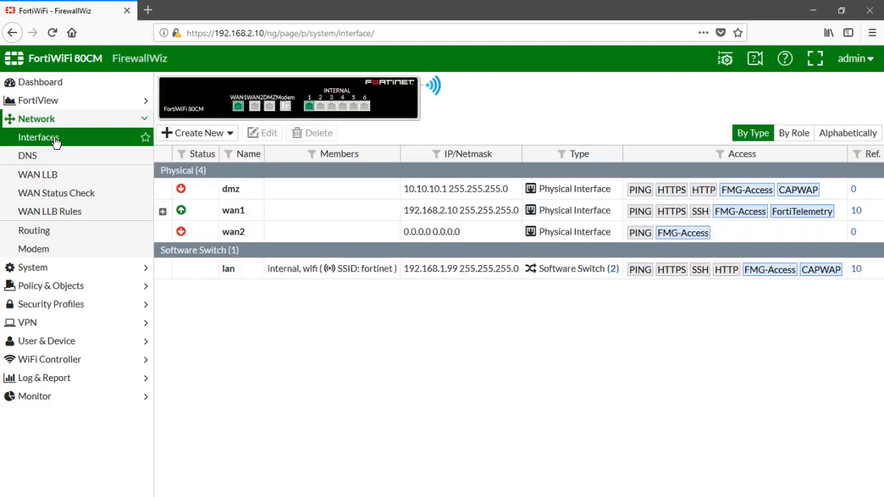
{"action": "mouse_move", "coordinate": [223, 220]}
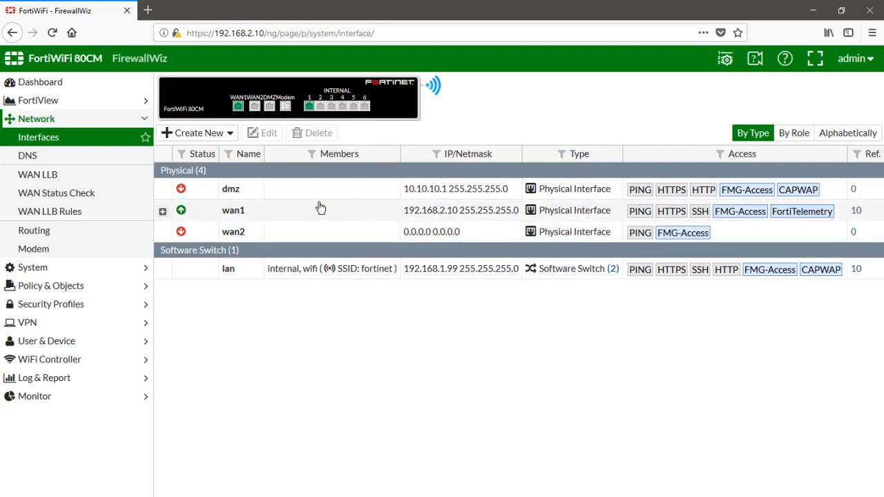
{"action": "mouse_move", "coordinate": [338, 218]}
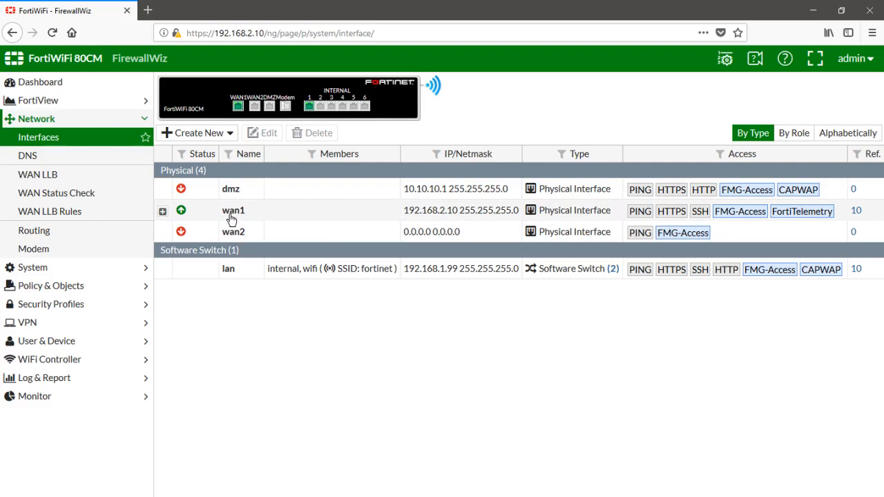
{"action": "mouse_move", "coordinate": [334, 221]}
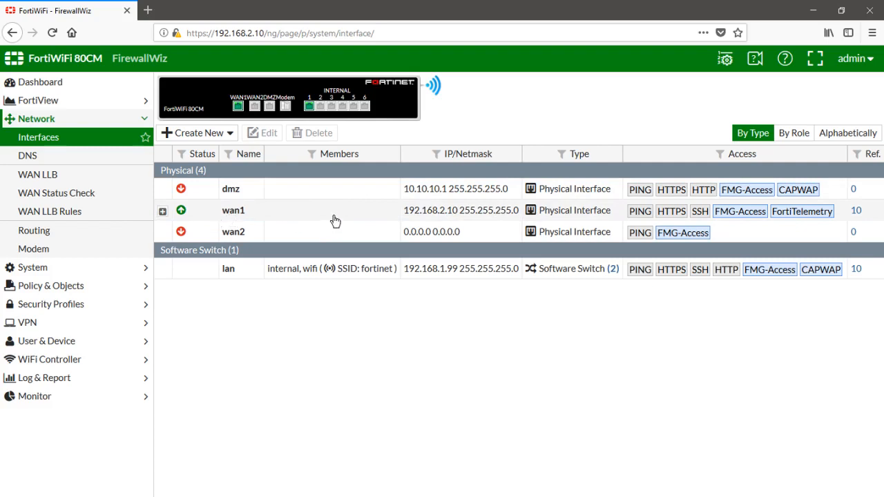
{"action": "mouse_move", "coordinate": [341, 221]}
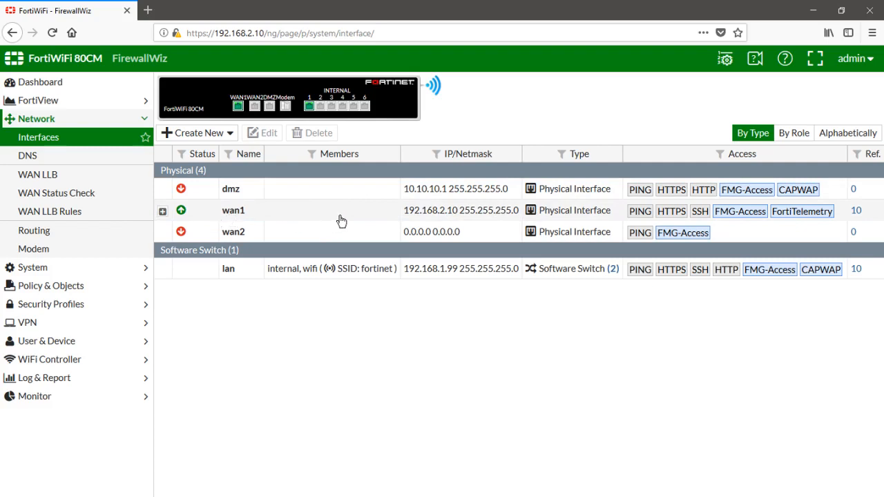
{"action": "mouse_move", "coordinate": [358, 220]}
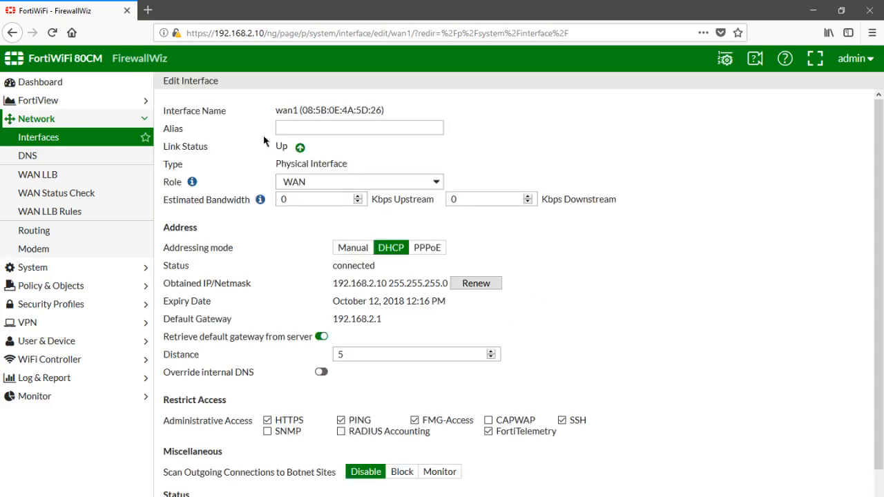
{"action": "mouse_move", "coordinate": [197, 191]}
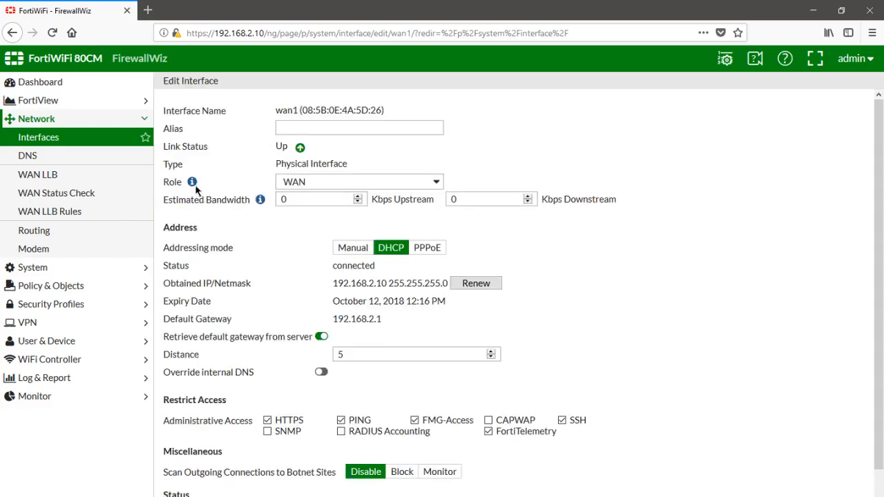
{"action": "mouse_move", "coordinate": [353, 275]}
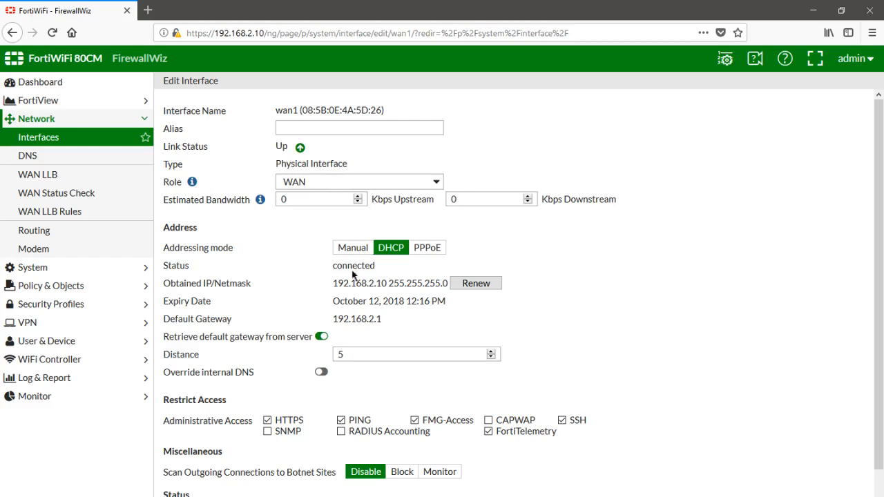
Review wan1's DHCP address 192.168.2.10 and gateway 192.168.2.1, then return to the list
{"action": "scroll", "scroll_direction": "down", "scroll_amount": 3}
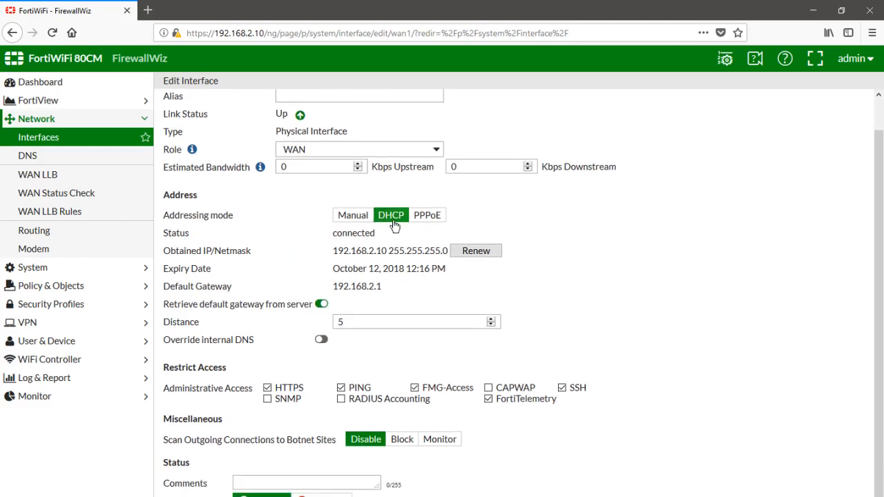
{"action": "mouse_move", "coordinate": [352, 216]}
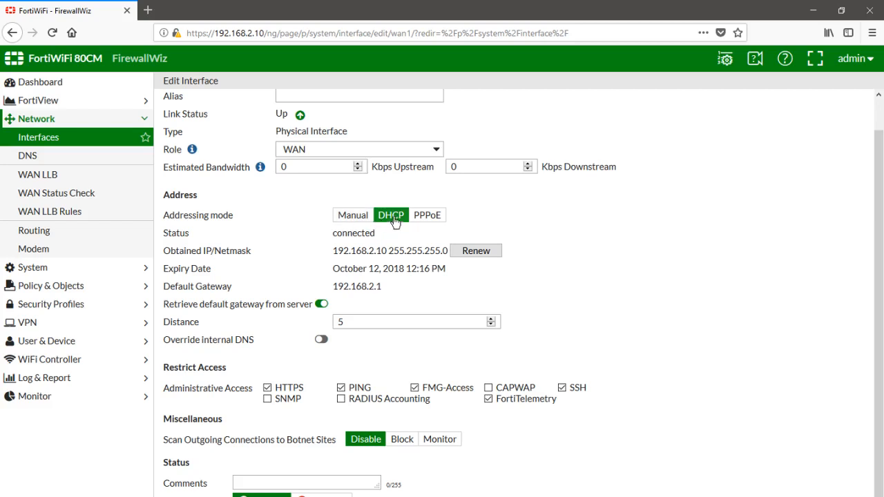
{"action": "mouse_move", "coordinate": [561, 213]}
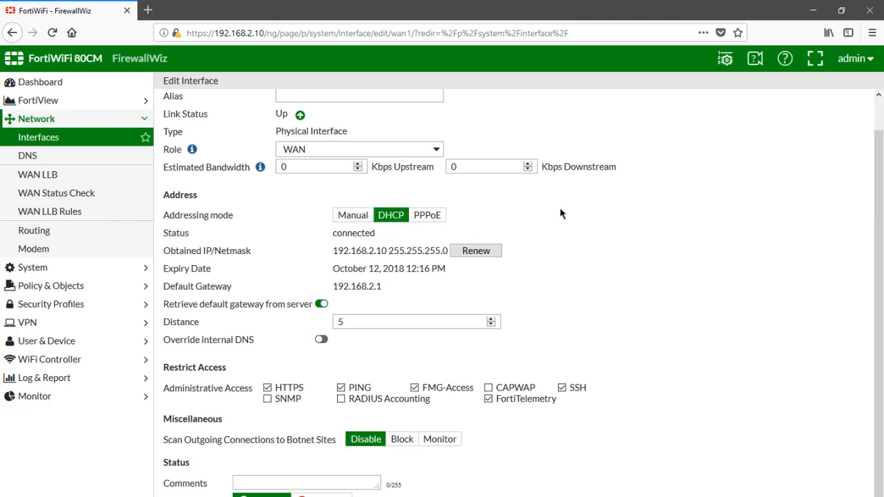
{"action": "mouse_move", "coordinate": [387, 298]}
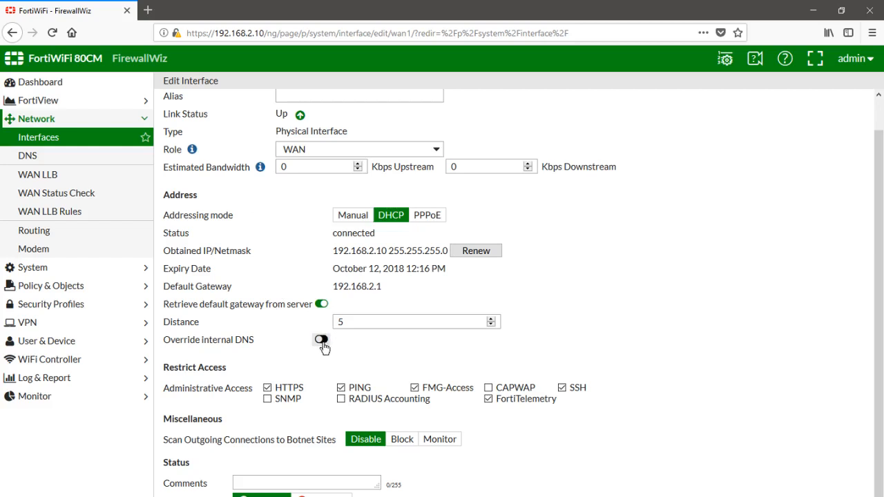
{"action": "left_click", "coordinate": [321, 339]}
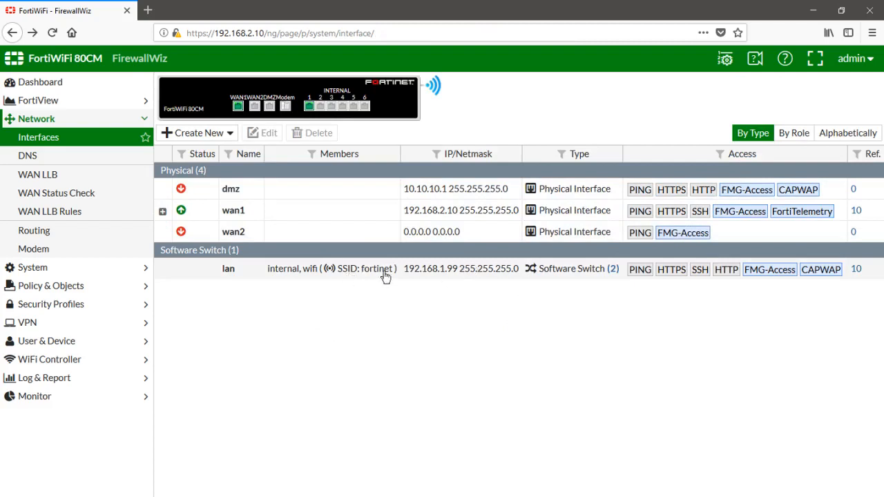
{"action": "mouse_move", "coordinate": [327, 281]}
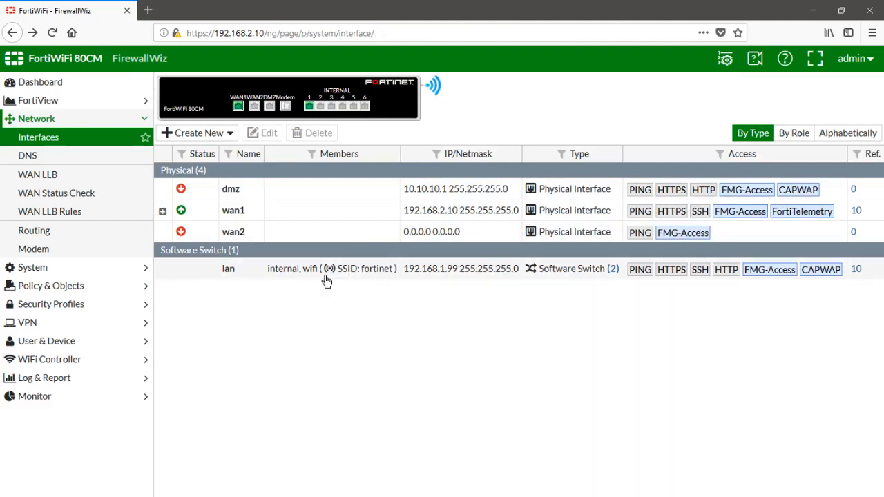
{"action": "mouse_move", "coordinate": [453, 277]}
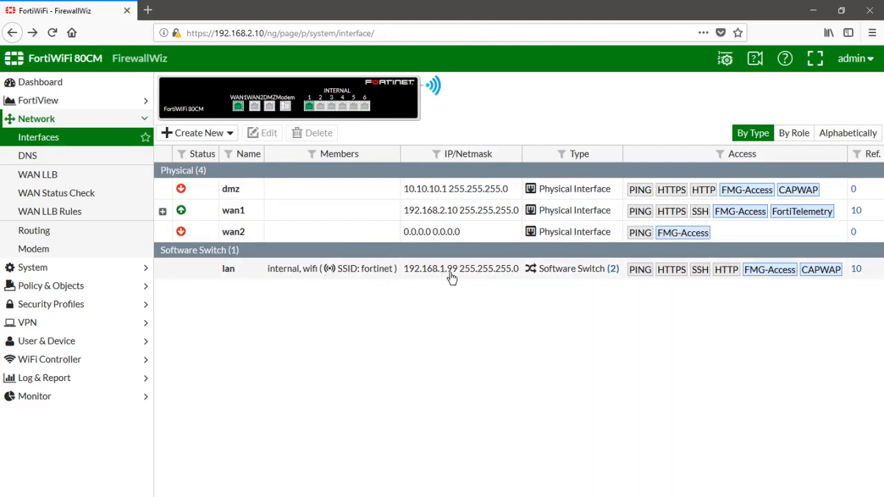
{"action": "mouse_move", "coordinate": [487, 279]}
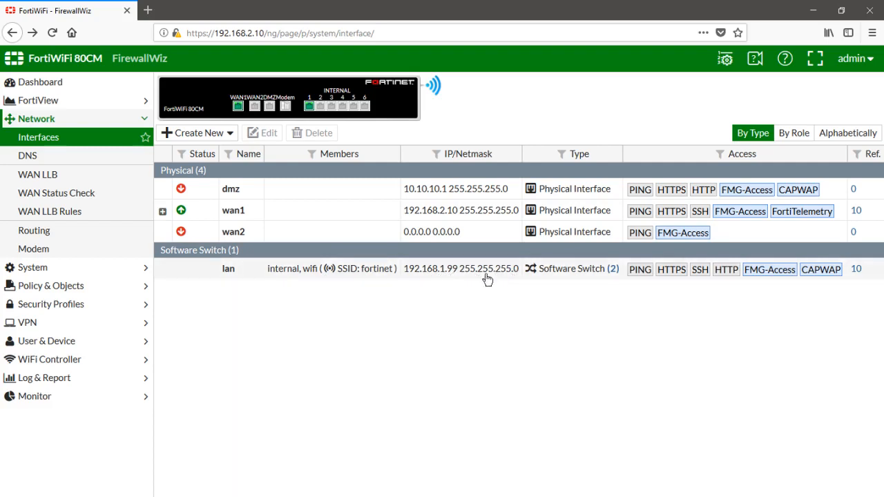
{"action": "mouse_move", "coordinate": [455, 276]}
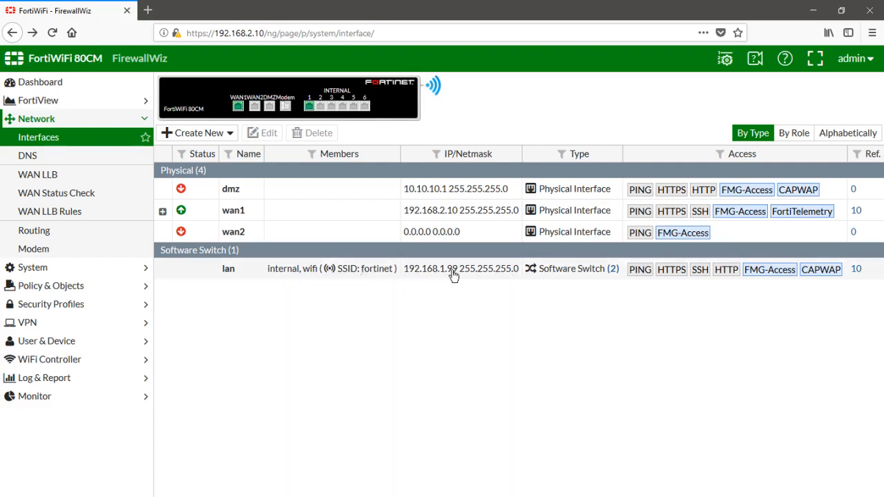
{"action": "mouse_move", "coordinate": [476, 269]}
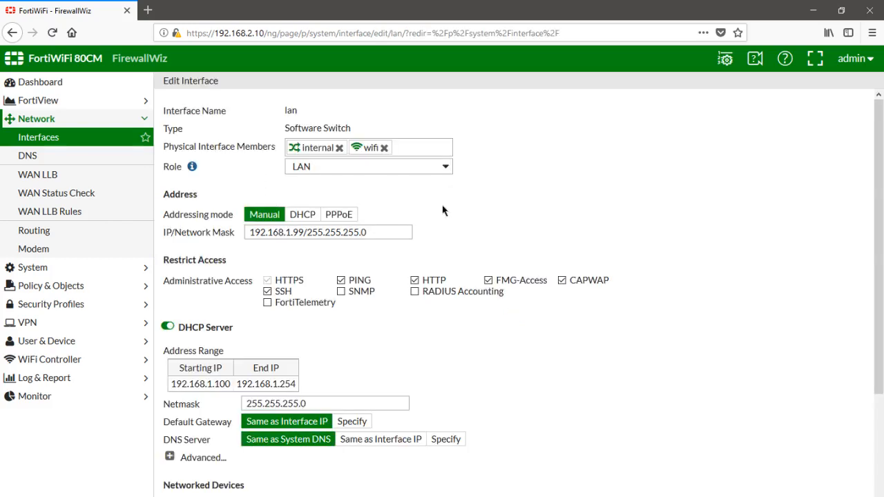
Scroll to the lan DHCP Server range 192.168.1.100–192.168.1.254, netmask 255.255.255.0
{"action": "scroll", "scroll_direction": "down", "scroll_amount": 3}
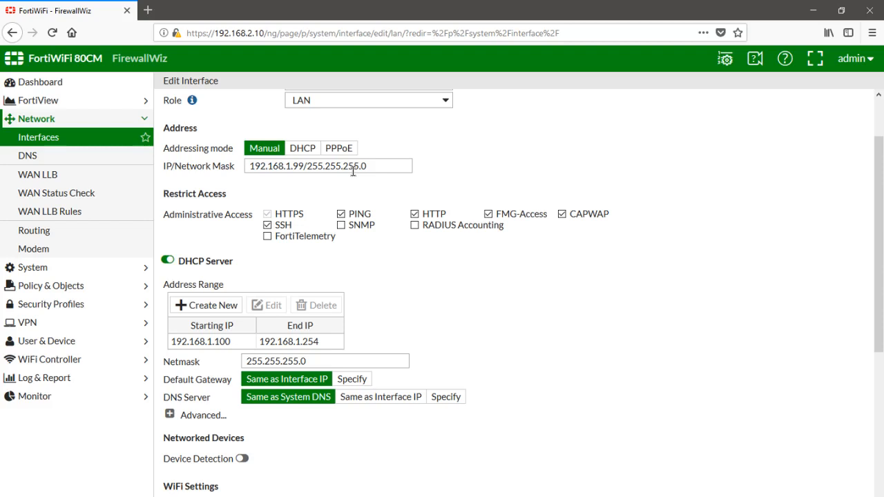
{"action": "mouse_move", "coordinate": [287, 185]}
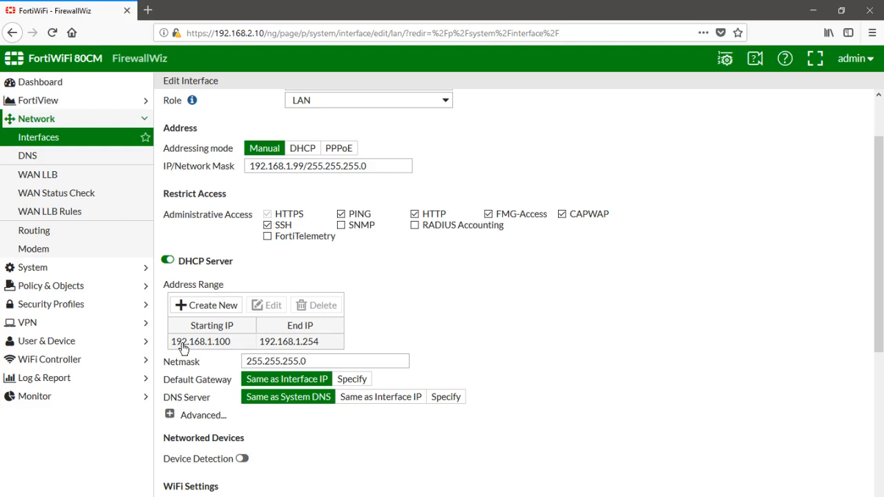
{"action": "mouse_move", "coordinate": [196, 346]}
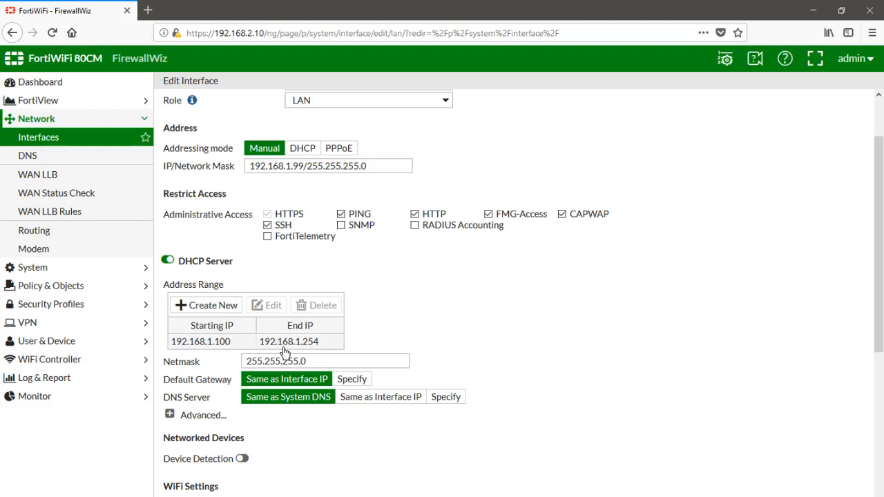
{"action": "mouse_move", "coordinate": [502, 323]}
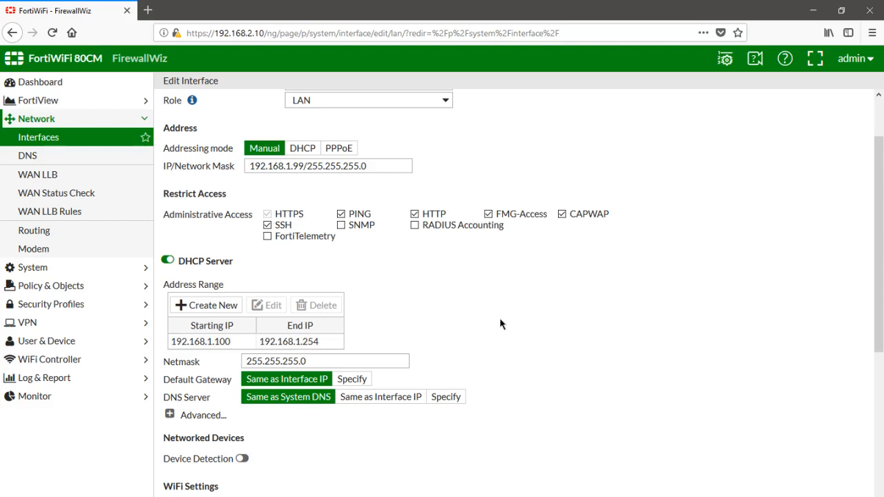
{"action": "mouse_move", "coordinate": [514, 344]}
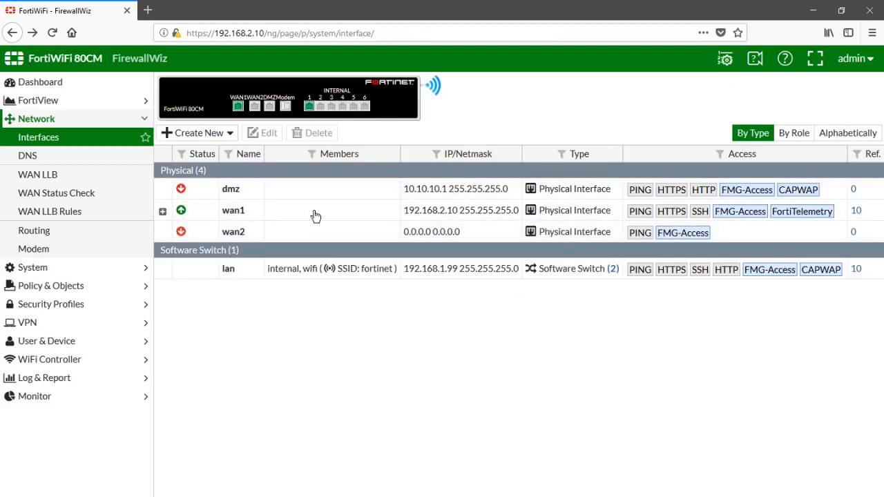
Review the DNS settings with FortiGuard servers 208.91.112.53 and 208.91.112.52, then head to Static Routes
{"action": "left_click", "coordinate": [27, 155]}
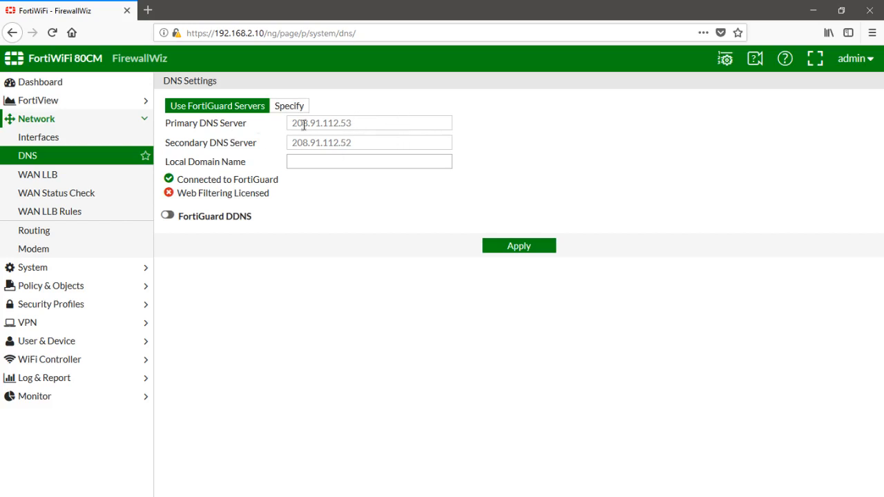
{"action": "mouse_move", "coordinate": [375, 121]}
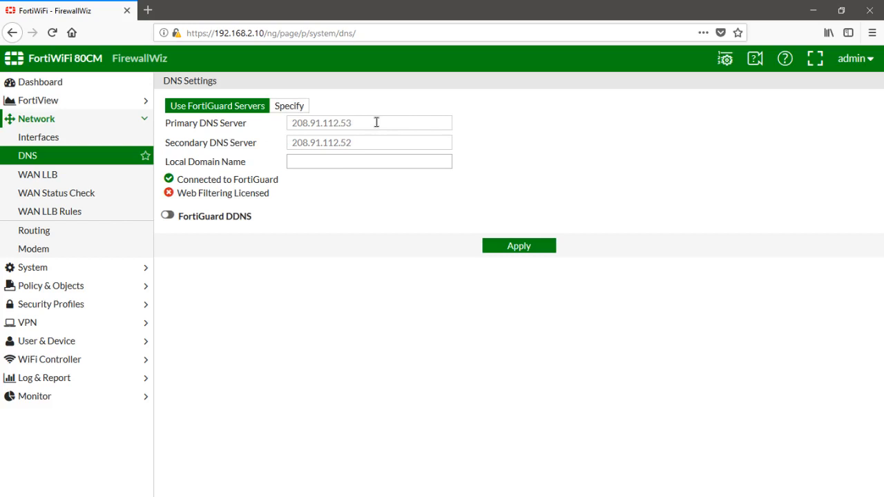
{"action": "mouse_move", "coordinate": [381, 146]}
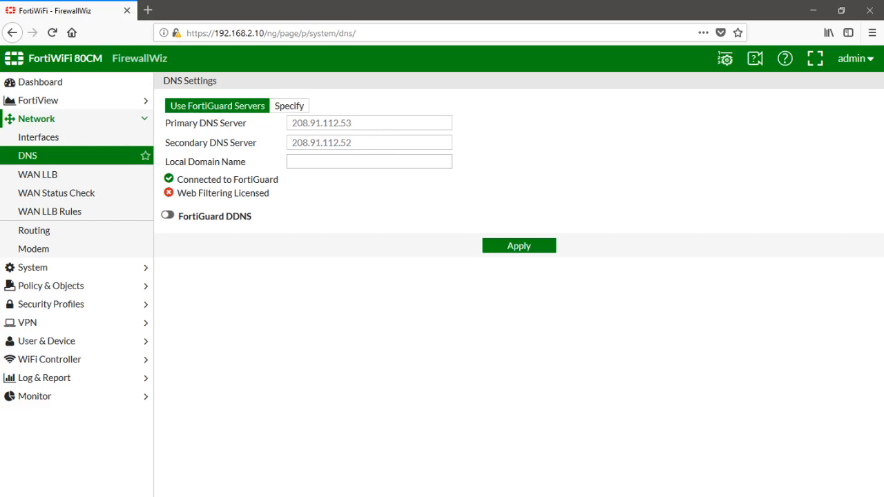
{"action": "mouse_move", "coordinate": [251, 129]}
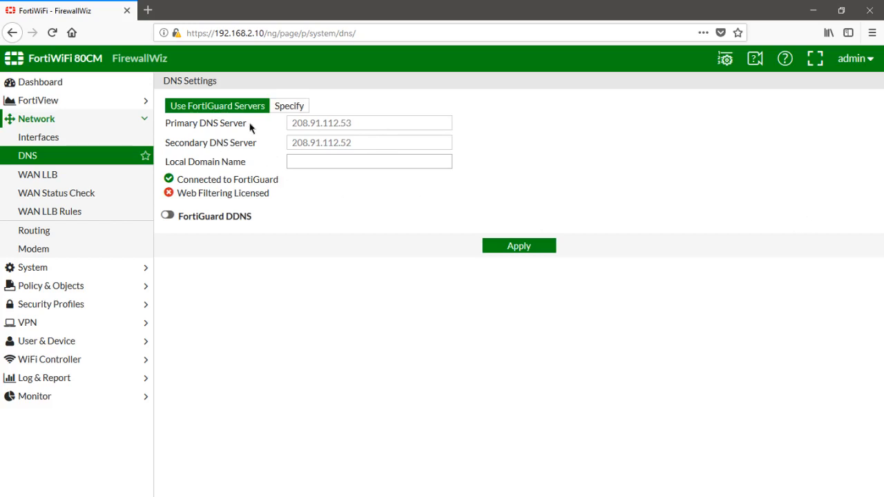
{"action": "left_click", "coordinate": [34, 229]}
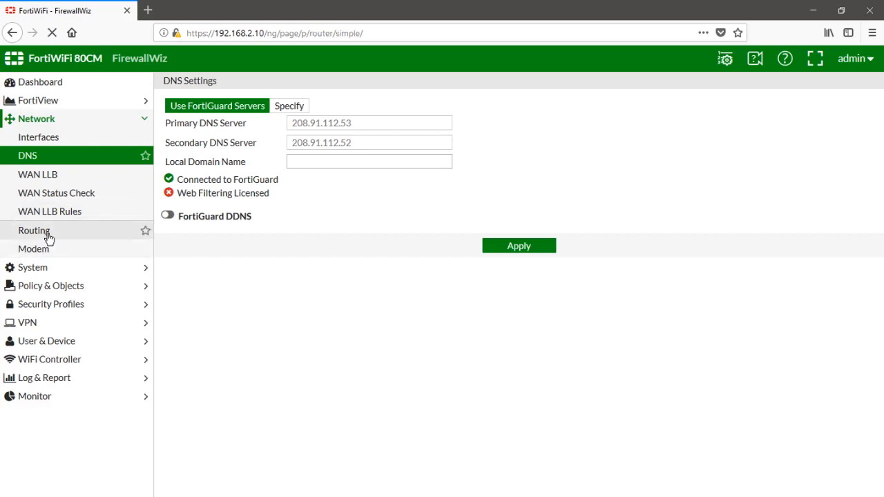
Open the default route 0.0.0.0/0.0.0.0 via wan1, gateway 50.81.220.1, distance 10, for editing
{"action": "left_click", "coordinate": [34, 229]}
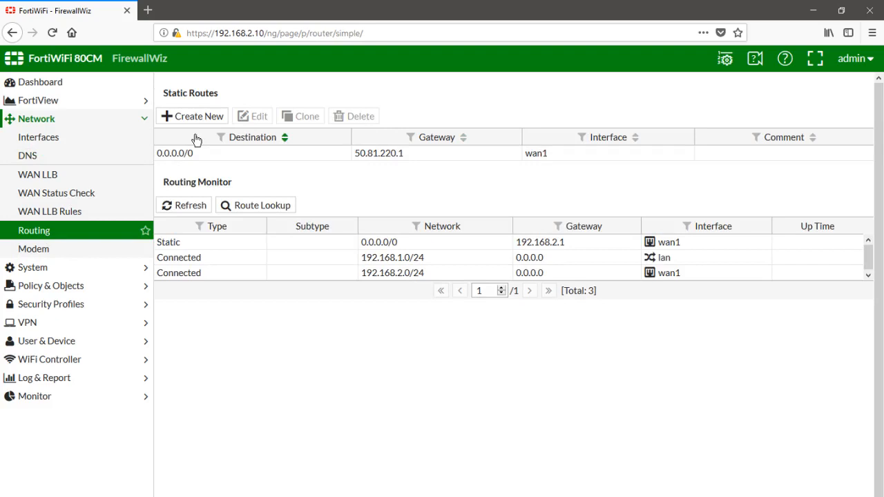
{"action": "mouse_move", "coordinate": [320, 167]}
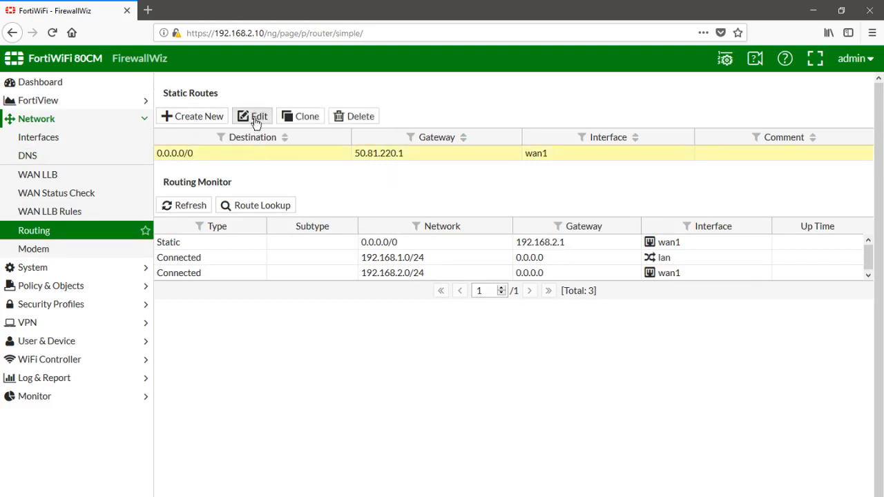
{"action": "left_click", "coordinate": [253, 116]}
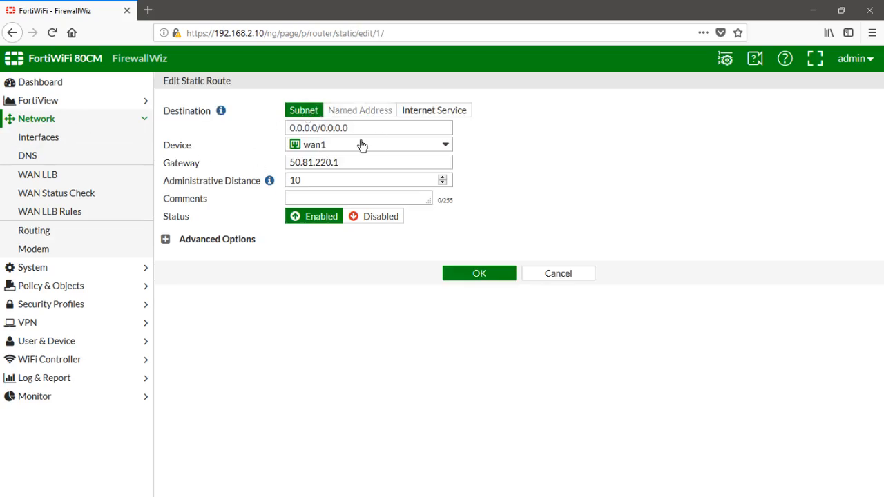
{"action": "mouse_move", "coordinate": [75, 179]}
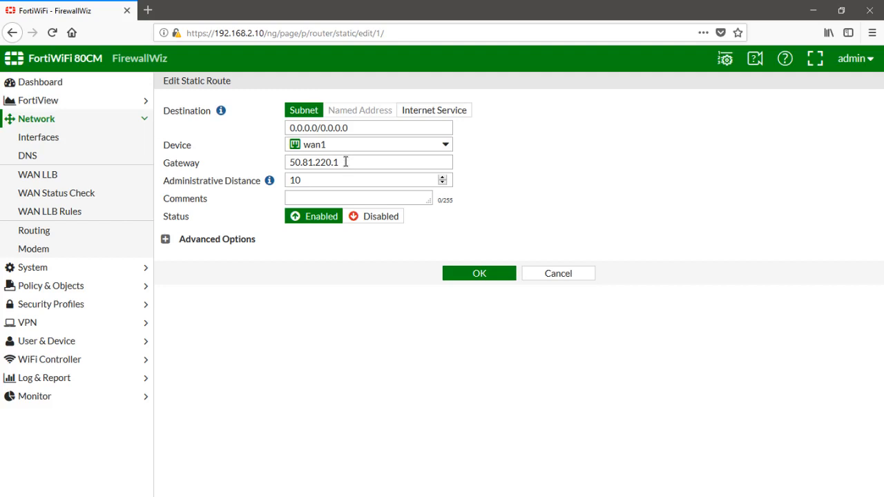
{"action": "mouse_move", "coordinate": [345, 163]}
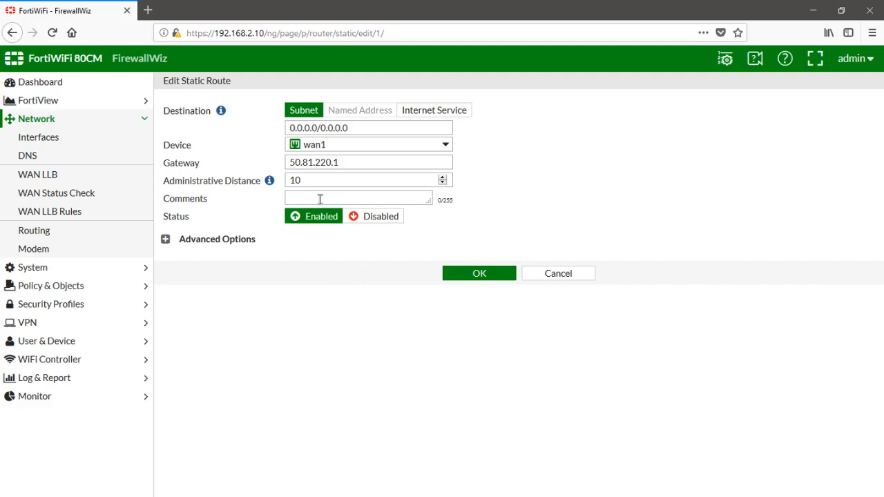
{"action": "mouse_move", "coordinate": [255, 172]}
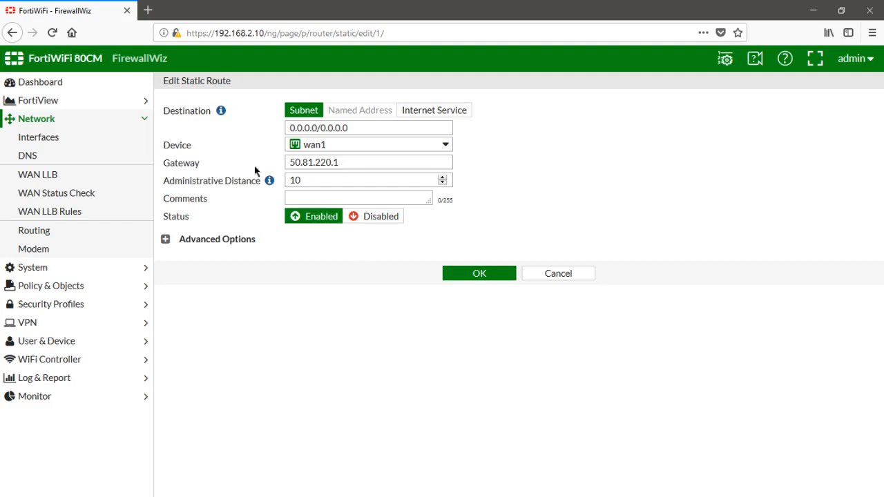
{"action": "mouse_move", "coordinate": [508, 316]}
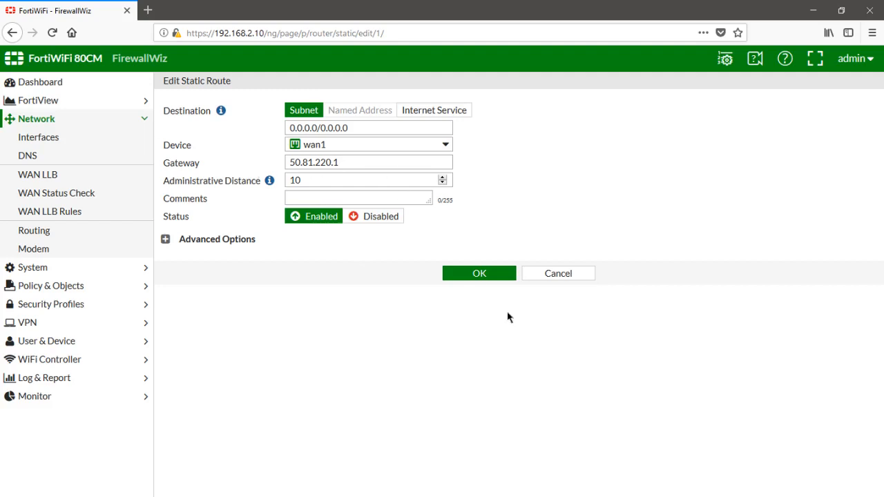
{"action": "mouse_move", "coordinate": [510, 312]}
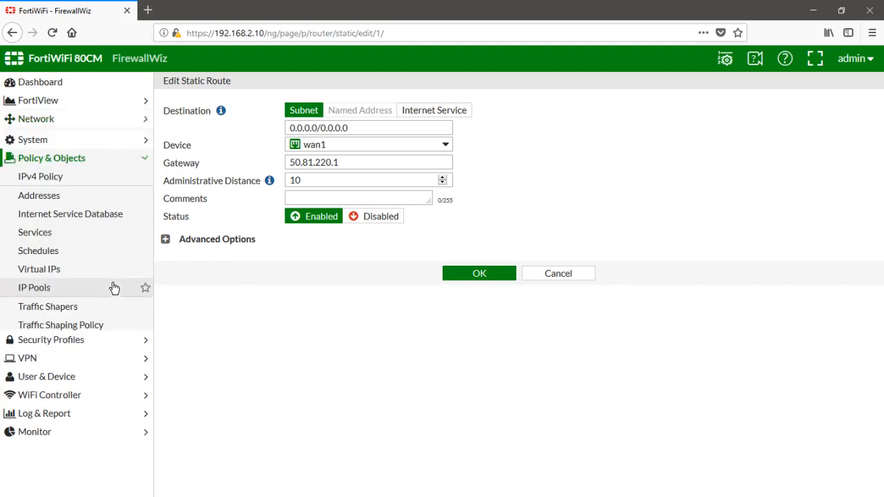
Review the lan→wan1 IPv4 policies DNS, HTTP, HTTPS, Email, FTP and select the ALLOW_ALL row
{"action": "left_click", "coordinate": [40, 174]}
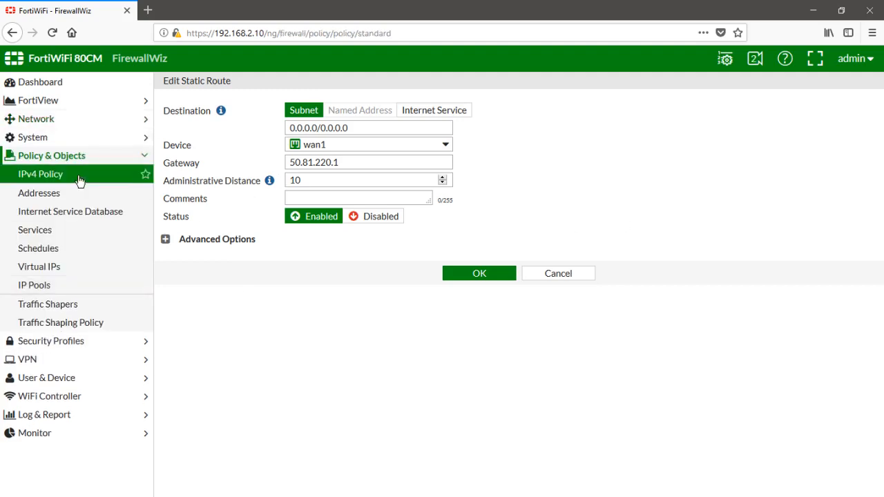
{"action": "left_click", "coordinate": [478, 274]}
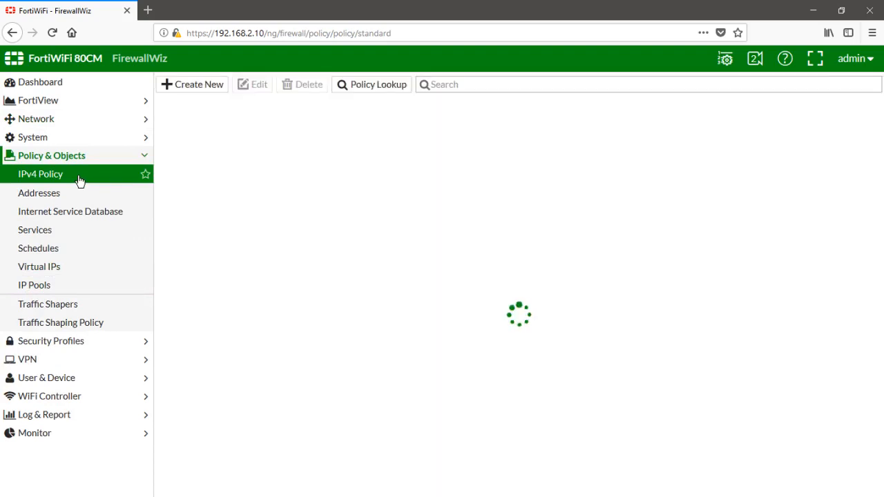
{"action": "left_click", "coordinate": [40, 174]}
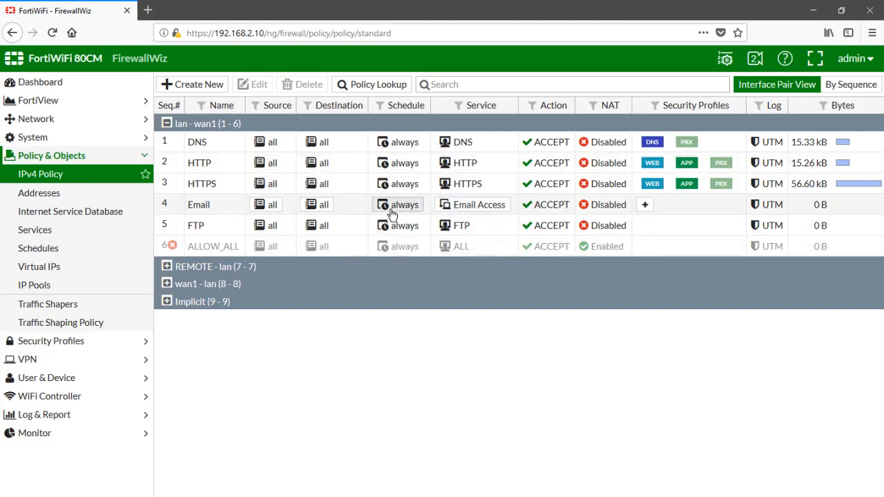
{"action": "mouse_move", "coordinate": [293, 216]}
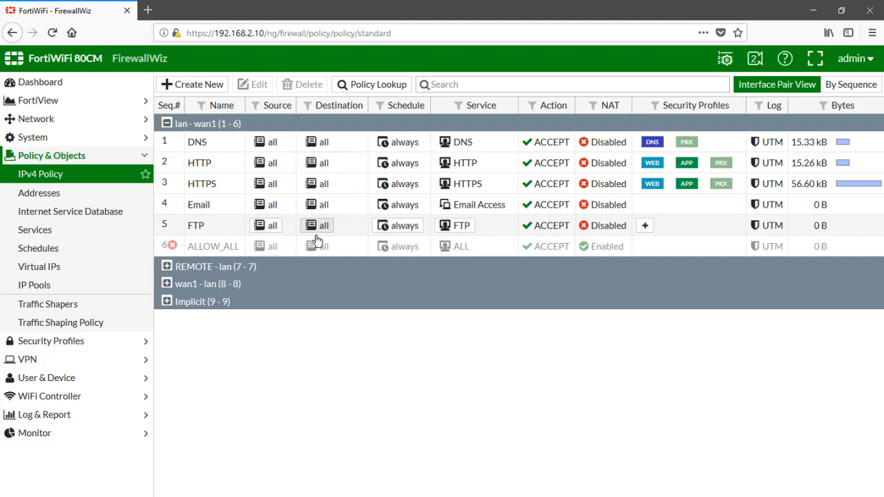
{"action": "mouse_move", "coordinate": [295, 265]}
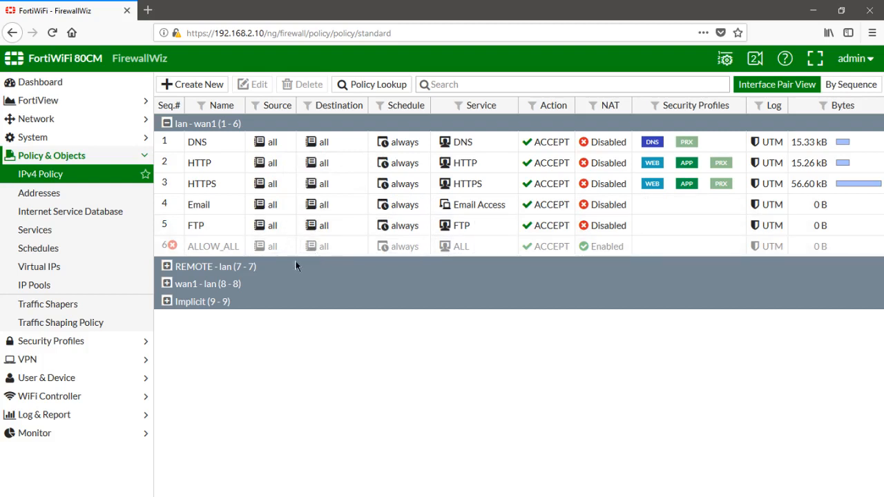
{"action": "mouse_move", "coordinate": [238, 245]}
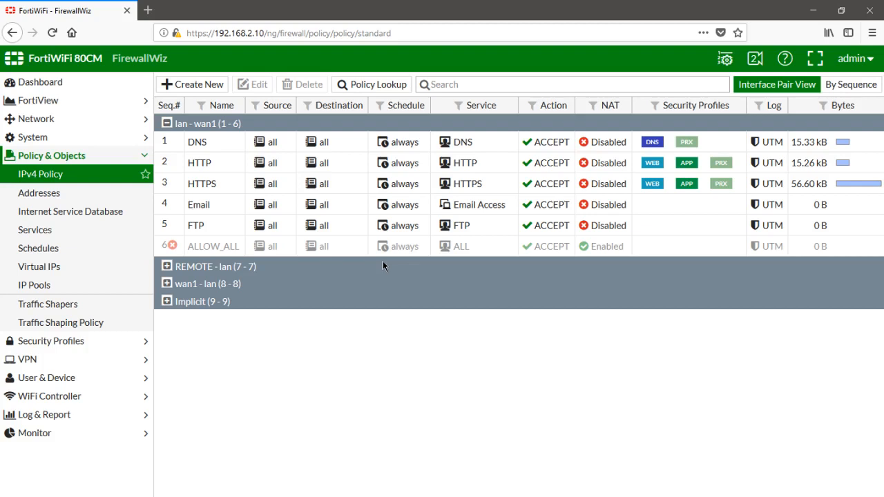
{"action": "mouse_move", "coordinate": [309, 258]}
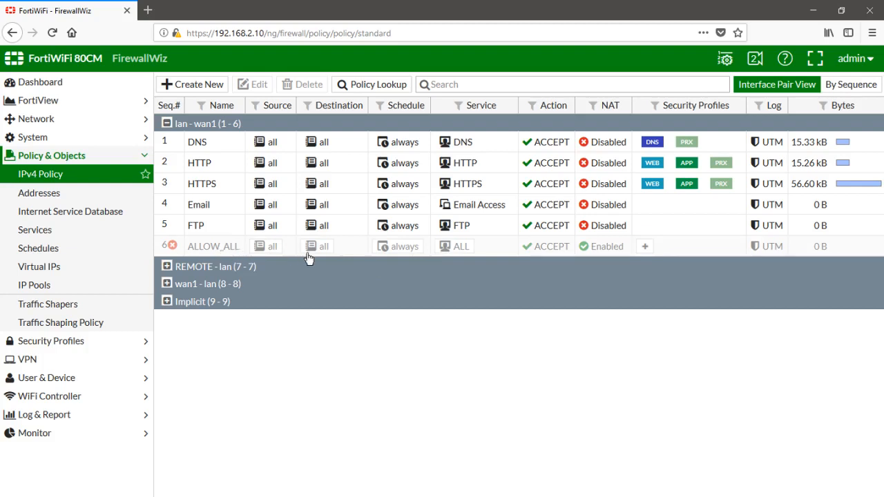
{"action": "mouse_move", "coordinate": [324, 260]}
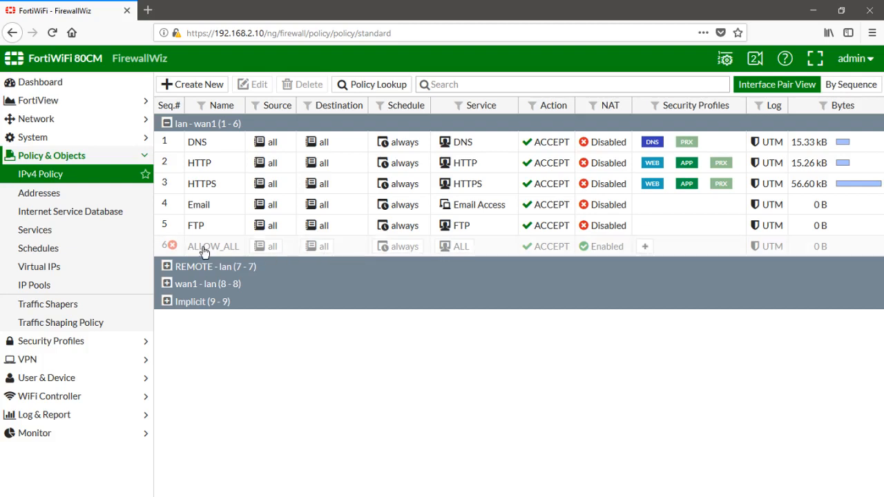
{"action": "left_click", "coordinate": [213, 246]}
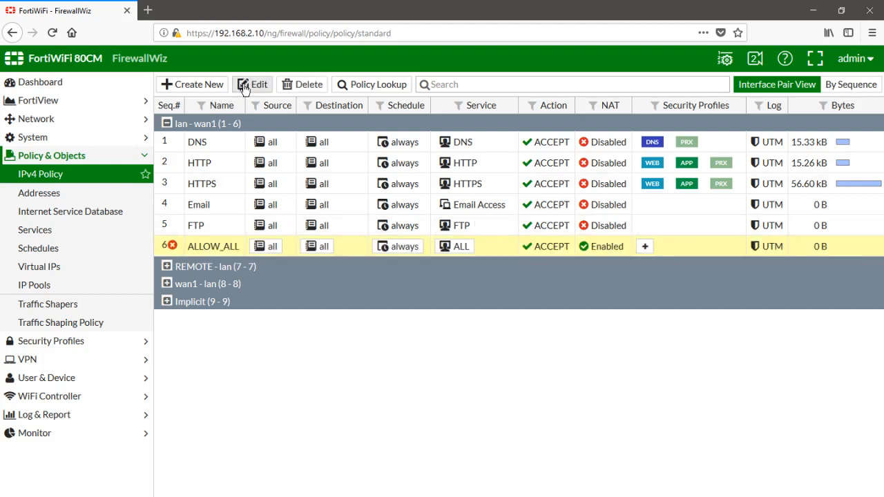
{"action": "left_click", "coordinate": [254, 84]}
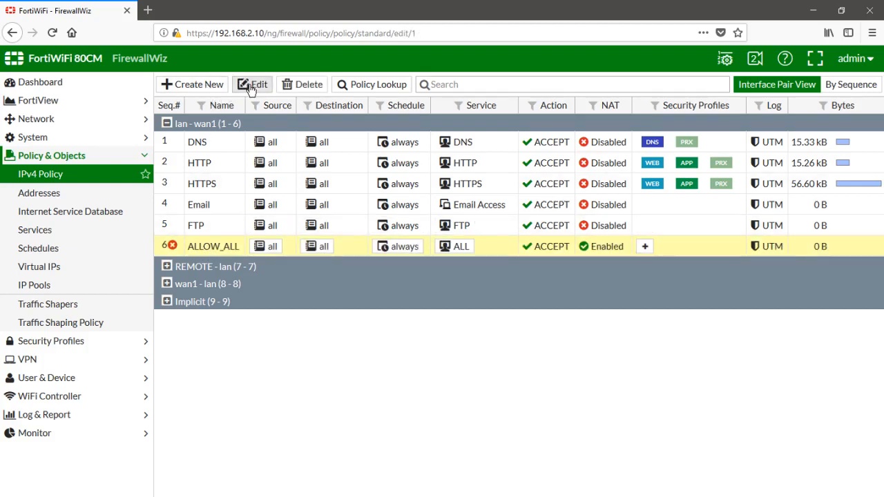
{"action": "left_click", "coordinate": [252, 85]}
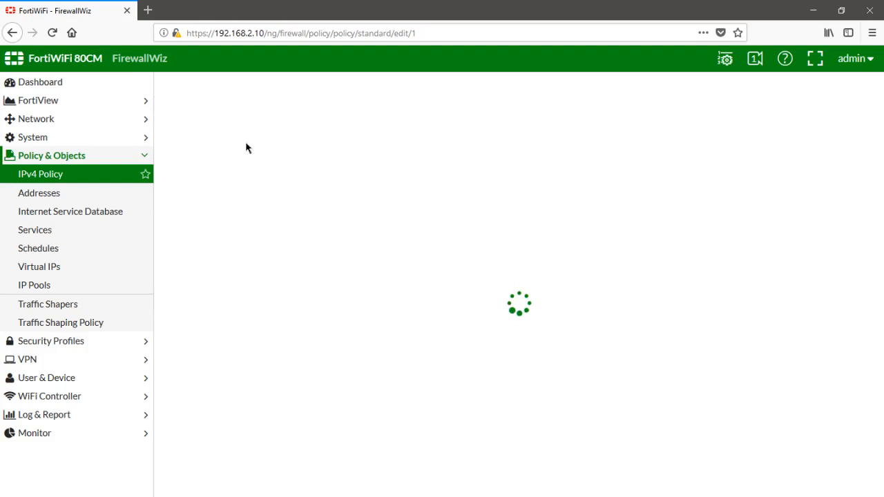
{"action": "mouse_move", "coordinate": [243, 167]}
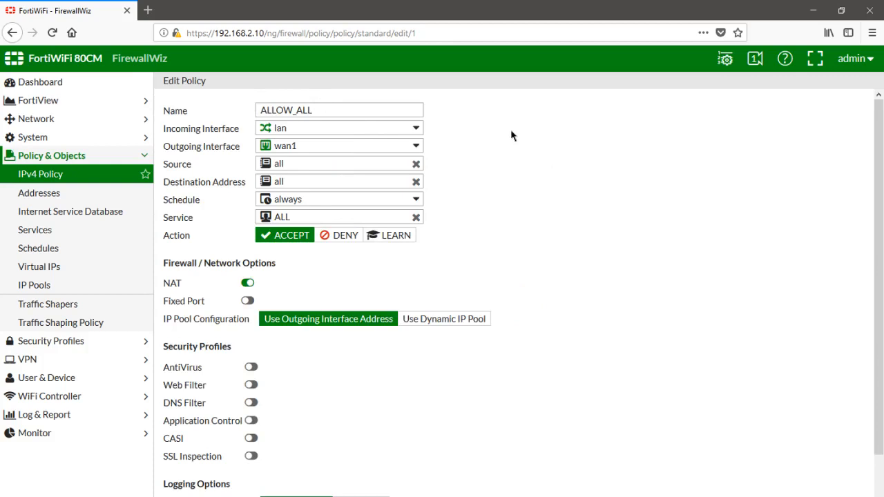
{"action": "mouse_move", "coordinate": [219, 122]}
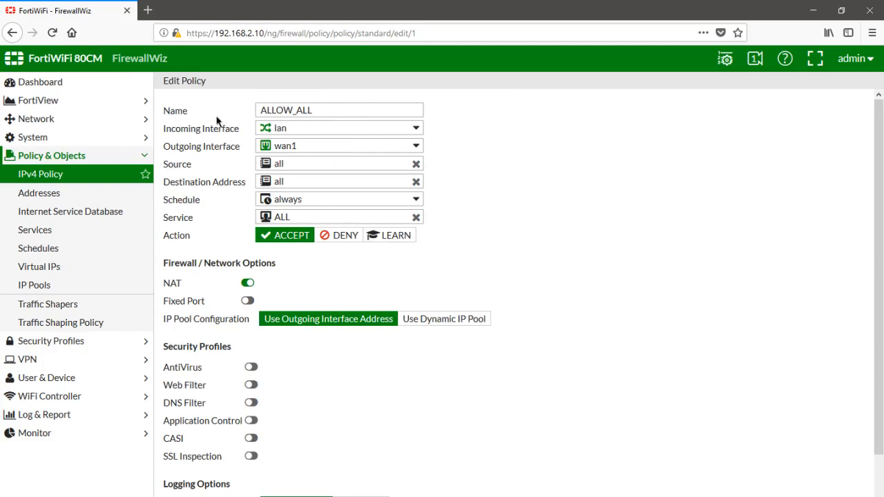
{"action": "mouse_move", "coordinate": [279, 150]}
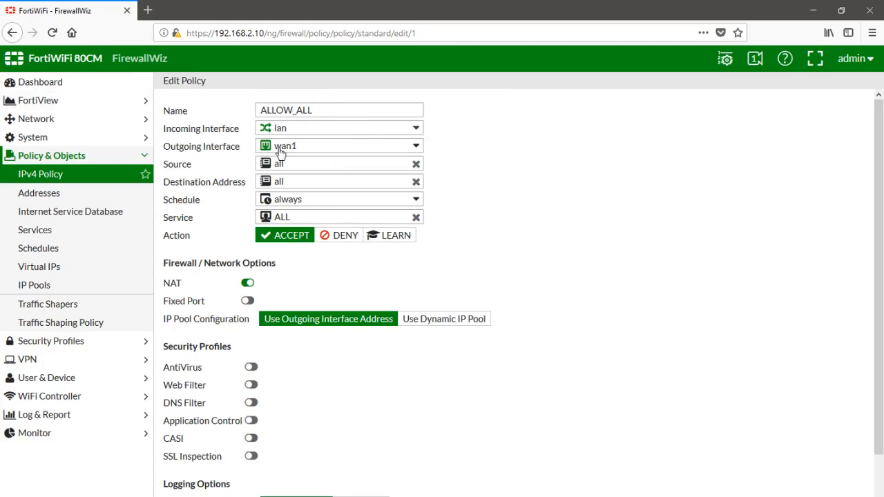
{"action": "mouse_move", "coordinate": [338, 163]}
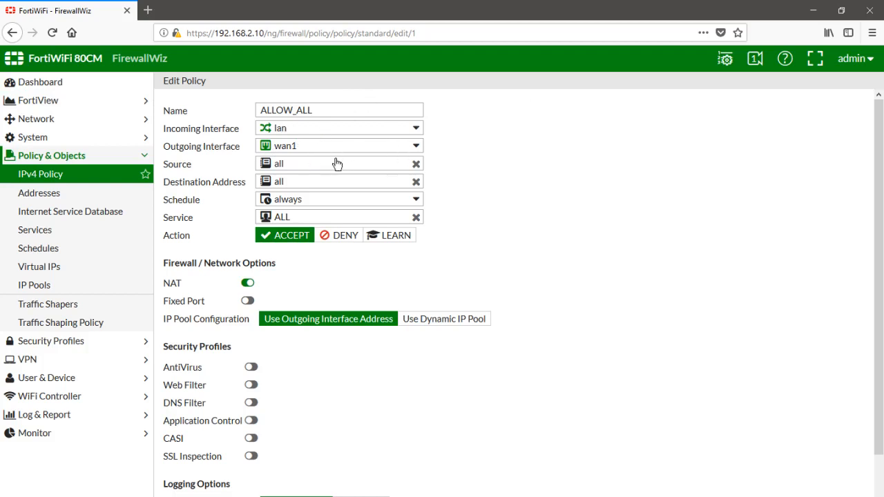
{"action": "mouse_move", "coordinate": [398, 389]}
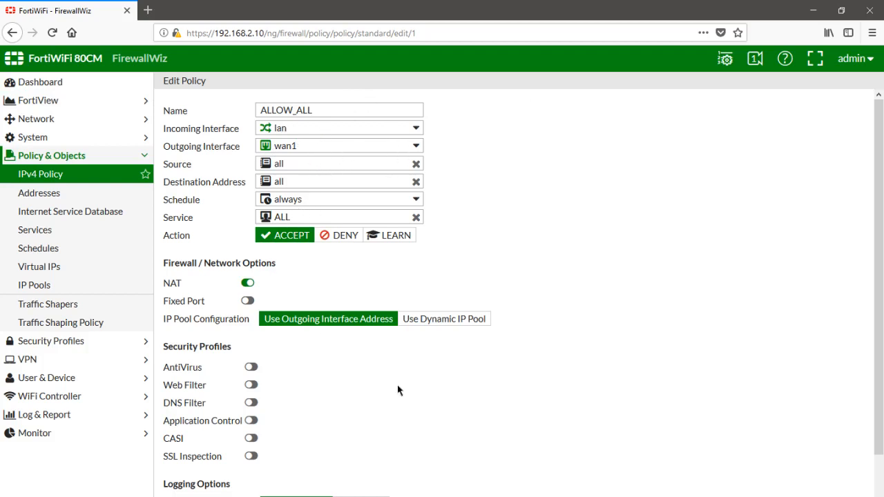
{"action": "scroll", "scroll_direction": "down", "scroll_amount": 3}
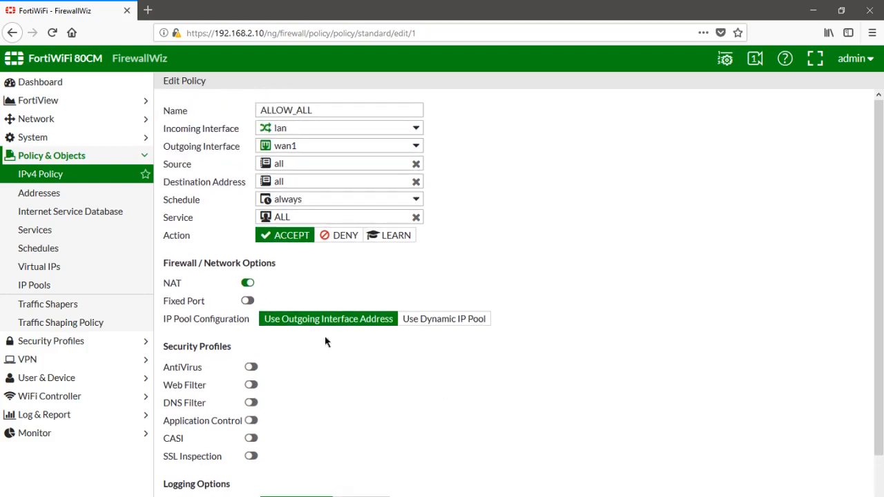
{"action": "mouse_move", "coordinate": [550, 268]}
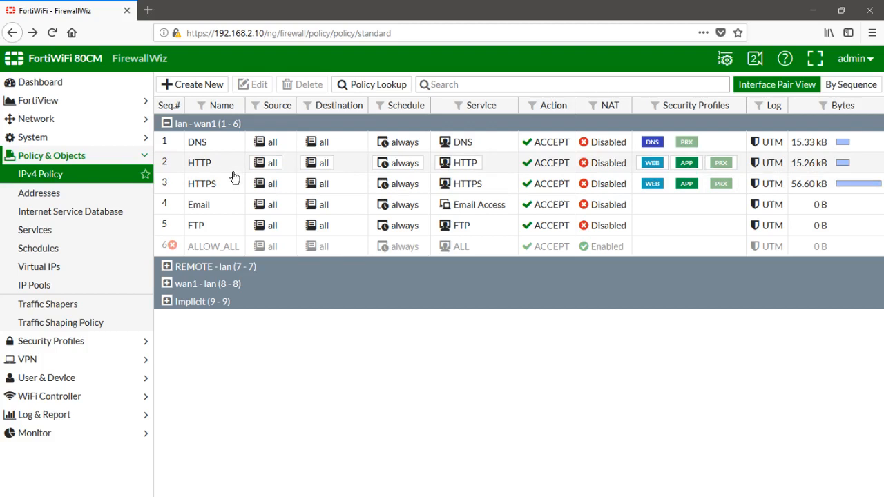
{"action": "mouse_move", "coordinate": [216, 166]}
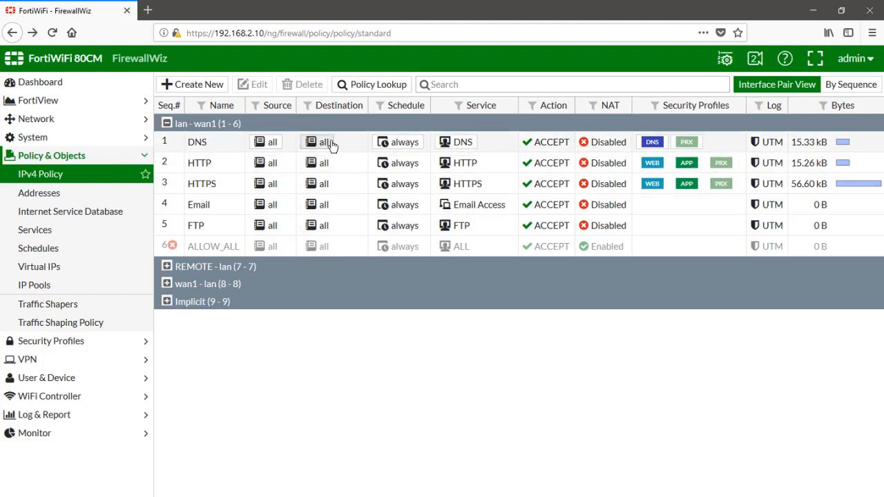
{"action": "mouse_move", "coordinate": [317, 163]}
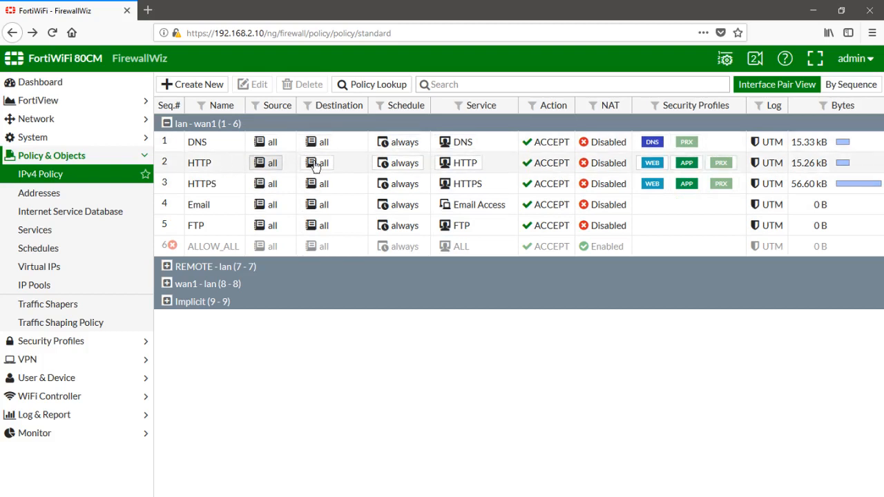
{"action": "mouse_move", "coordinate": [674, 130]}
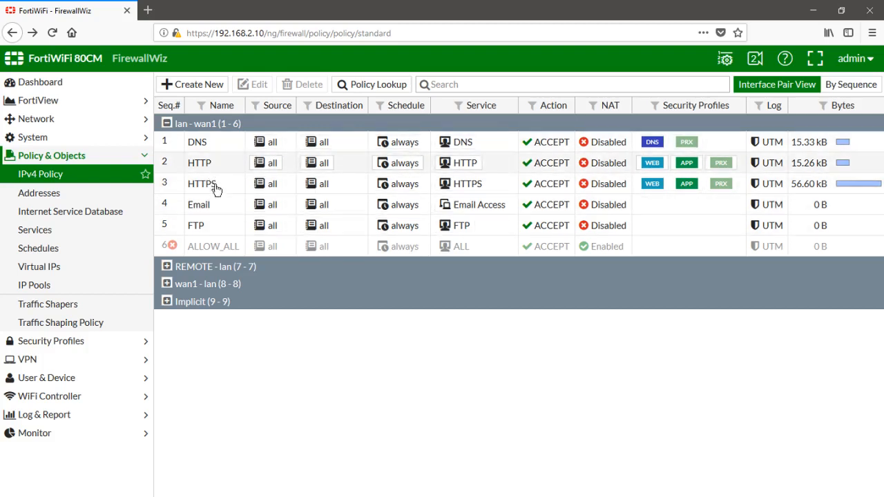
{"action": "mouse_move", "coordinate": [216, 175]}
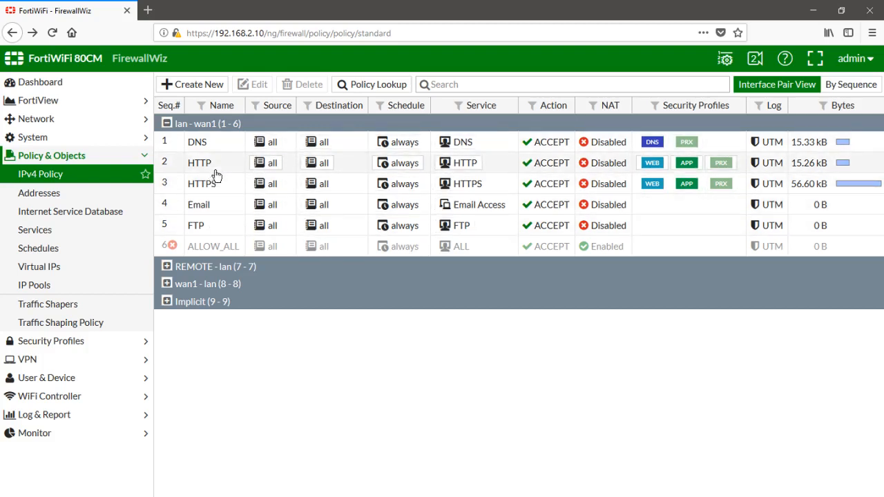
{"action": "mouse_move", "coordinate": [220, 152]}
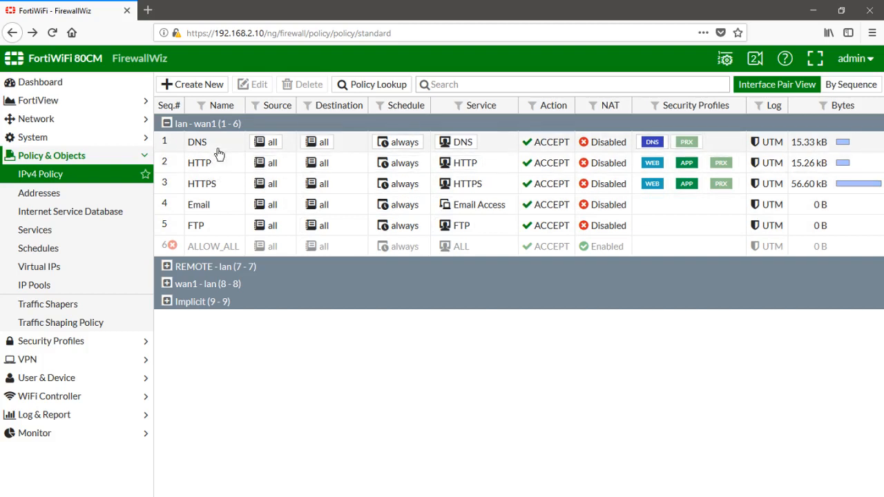
{"action": "mouse_move", "coordinate": [216, 204]}
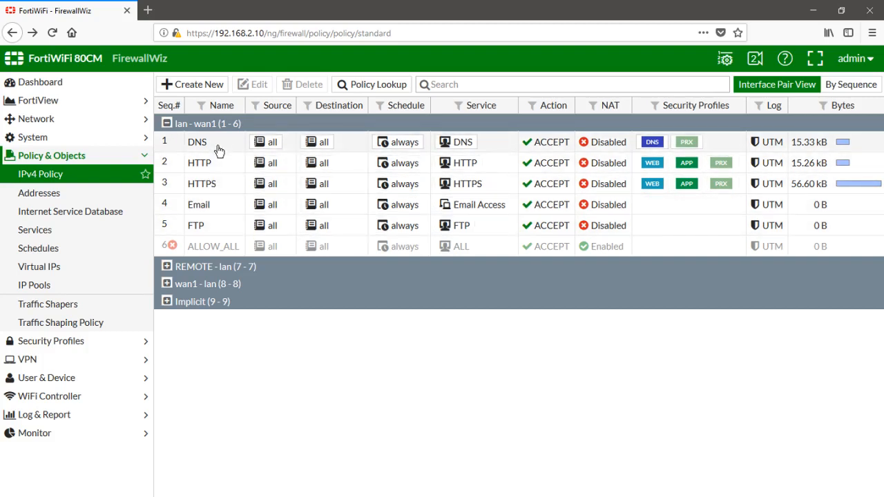
{"action": "mouse_move", "coordinate": [218, 167]}
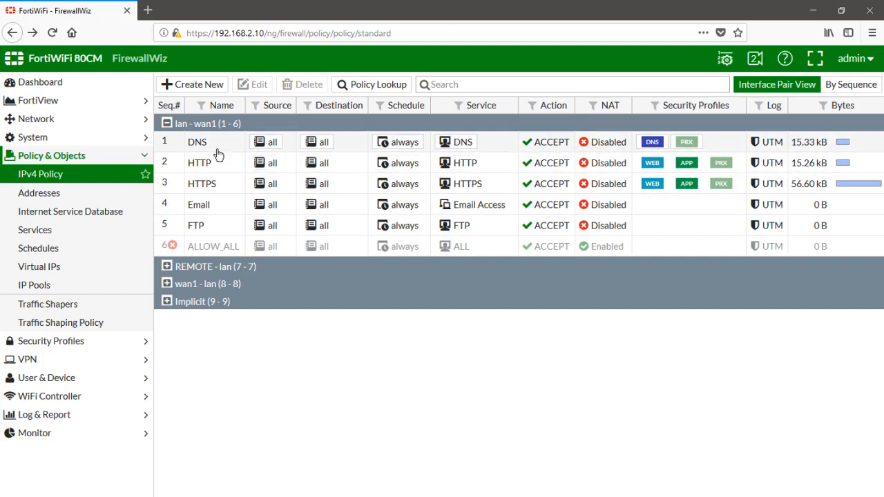
{"action": "mouse_move", "coordinate": [199, 246]}
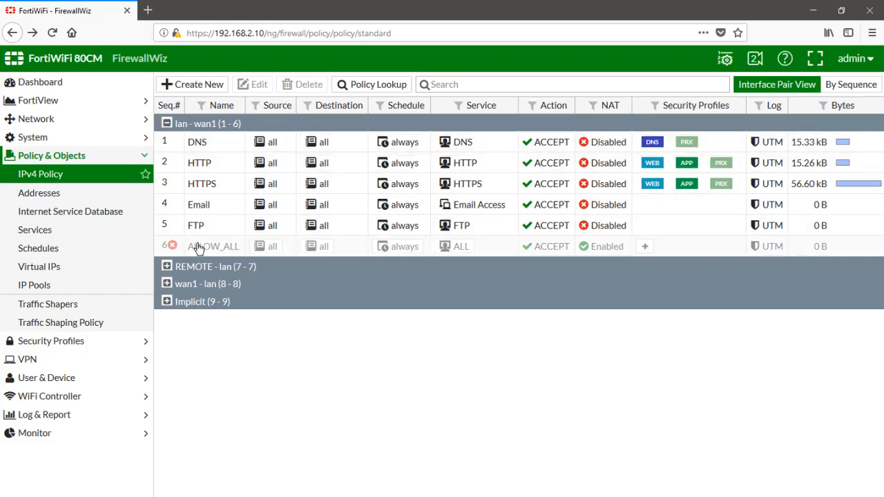
{"action": "mouse_move", "coordinate": [202, 252]}
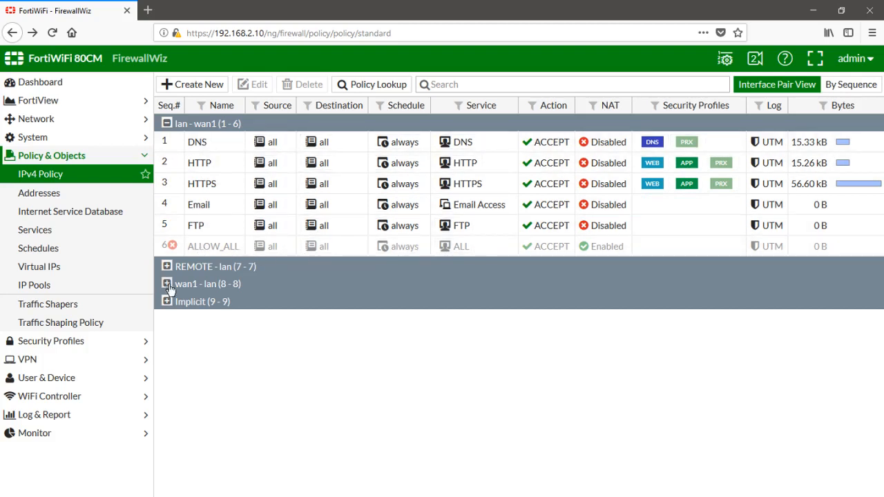
Expand the wan1→lan section showing policy 8 OUTGOING-to-INCOMING set to DENY
{"action": "left_click", "coordinate": [166, 284]}
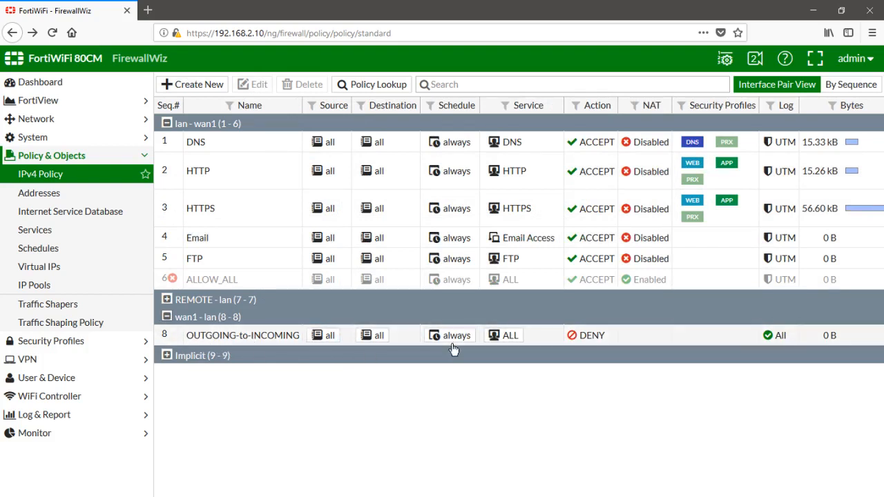
{"action": "mouse_move", "coordinate": [329, 326]}
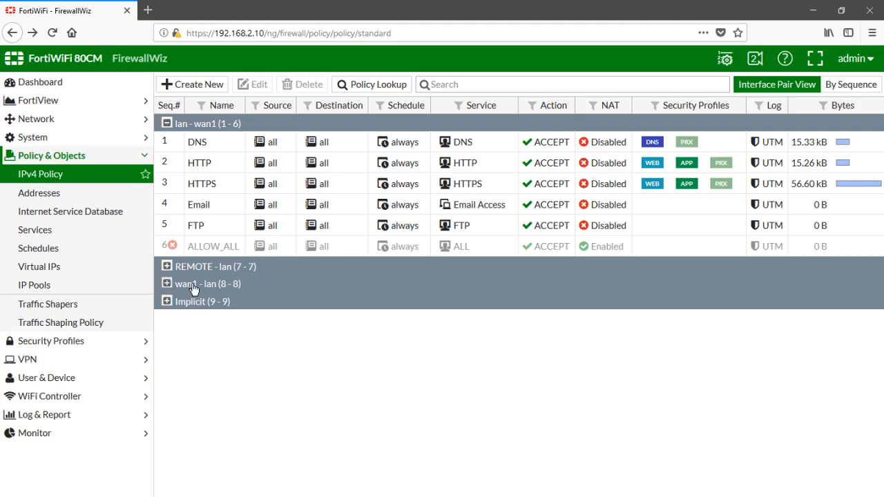
{"action": "mouse_move", "coordinate": [186, 289]}
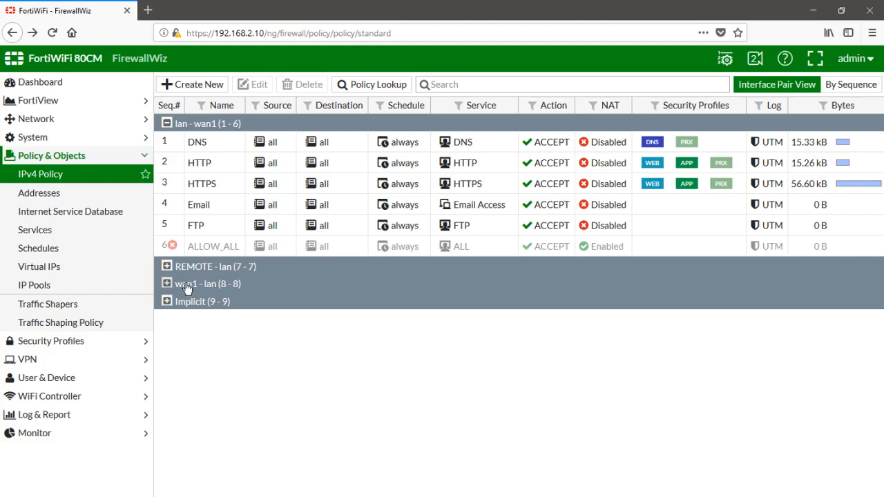
{"action": "mouse_move", "coordinate": [116, 118]}
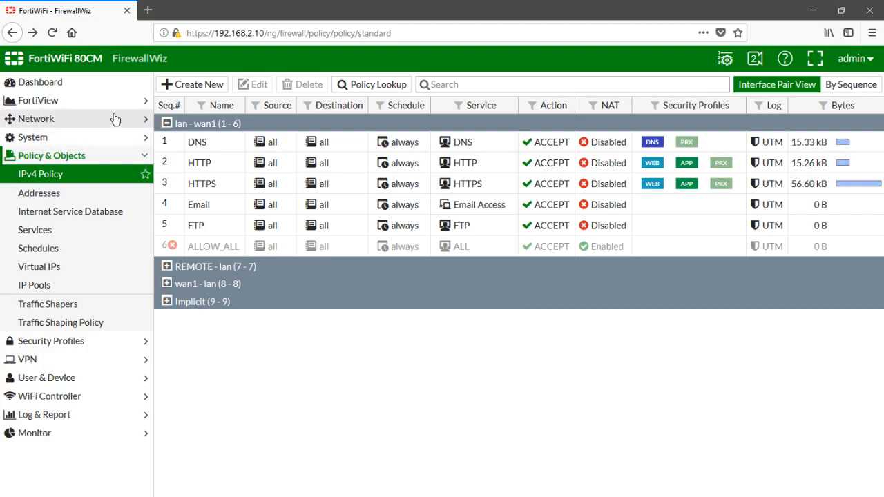
{"action": "mouse_move", "coordinate": [71, 132]}
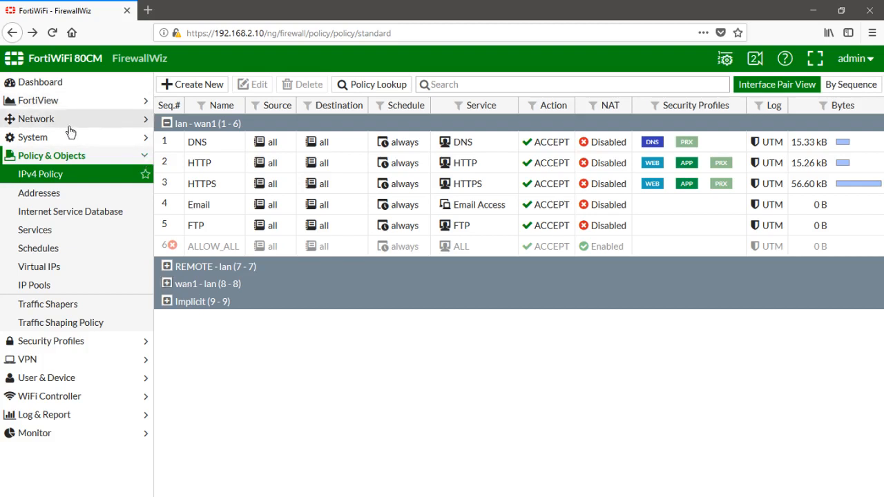
Leave the IPv4 policy list for the FortiView All Sessions monitoring page
{"action": "left_click", "coordinate": [39, 100]}
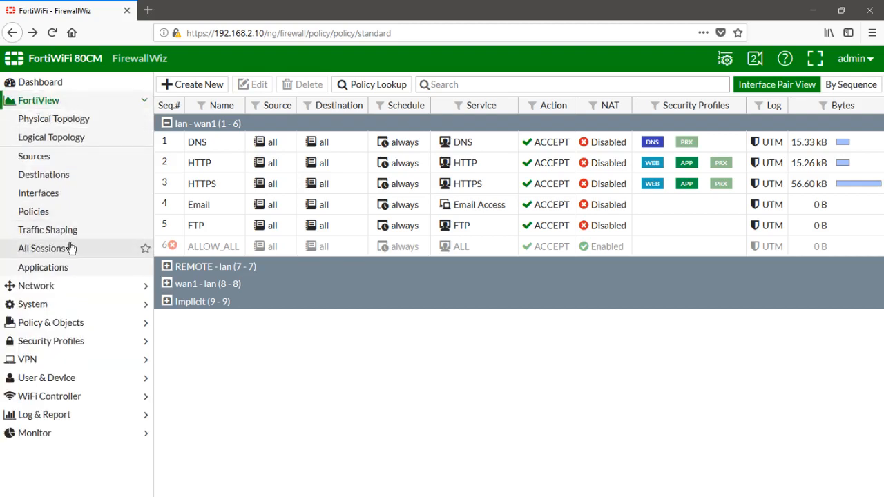
{"action": "left_click", "coordinate": [43, 249]}
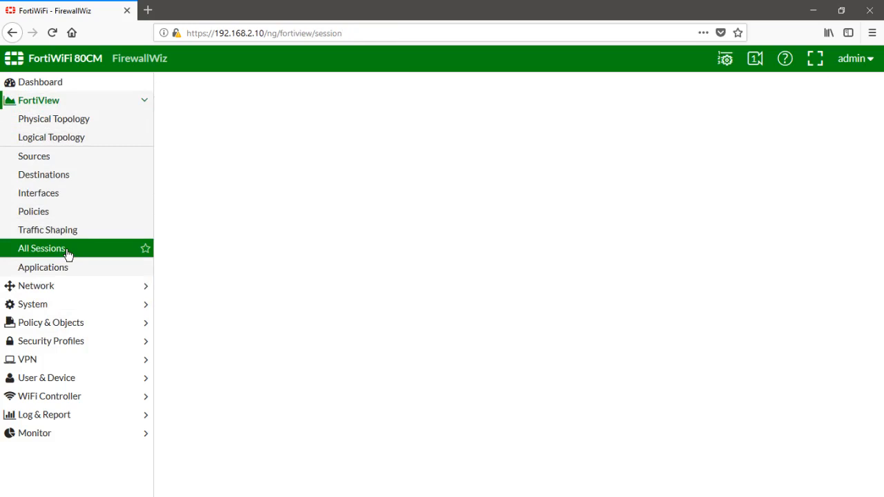
{"action": "left_click", "coordinate": [42, 249]}
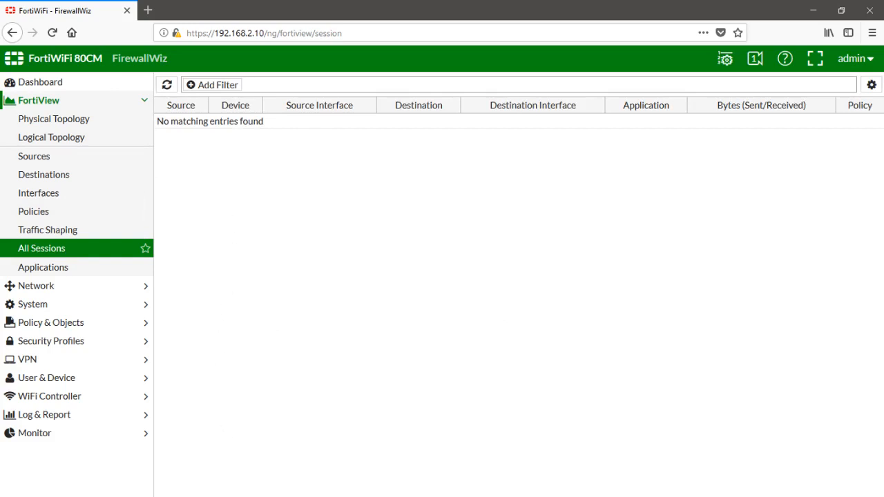
{"action": "mouse_move", "coordinate": [569, 304]}
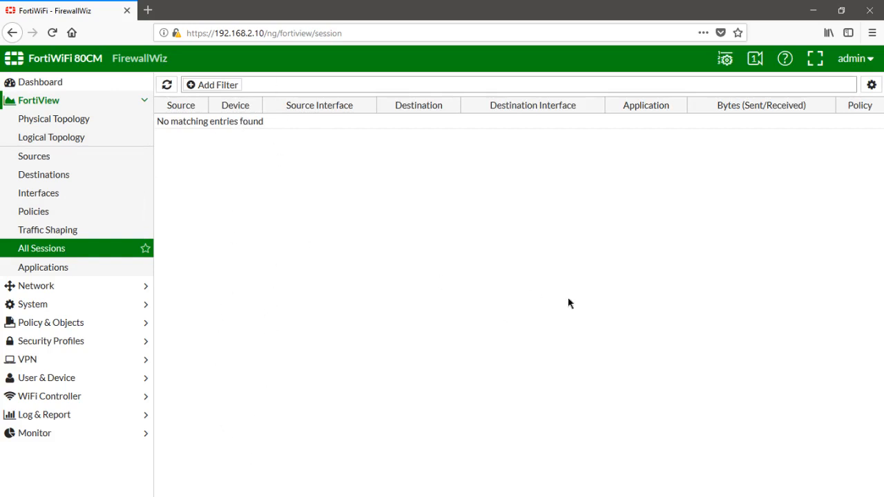
{"action": "mouse_move", "coordinate": [832, 208]}
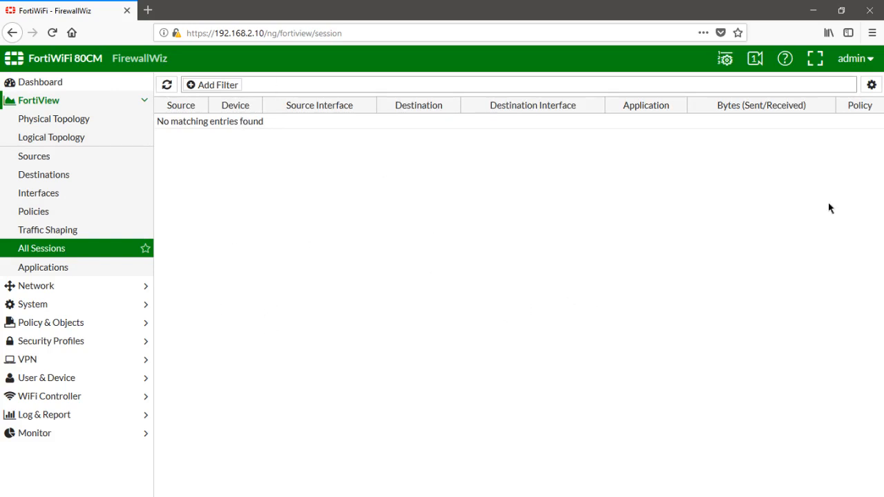
{"action": "mouse_move", "coordinate": [851, 104]}
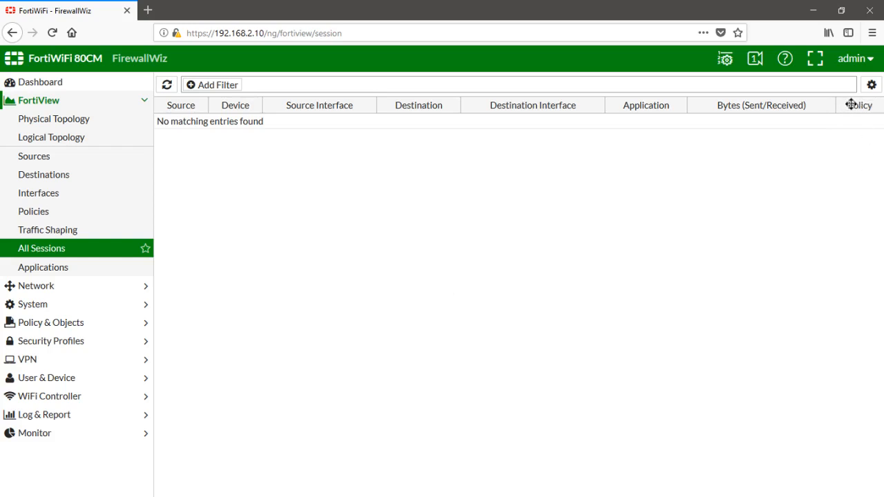
{"action": "mouse_move", "coordinate": [290, 160]}
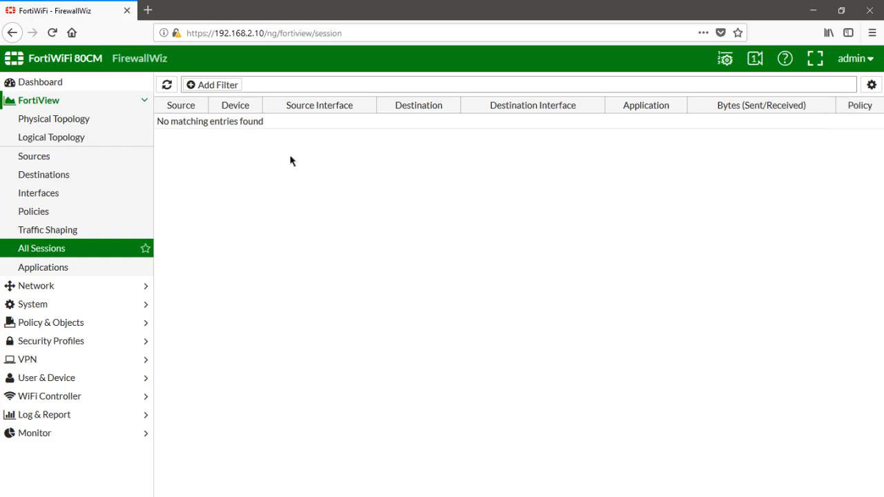
{"action": "mouse_move", "coordinate": [279, 188]}
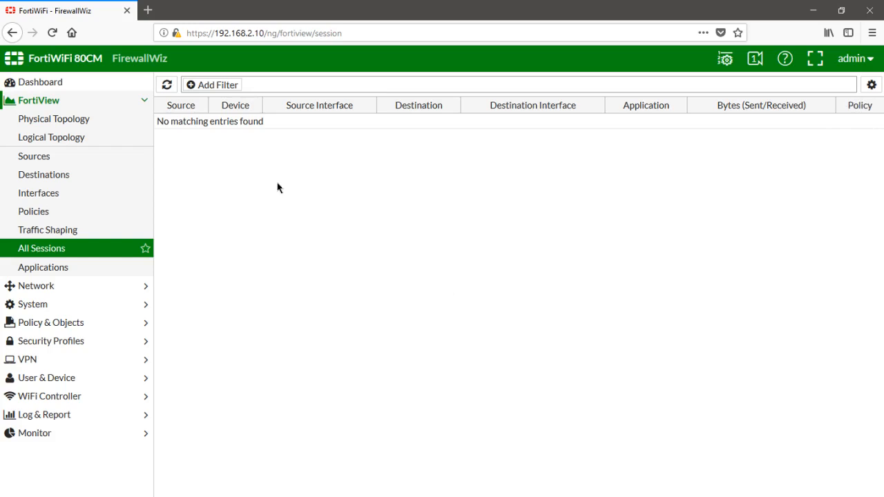
{"action": "mouse_move", "coordinate": [232, 145]}
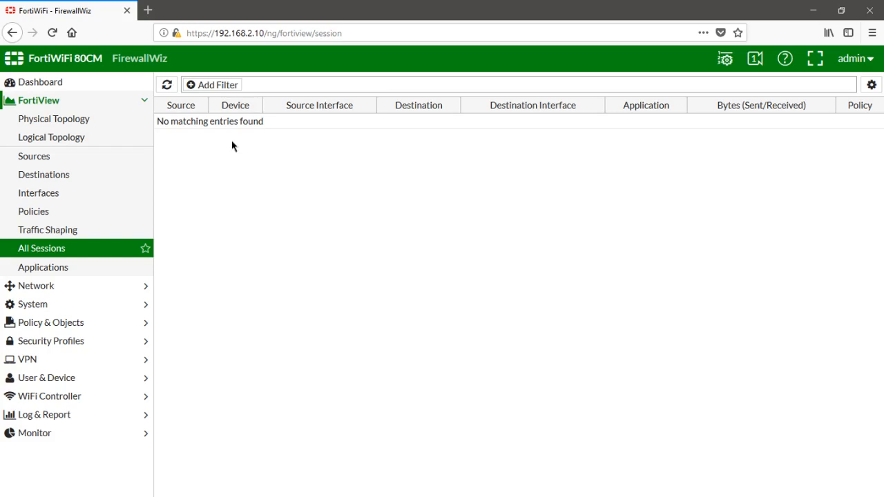
{"action": "mouse_move", "coordinate": [233, 165]}
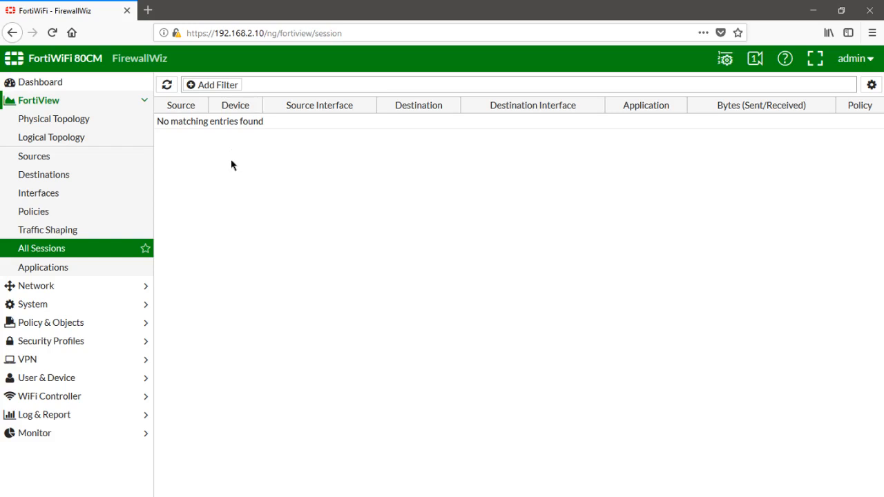
{"action": "mouse_move", "coordinate": [336, 210]}
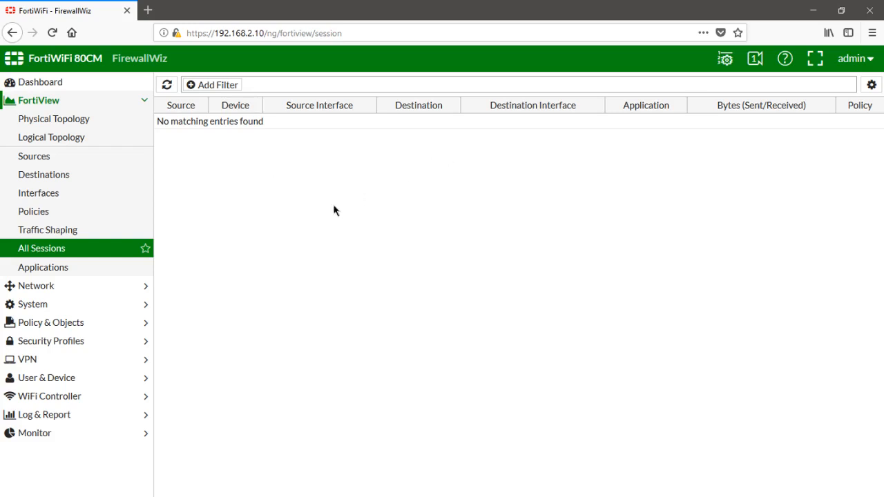
{"action": "mouse_move", "coordinate": [334, 213]}
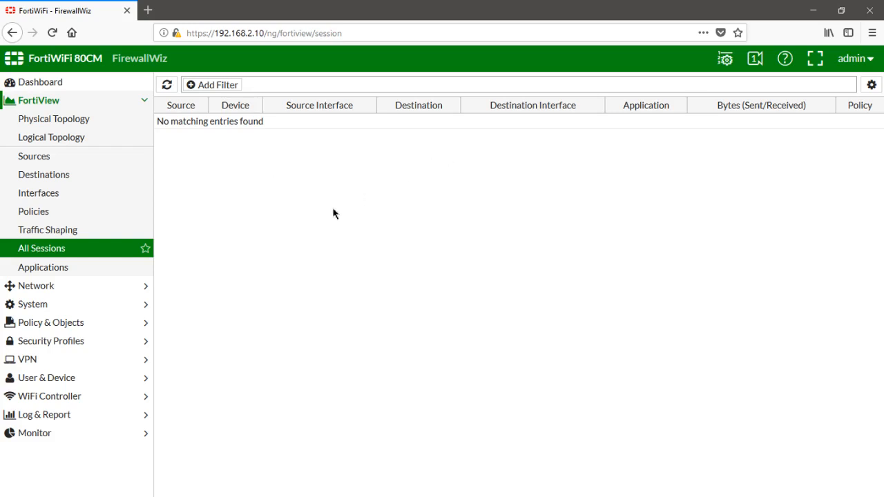
{"action": "mouse_move", "coordinate": [210, 156]}
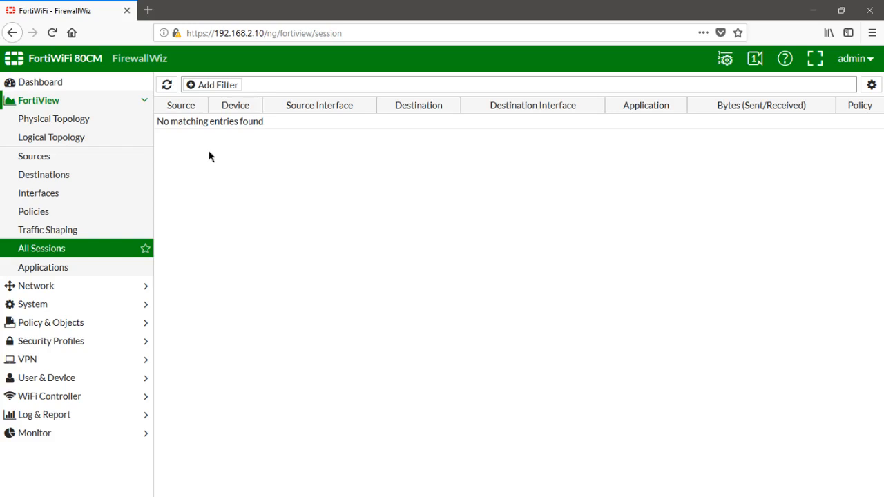
{"action": "mouse_move", "coordinate": [203, 169]}
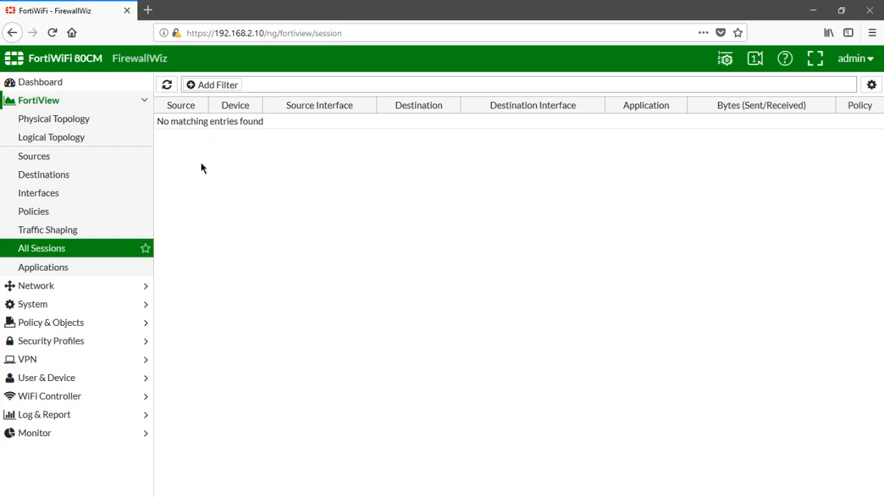
{"action": "mouse_move", "coordinate": [233, 442]}
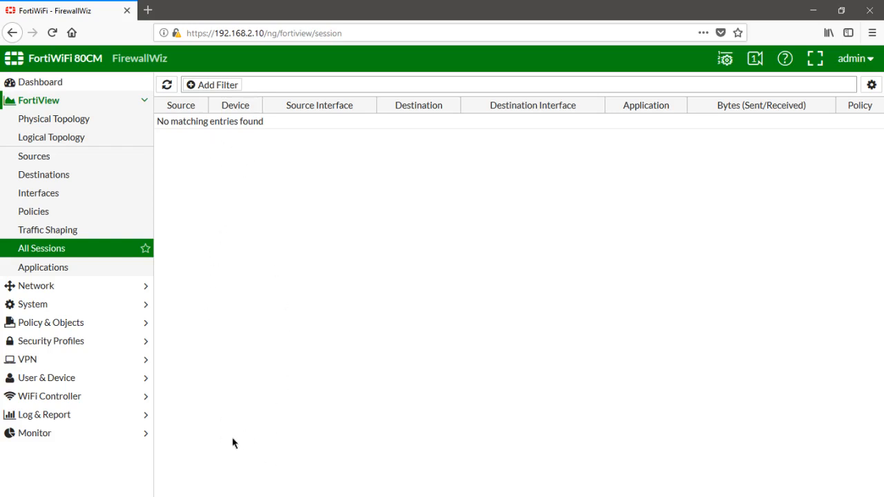
{"action": "mouse_move", "coordinate": [213, 439]}
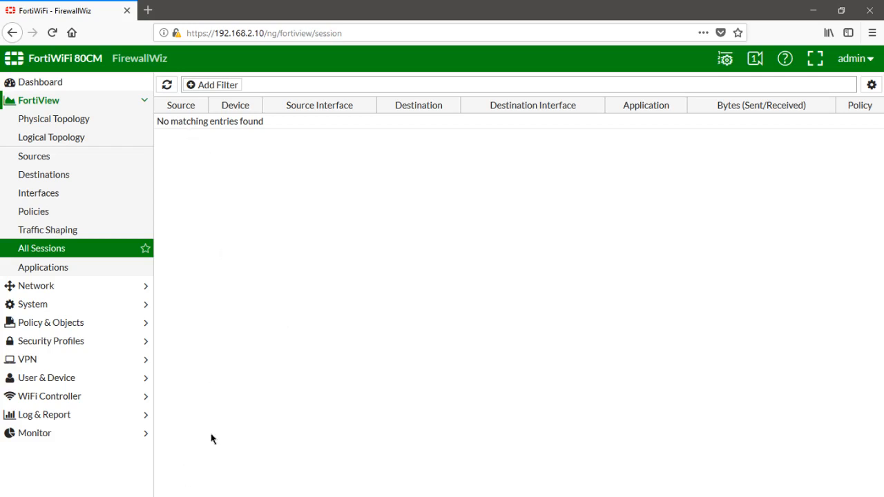
{"action": "mouse_move", "coordinate": [155, 284]}
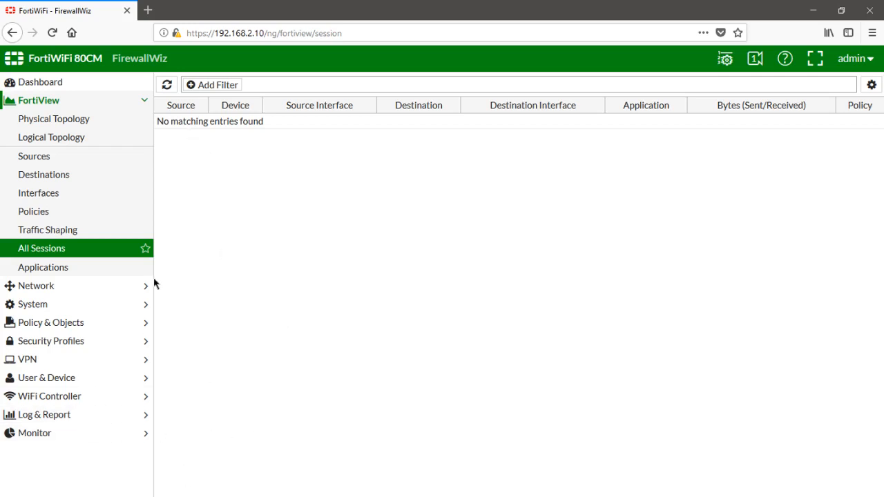
{"action": "mouse_move", "coordinate": [315, 170]}
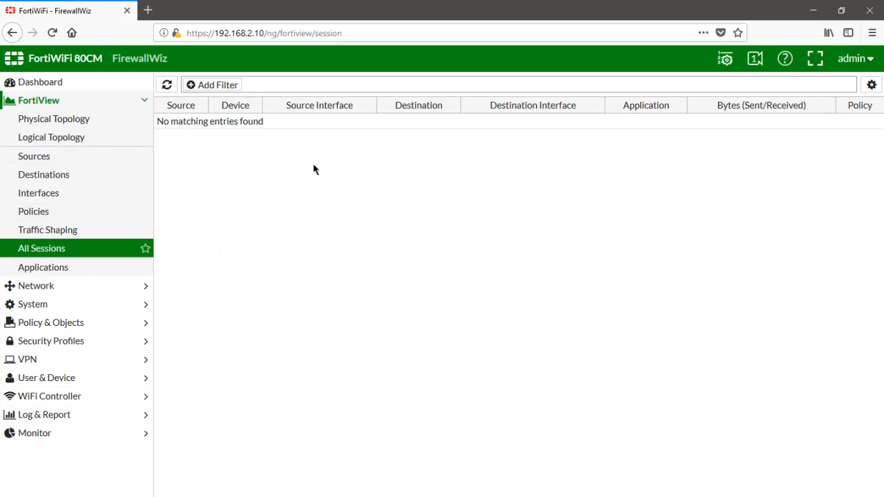
{"action": "mouse_move", "coordinate": [525, 406]}
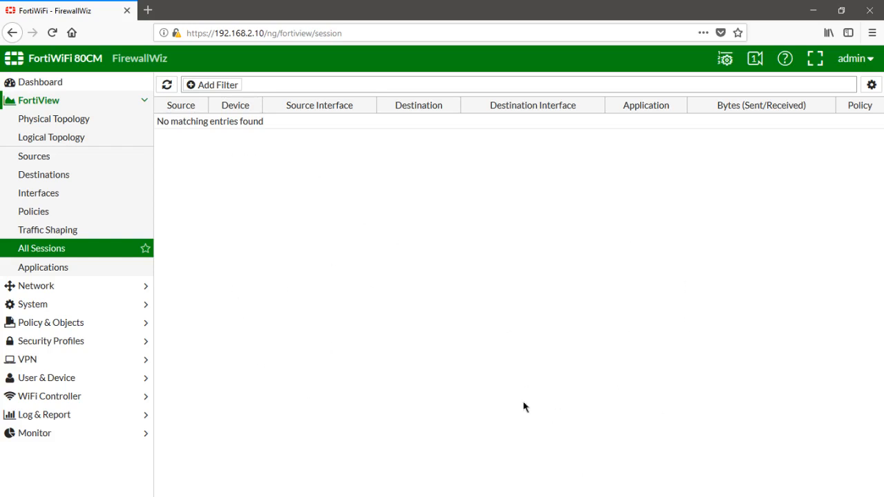
{"action": "mouse_move", "coordinate": [262, 340]}
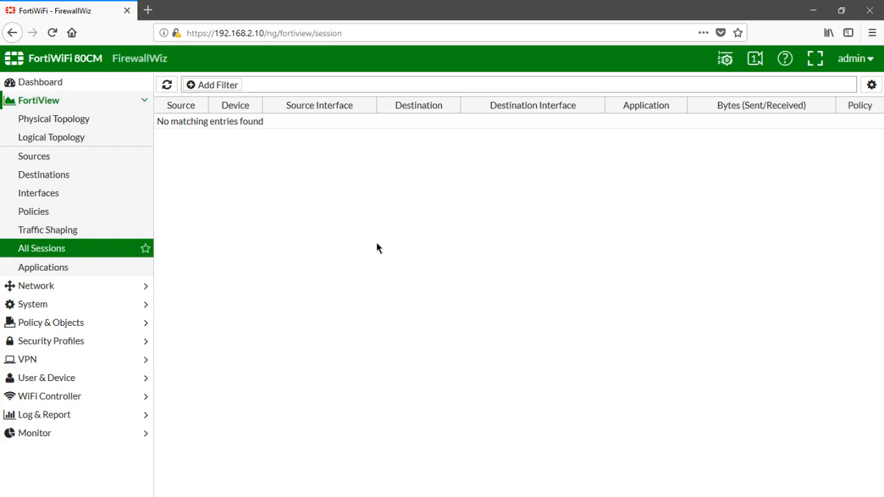
{"action": "mouse_move", "coordinate": [336, 269]}
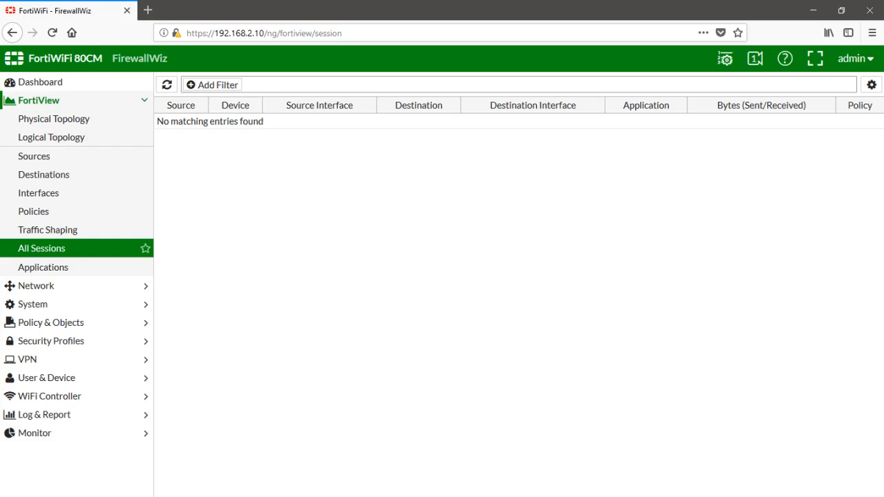
{"action": "mouse_move", "coordinate": [529, 192]}
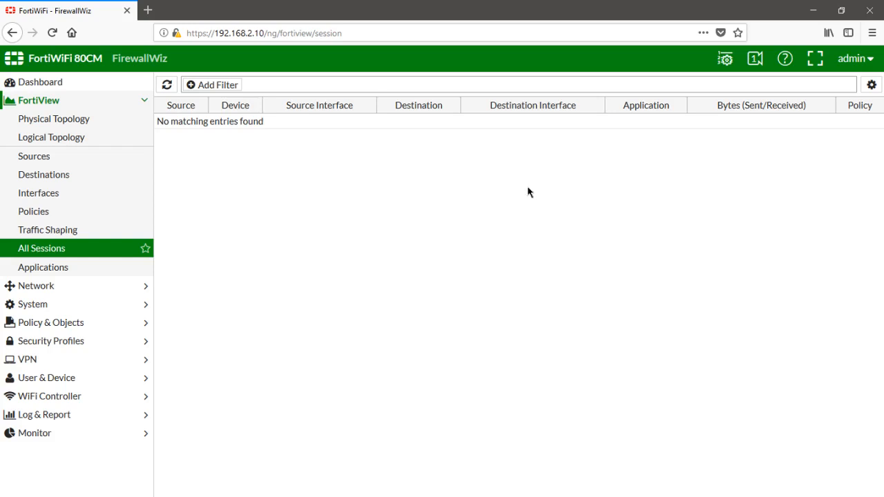
{"action": "mouse_move", "coordinate": [528, 196]}
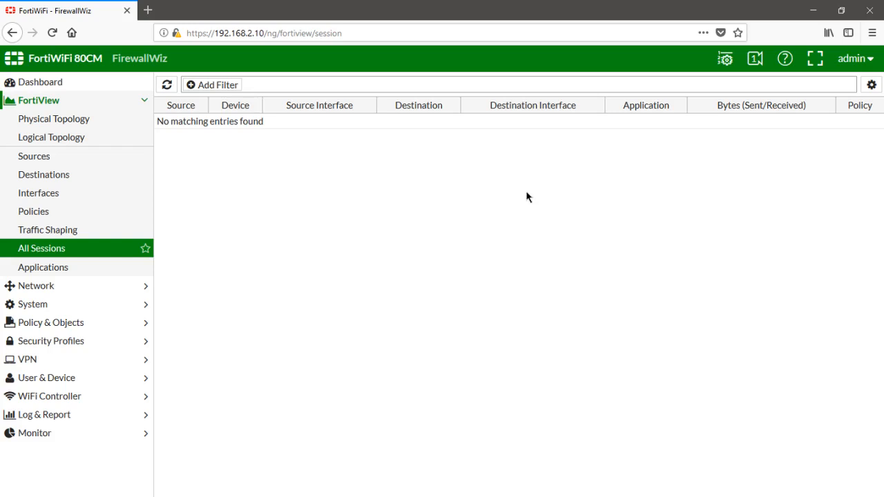
{"action": "mouse_move", "coordinate": [524, 201]}
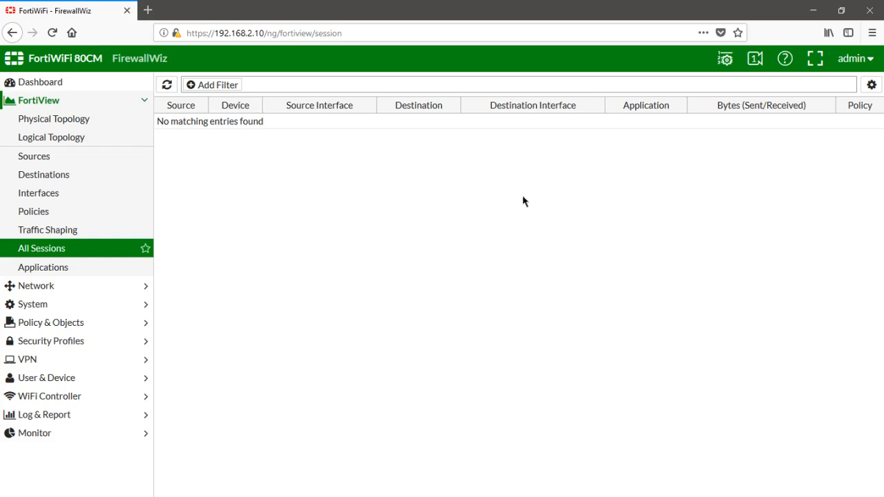
{"action": "mouse_move", "coordinate": [501, 207]}
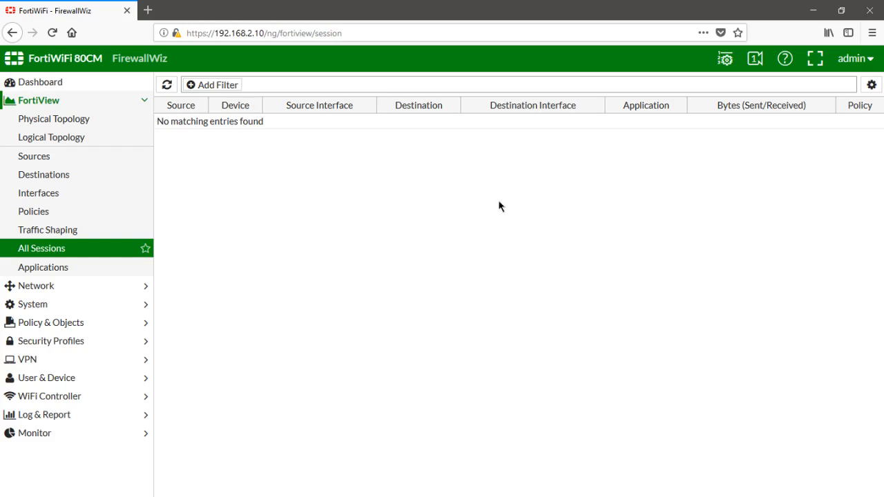